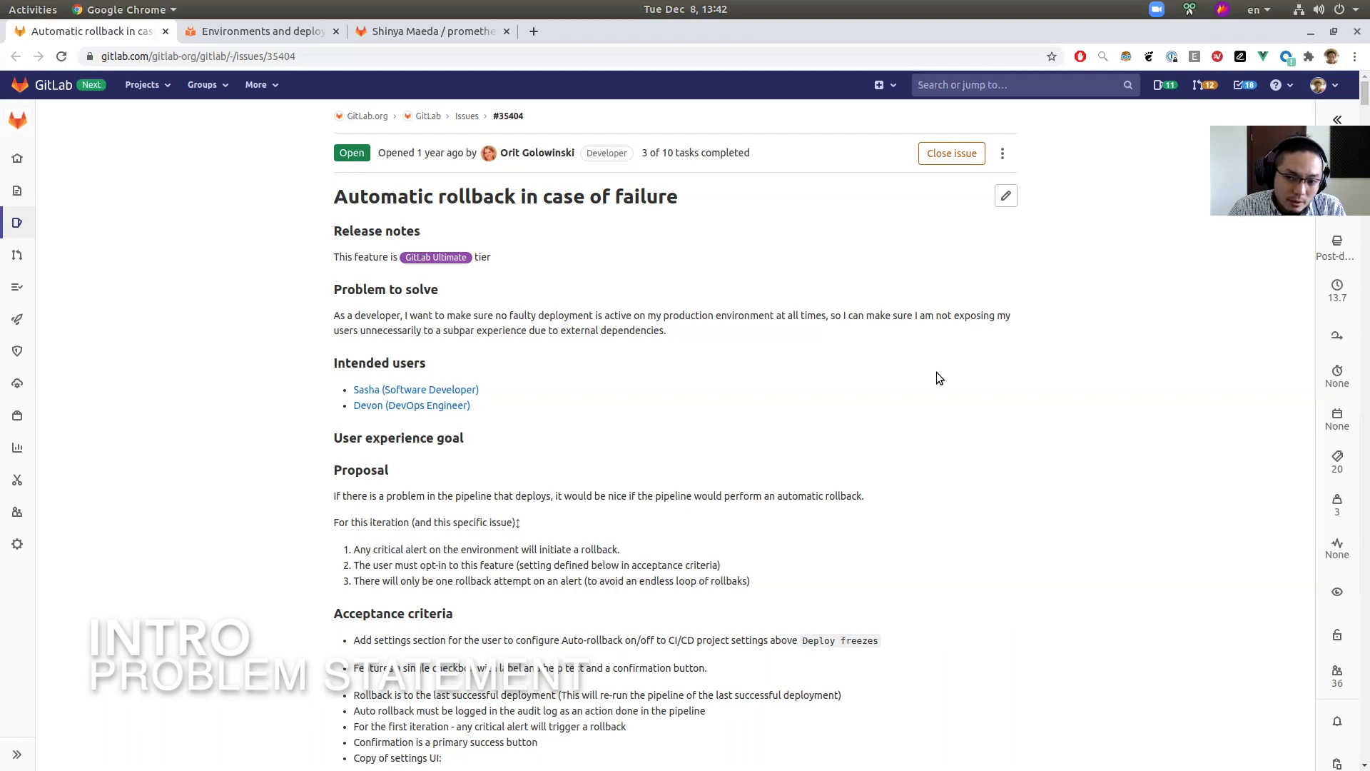
# - Switch to prometheus-alert-testing and open Operations > Environments in a new tab
pyautogui.scroll(-3)
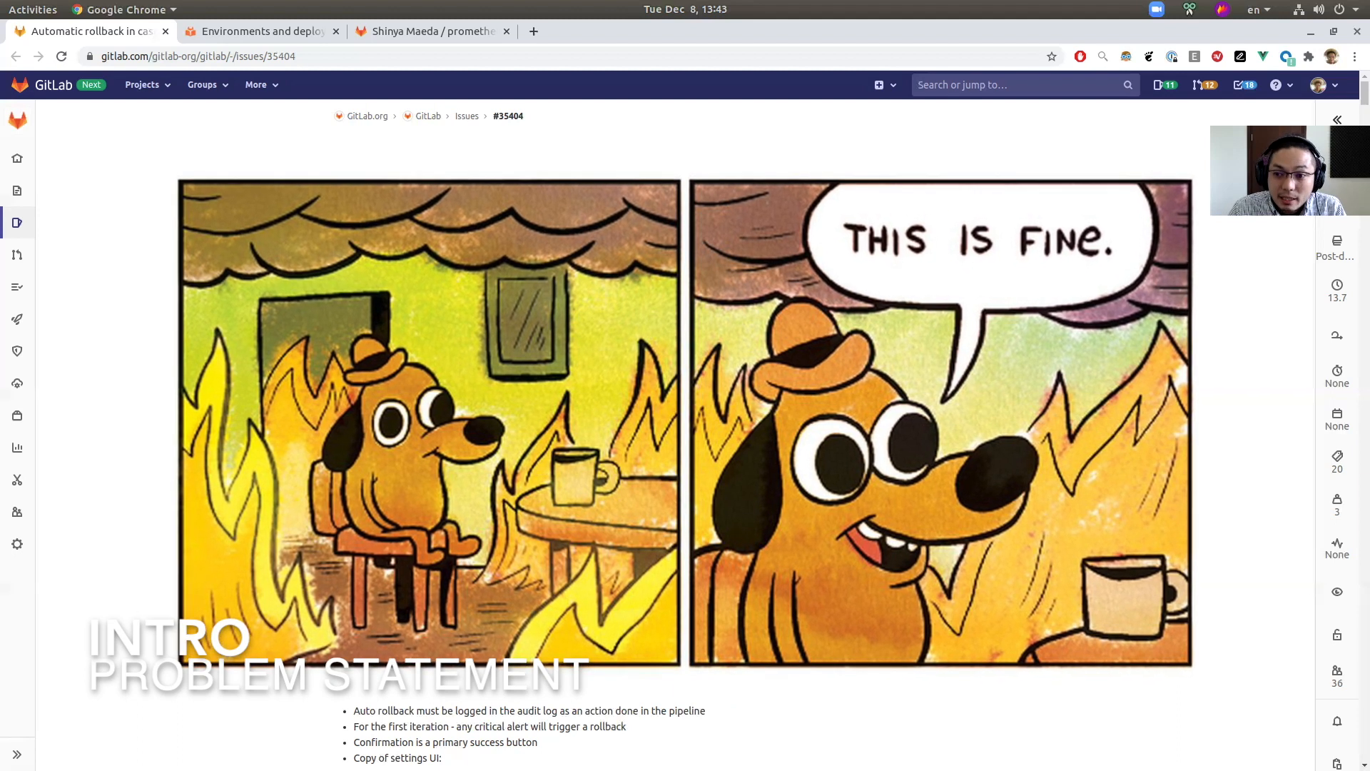
pyautogui.scroll(3)
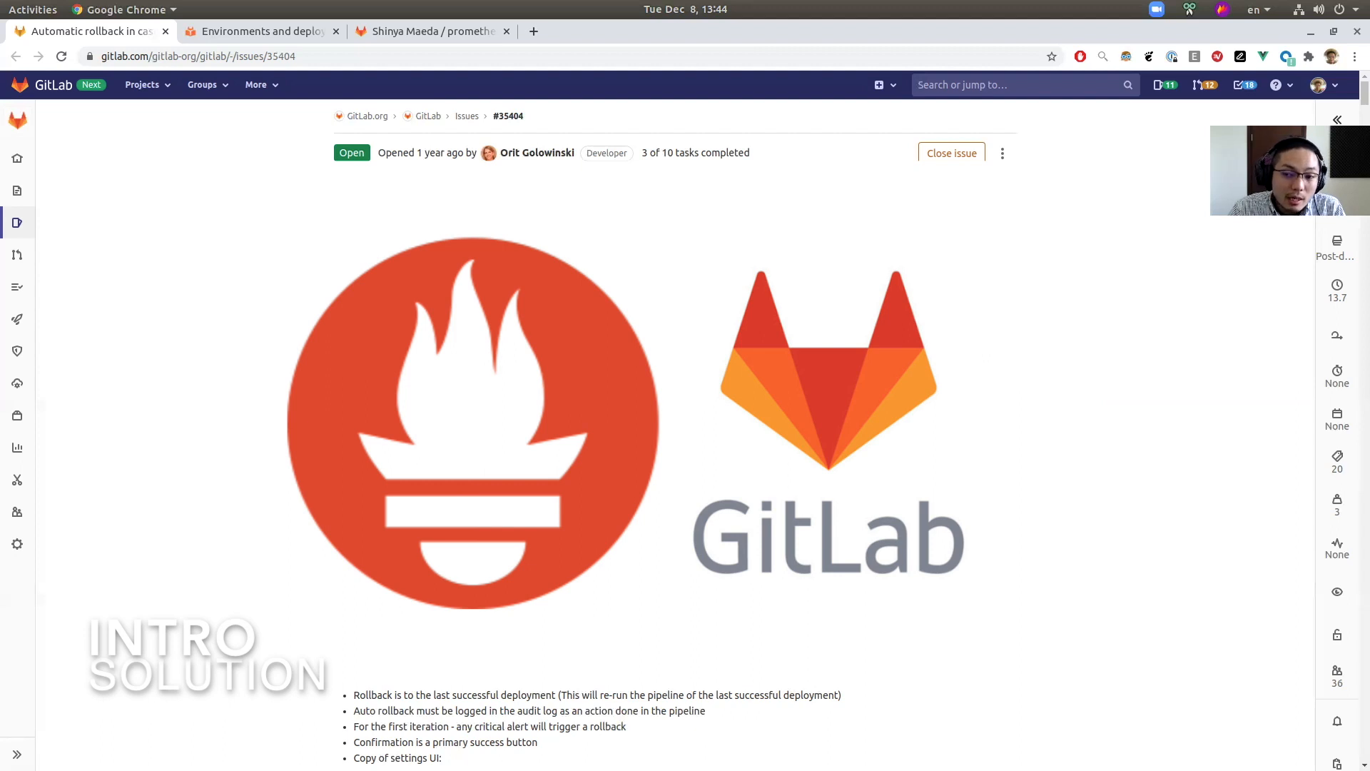
pyautogui.scroll(3)
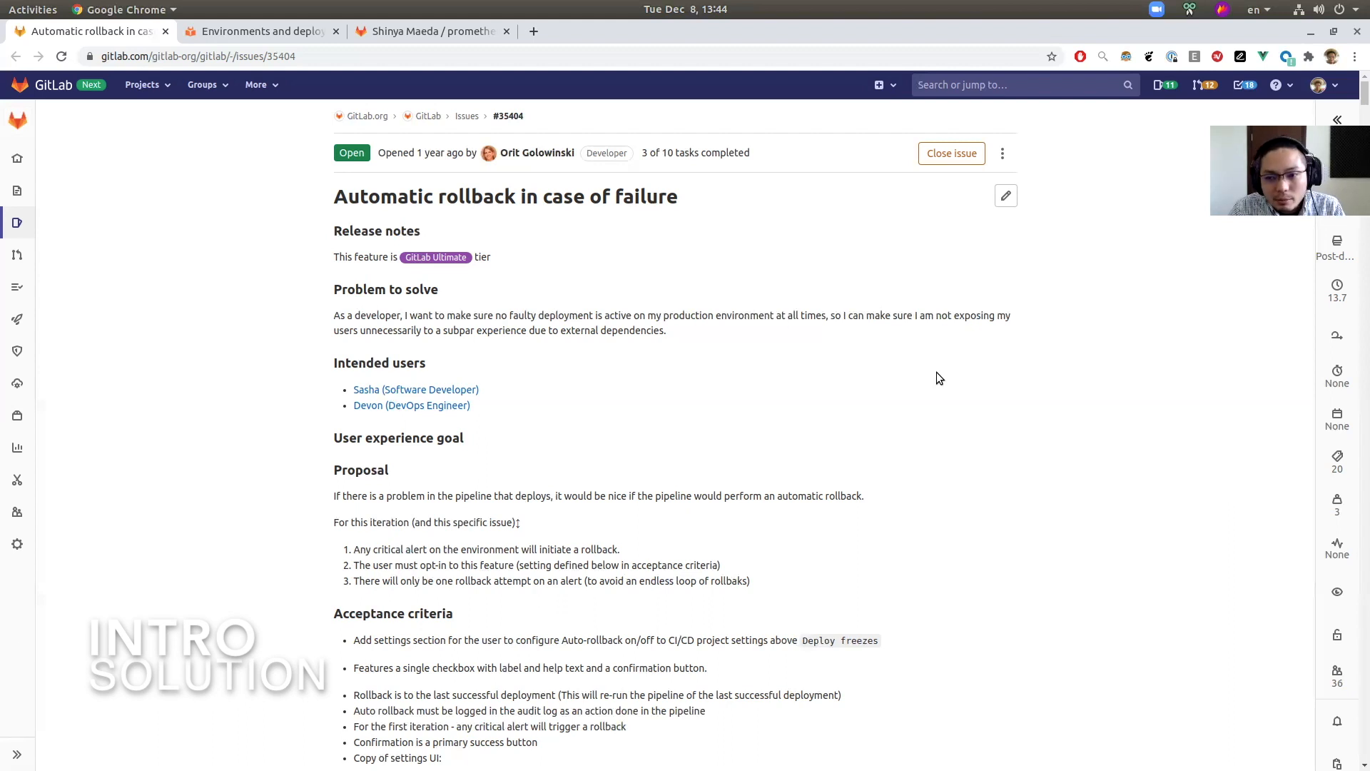
pyautogui.click(429, 31)
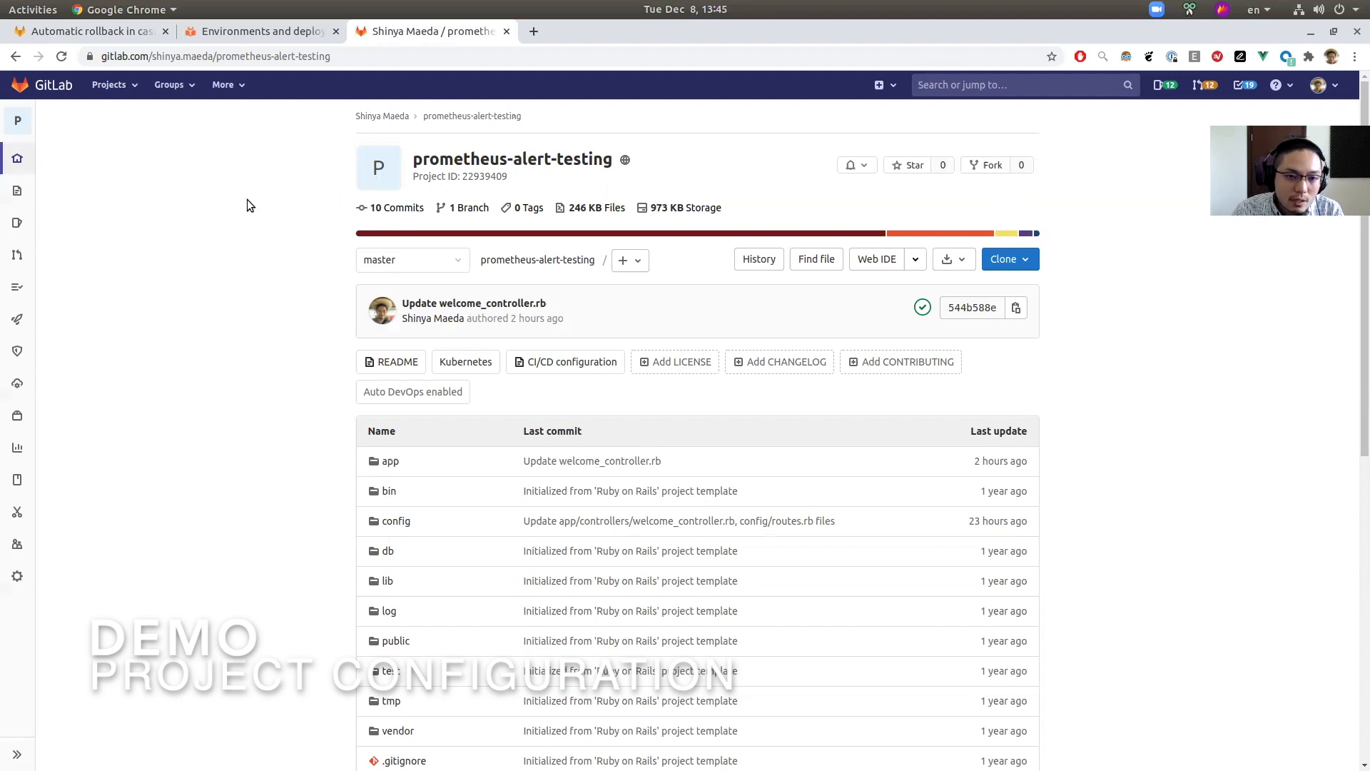
pyautogui.moveTo(214, 354)
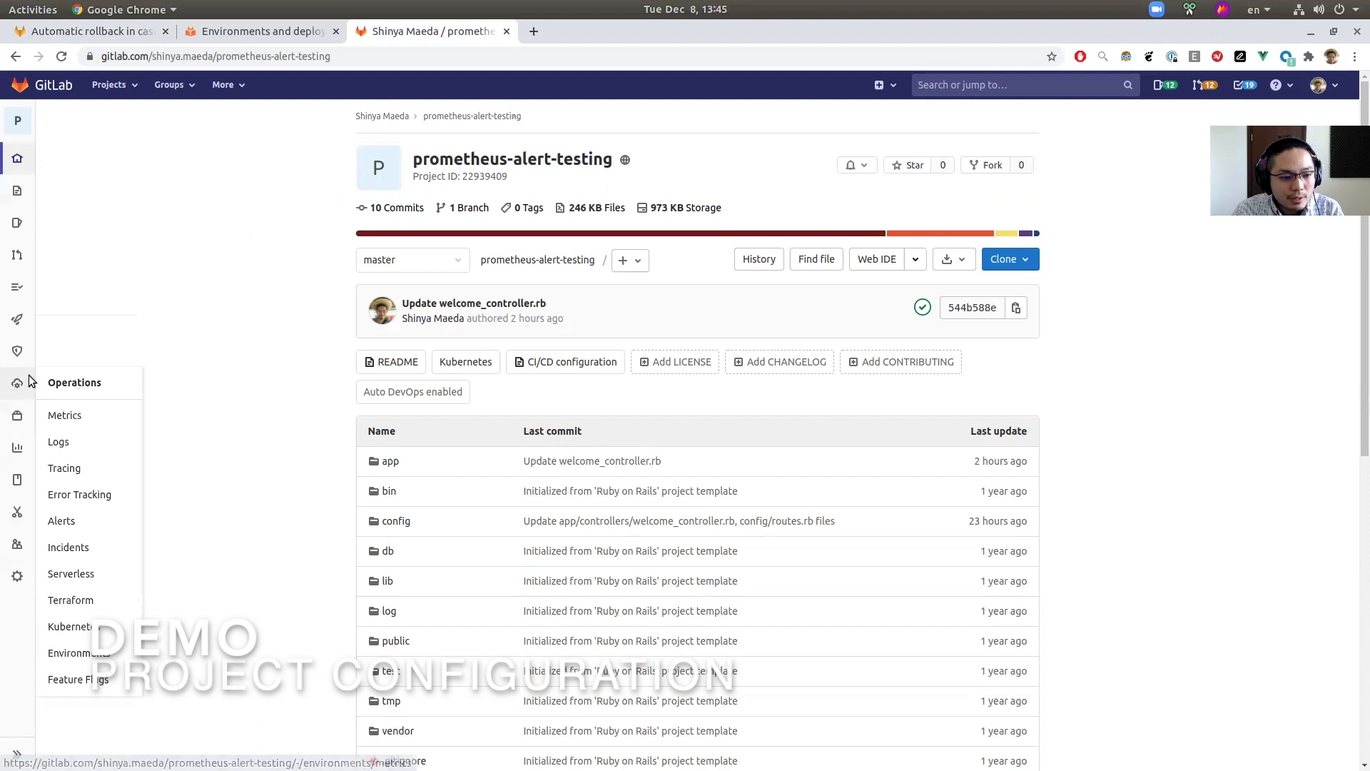
pyautogui.rightClick(78, 652)
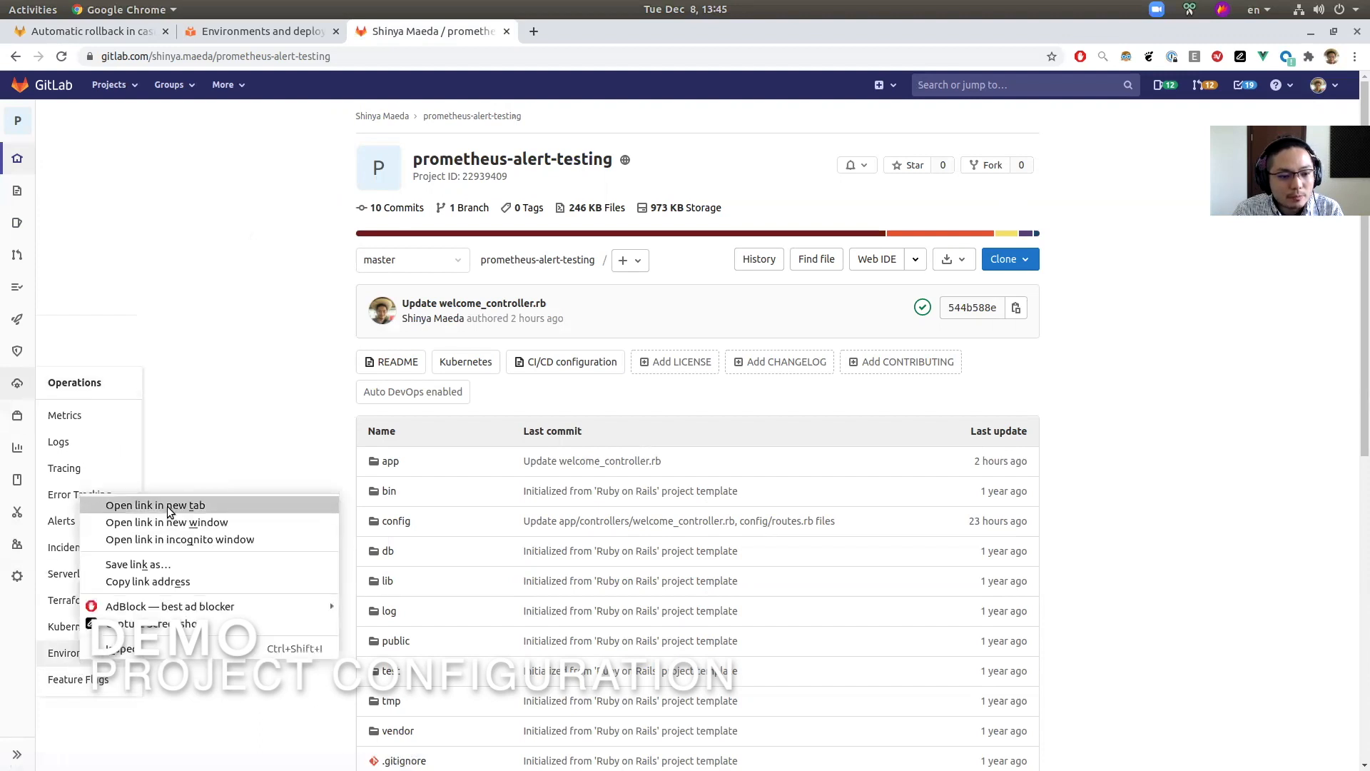
pyautogui.click(155, 504)
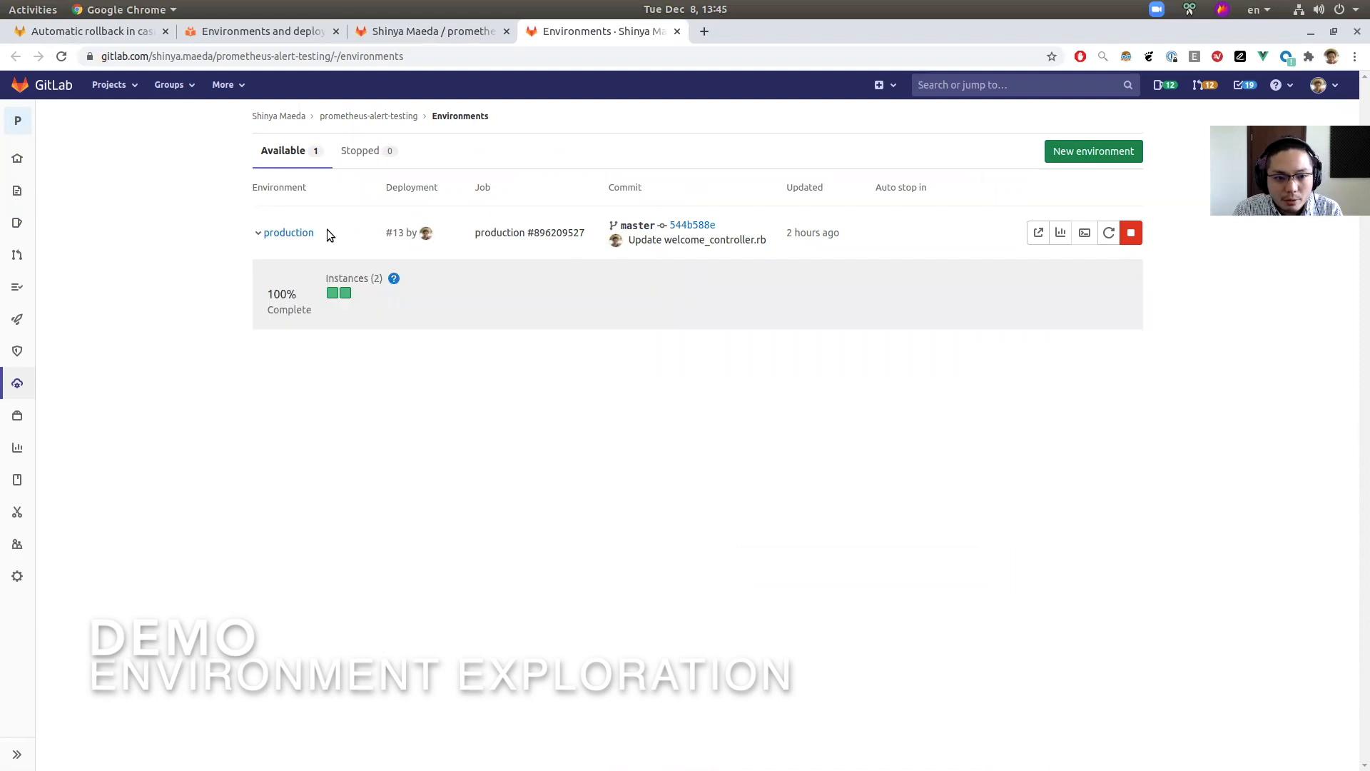
pyautogui.moveTo(1060, 232)
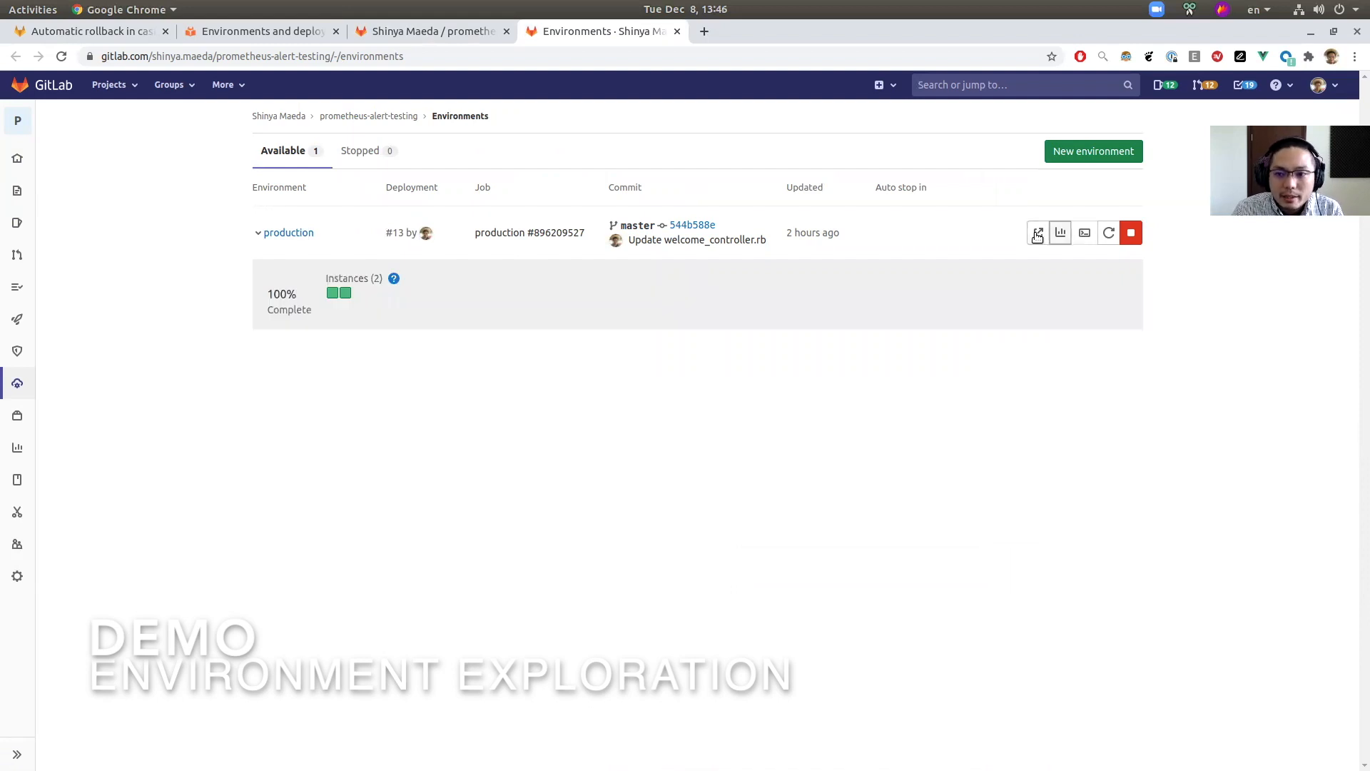
# - View production's live app showing 'You're on Rails!', then open its Monitoring dashboard
pyautogui.click(1037, 232)
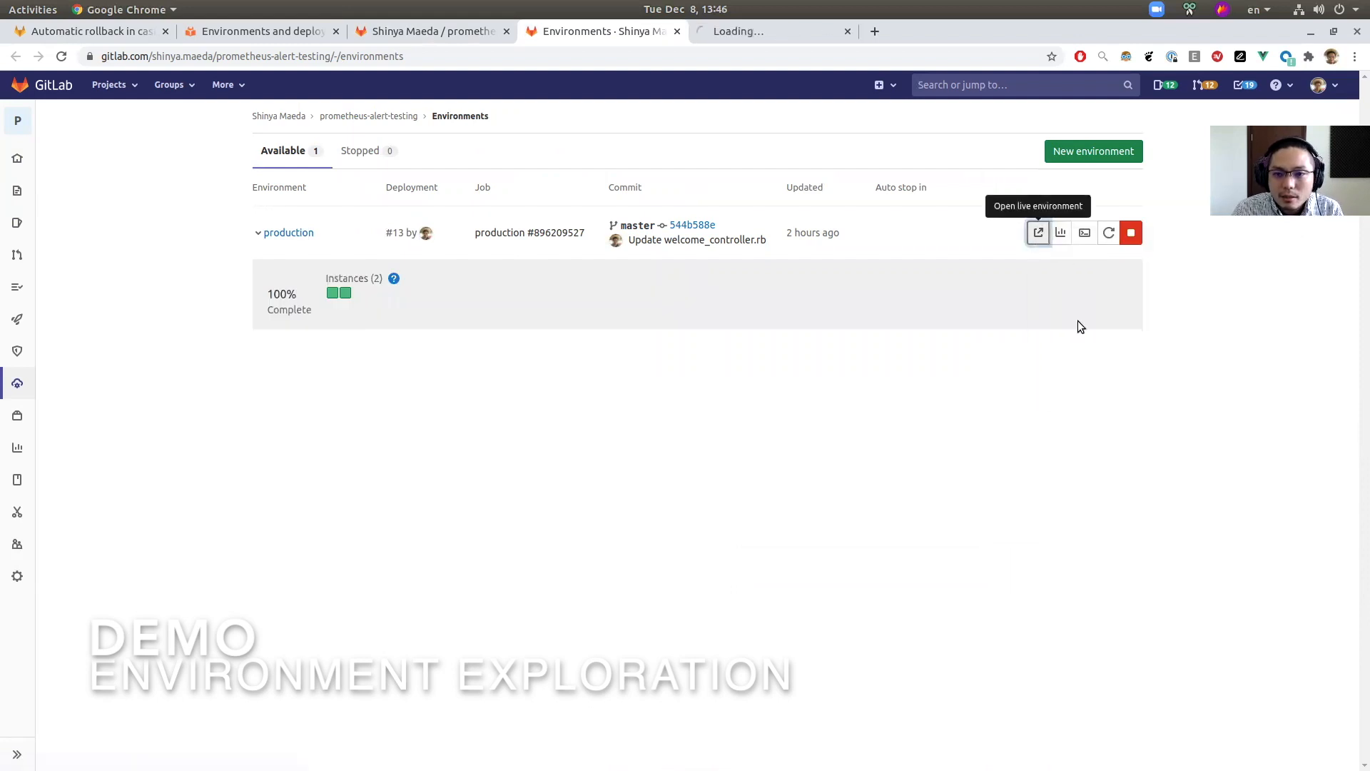
pyautogui.click(1039, 232)
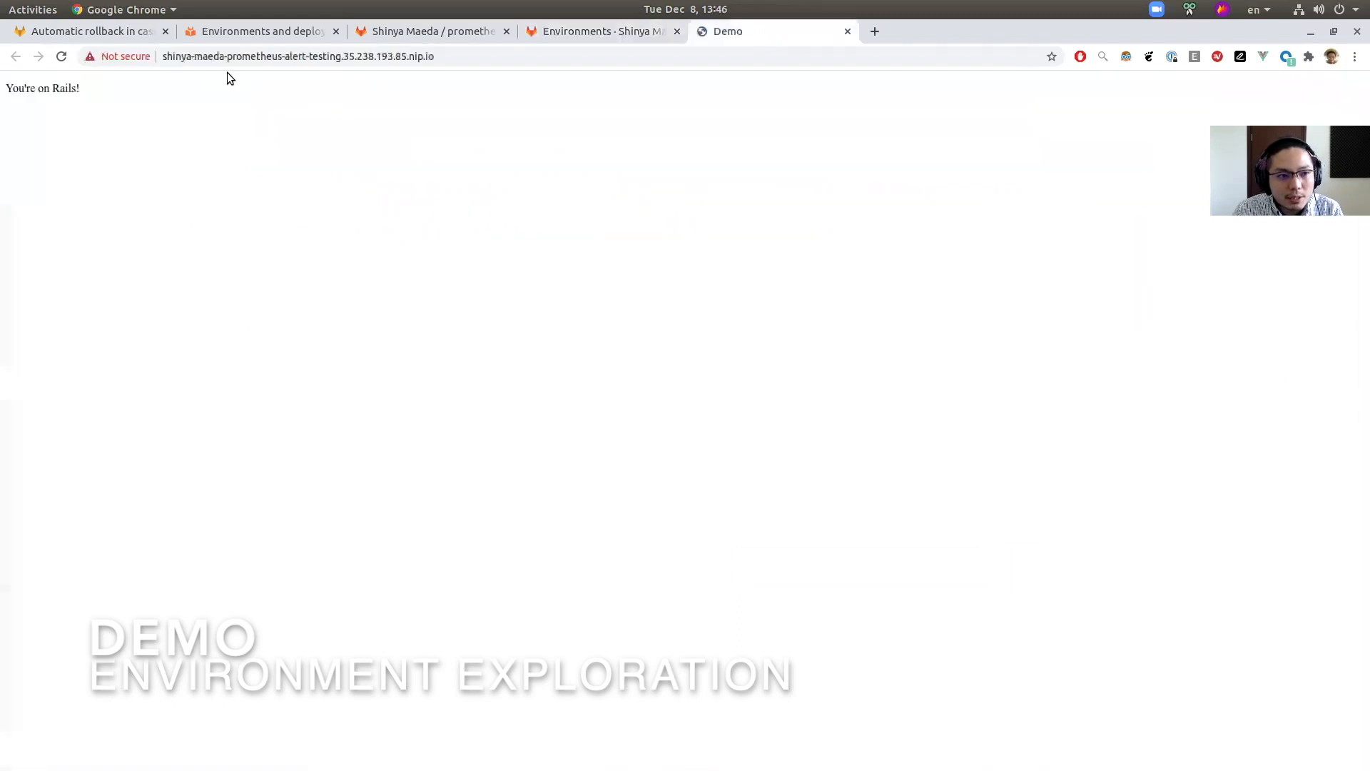
pyautogui.doubleClick(42, 87)
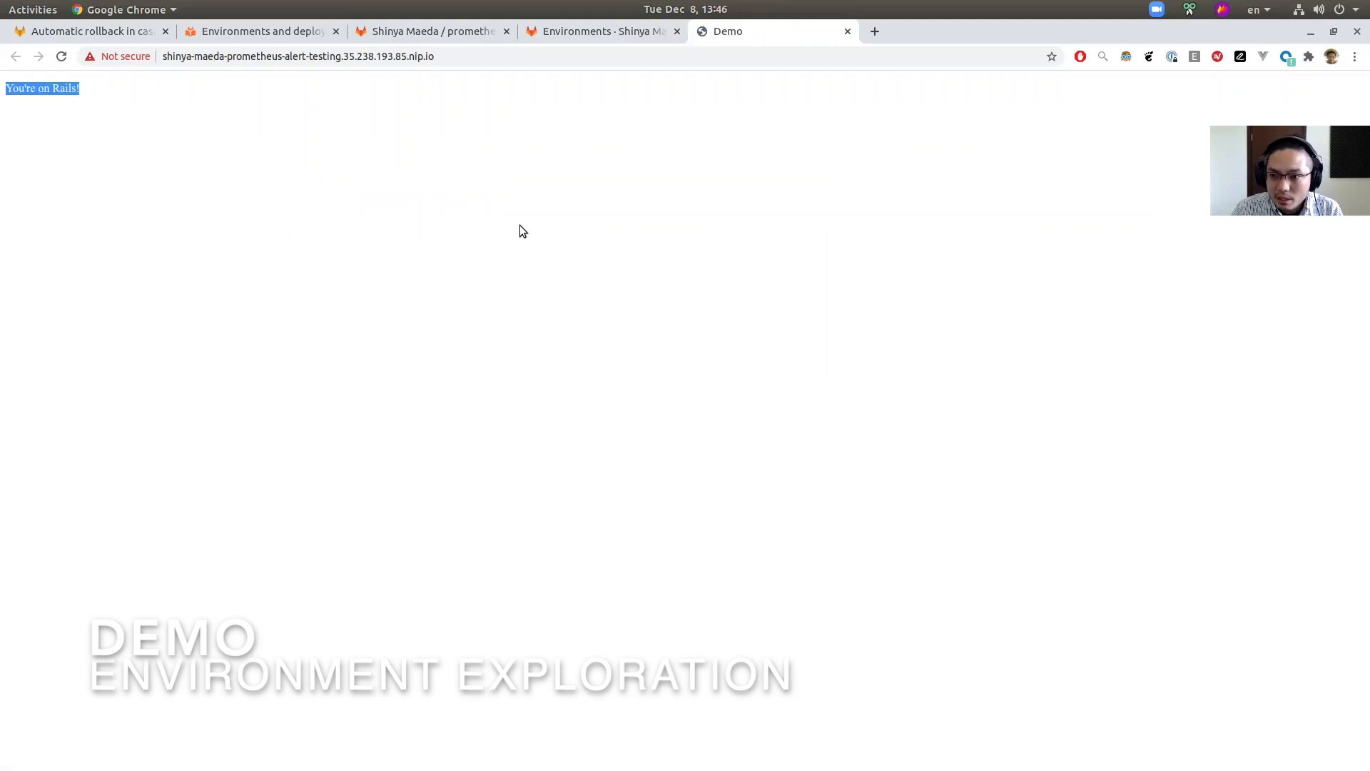
pyautogui.click(148, 105)
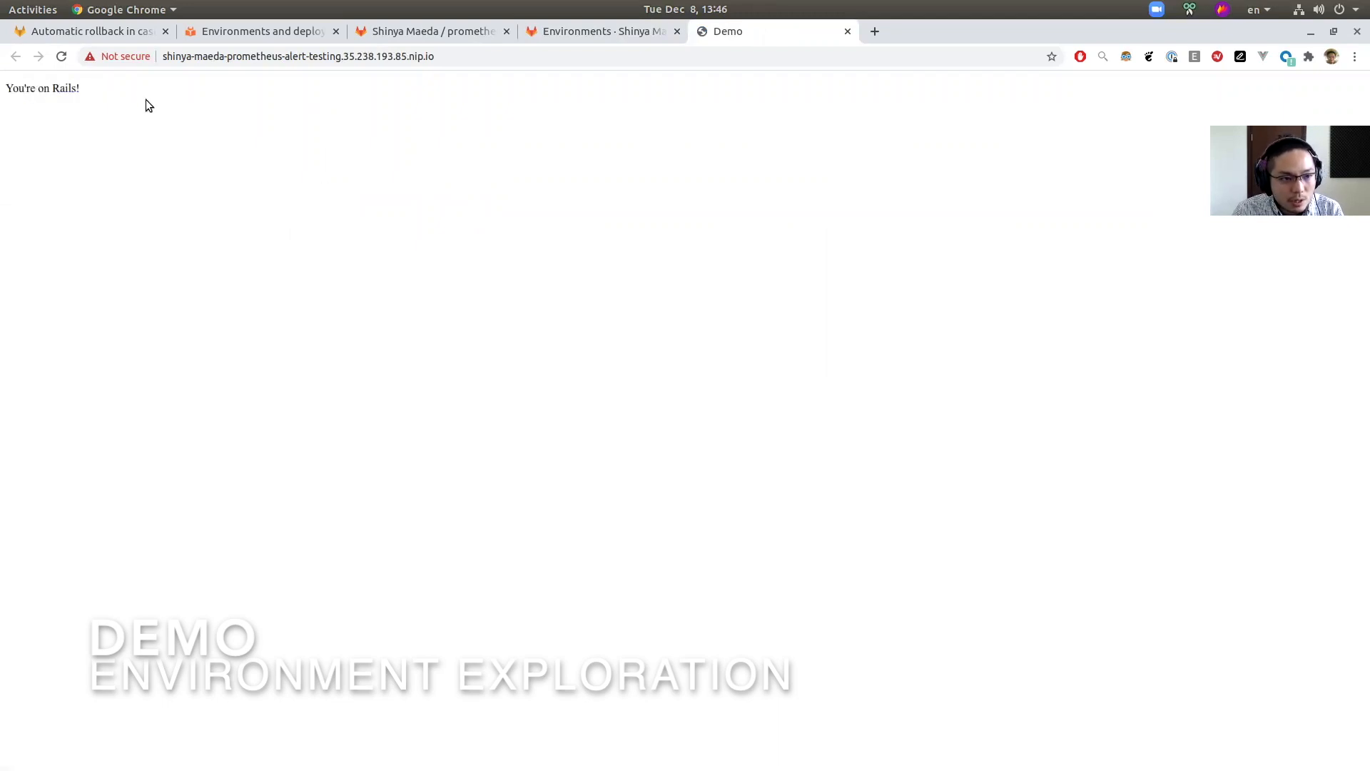
pyautogui.moveTo(620, 24)
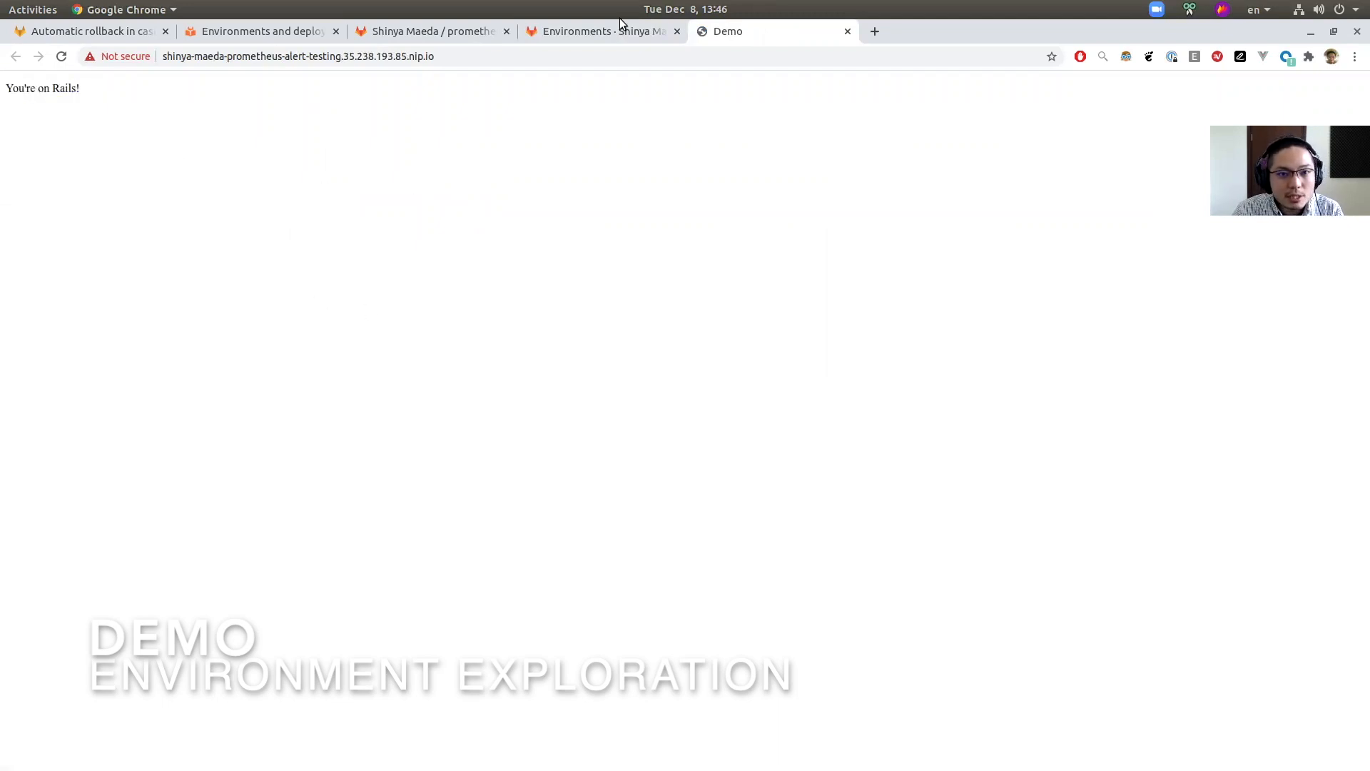
pyautogui.click(601, 30)
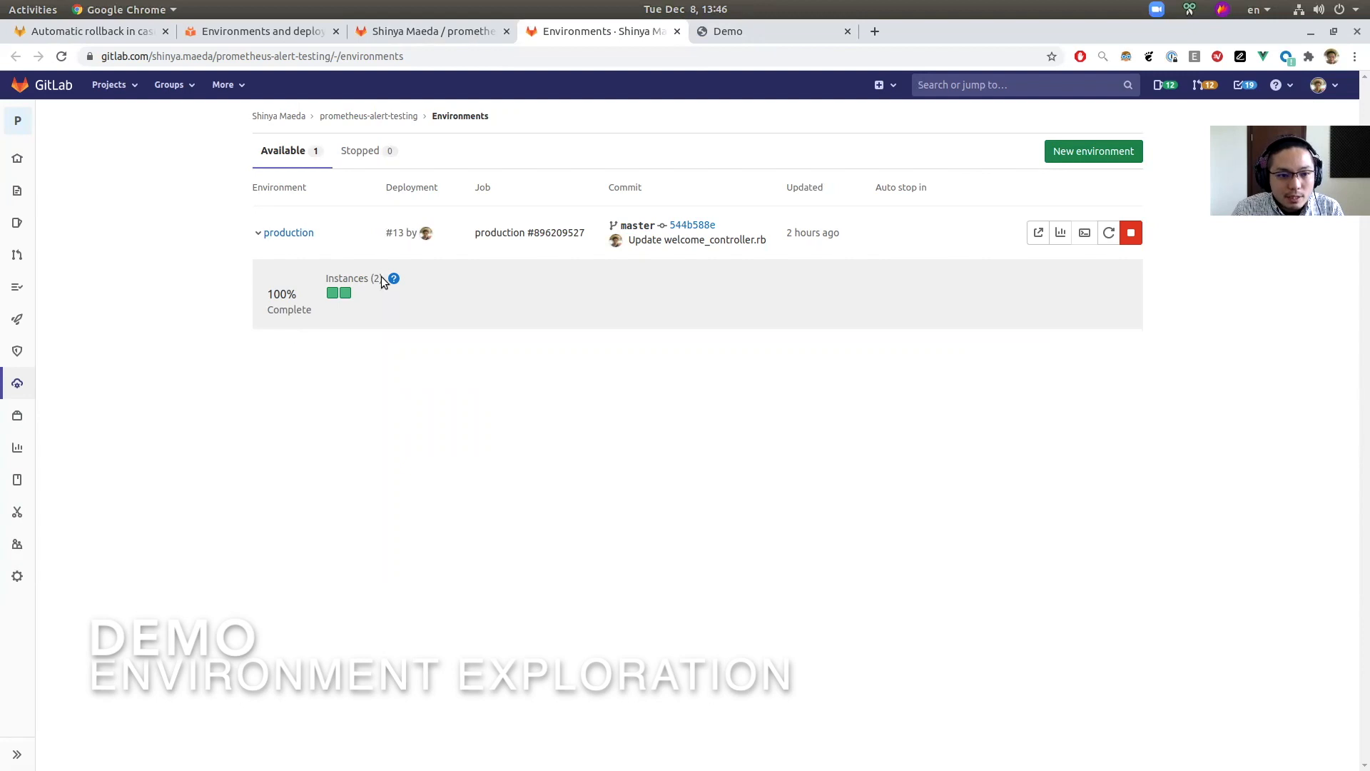
pyautogui.moveTo(475, 347)
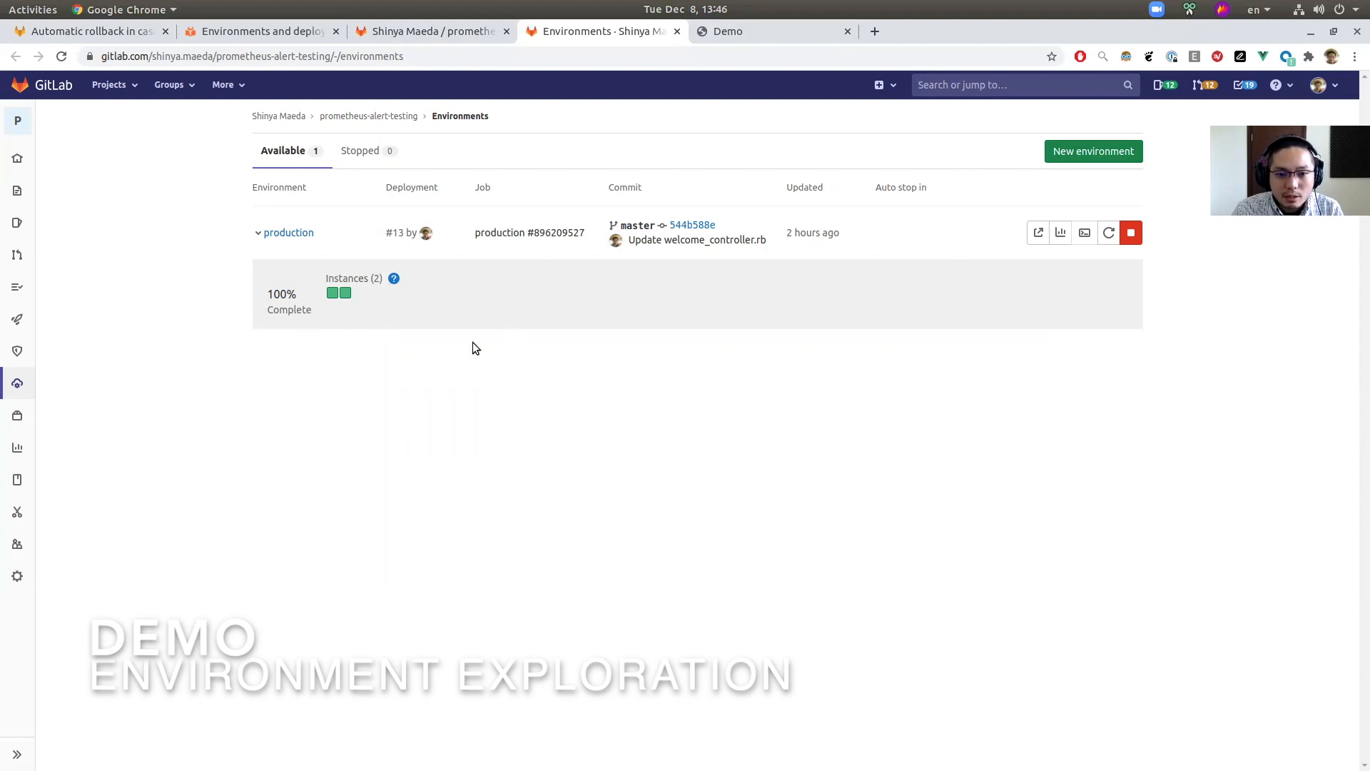
pyautogui.moveTo(466, 327)
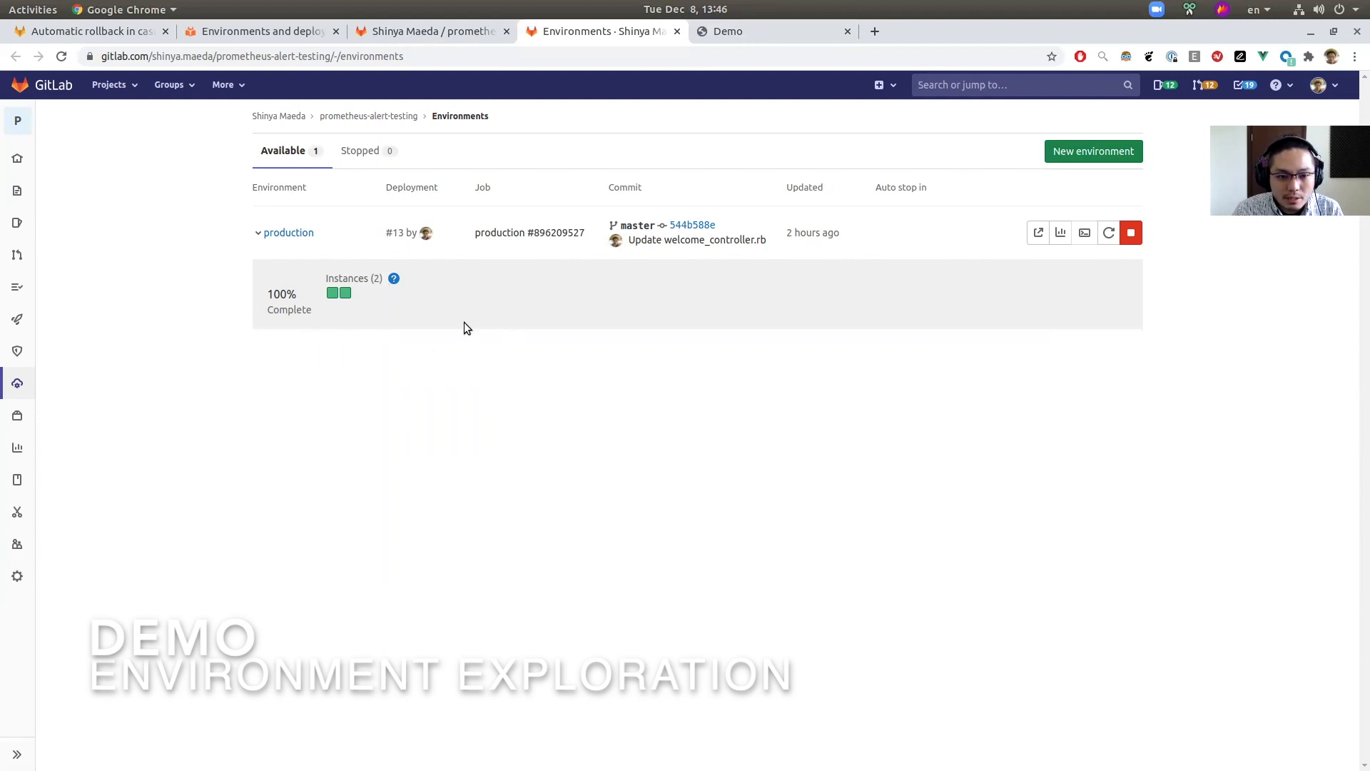
pyautogui.moveTo(333, 292)
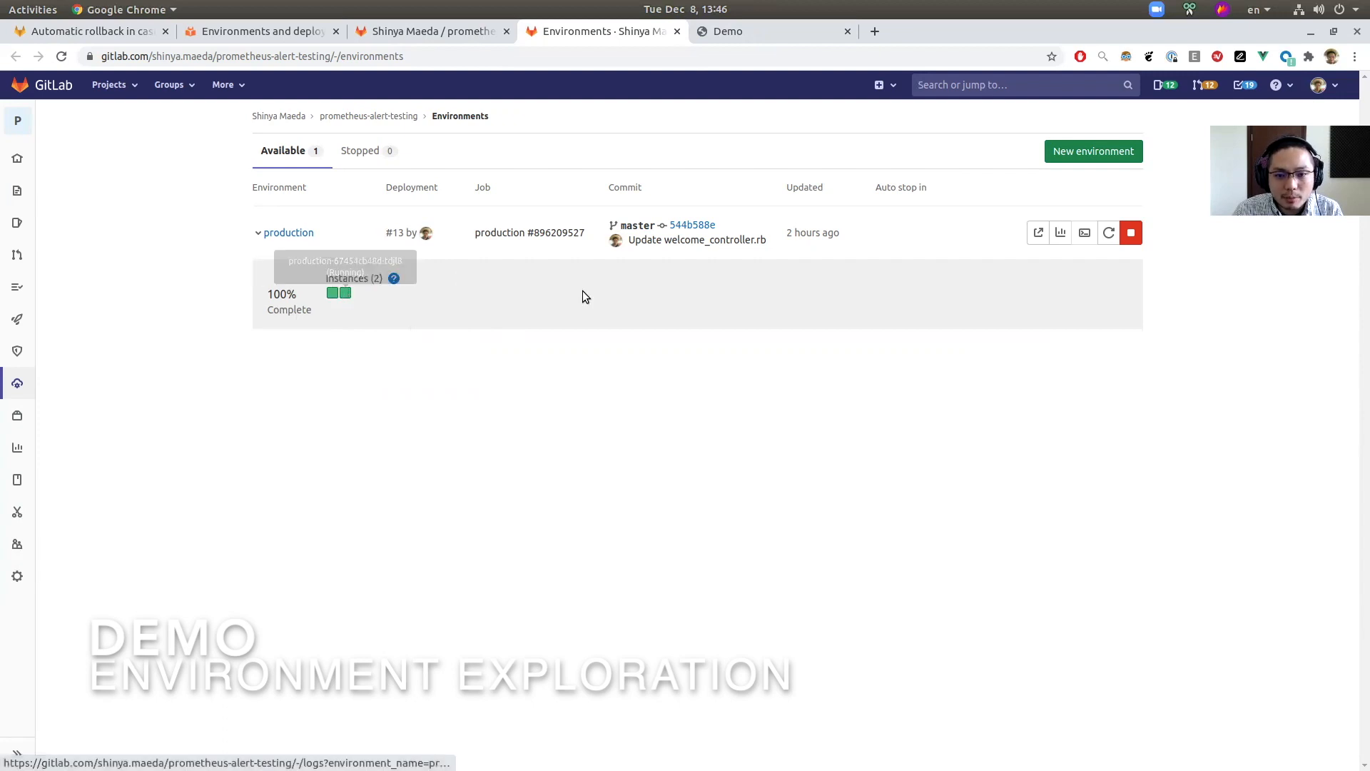
pyautogui.moveTo(1023, 276)
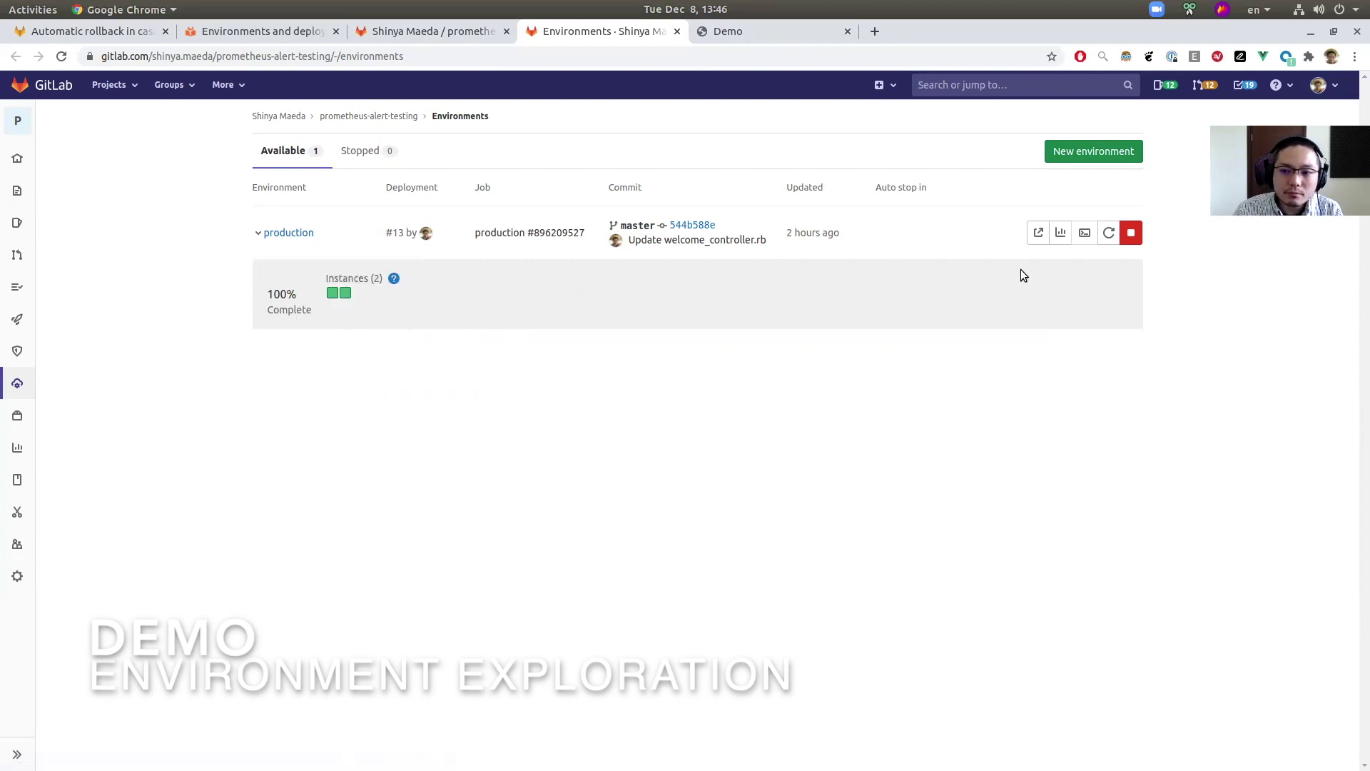
pyautogui.click(1060, 233)
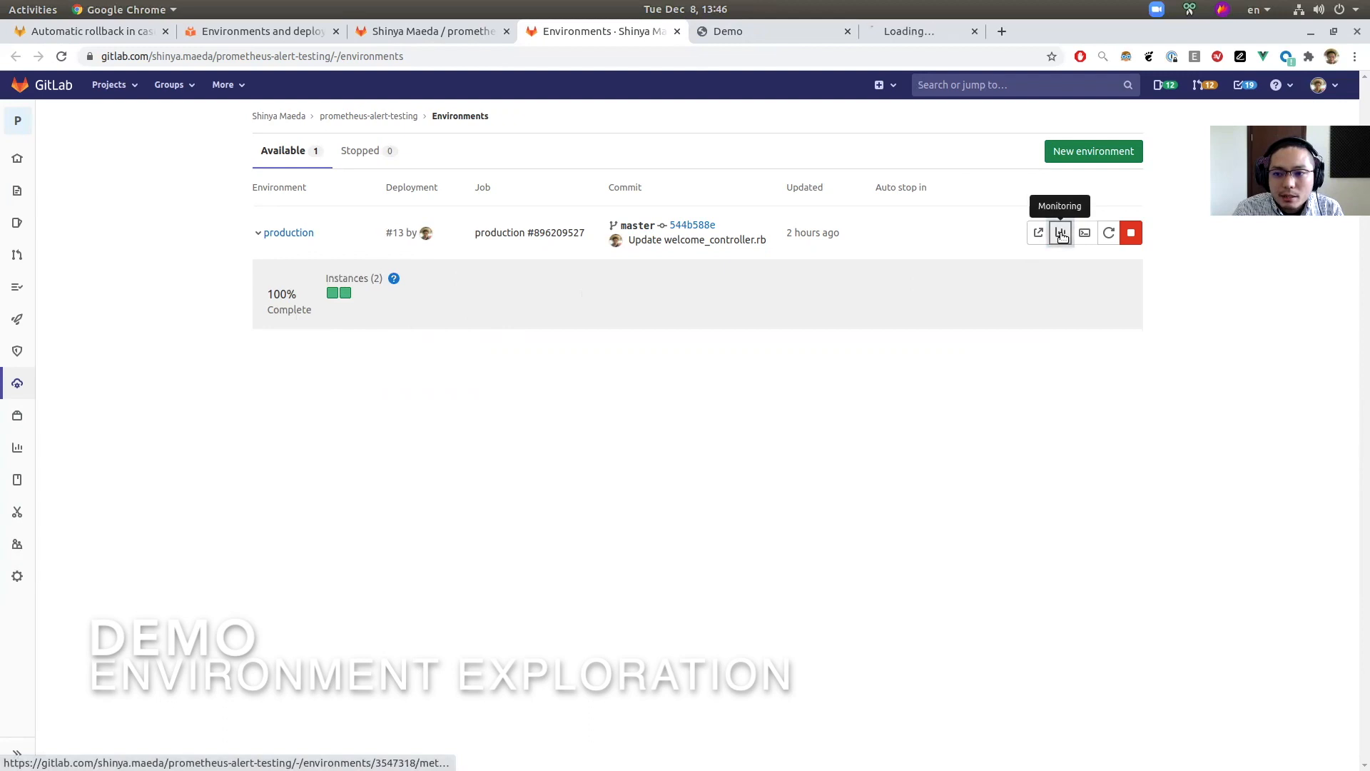
pyautogui.click(1061, 233)
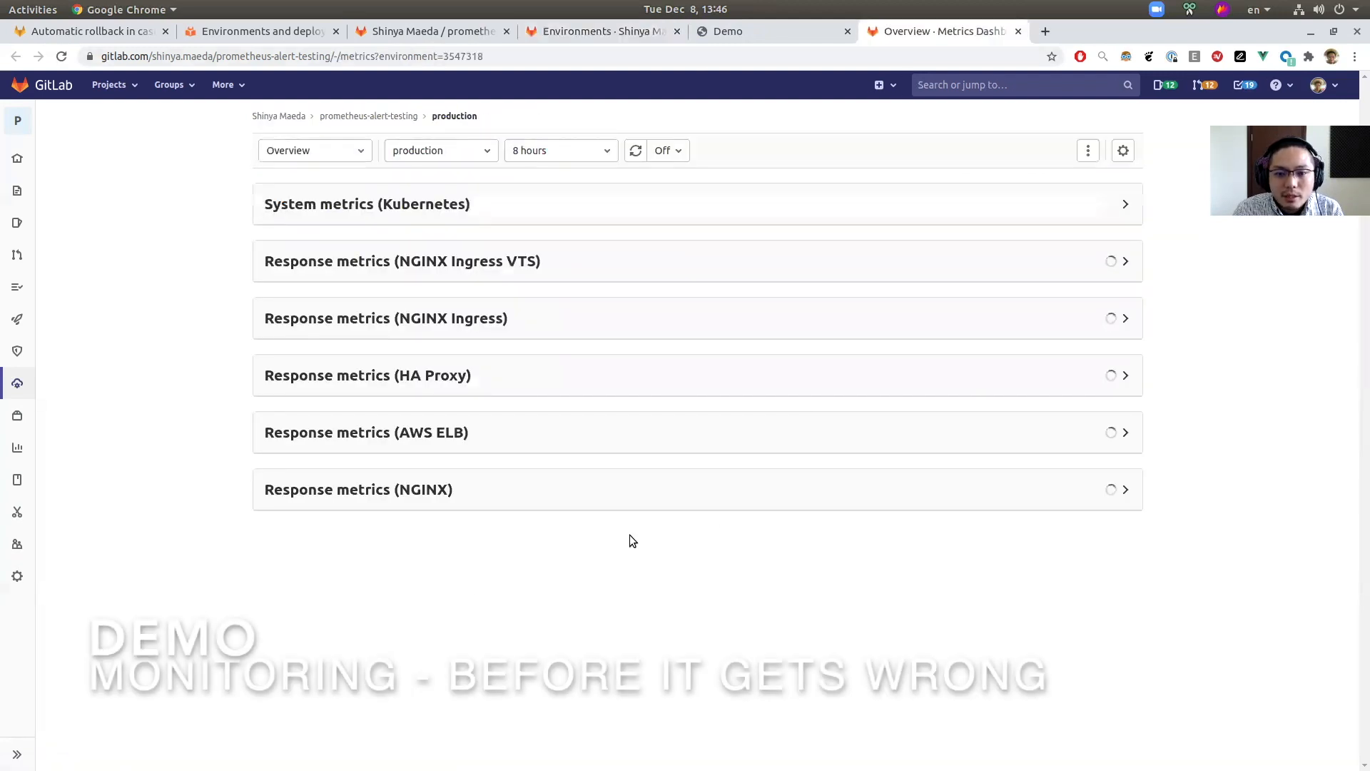
pyautogui.scroll(-3)
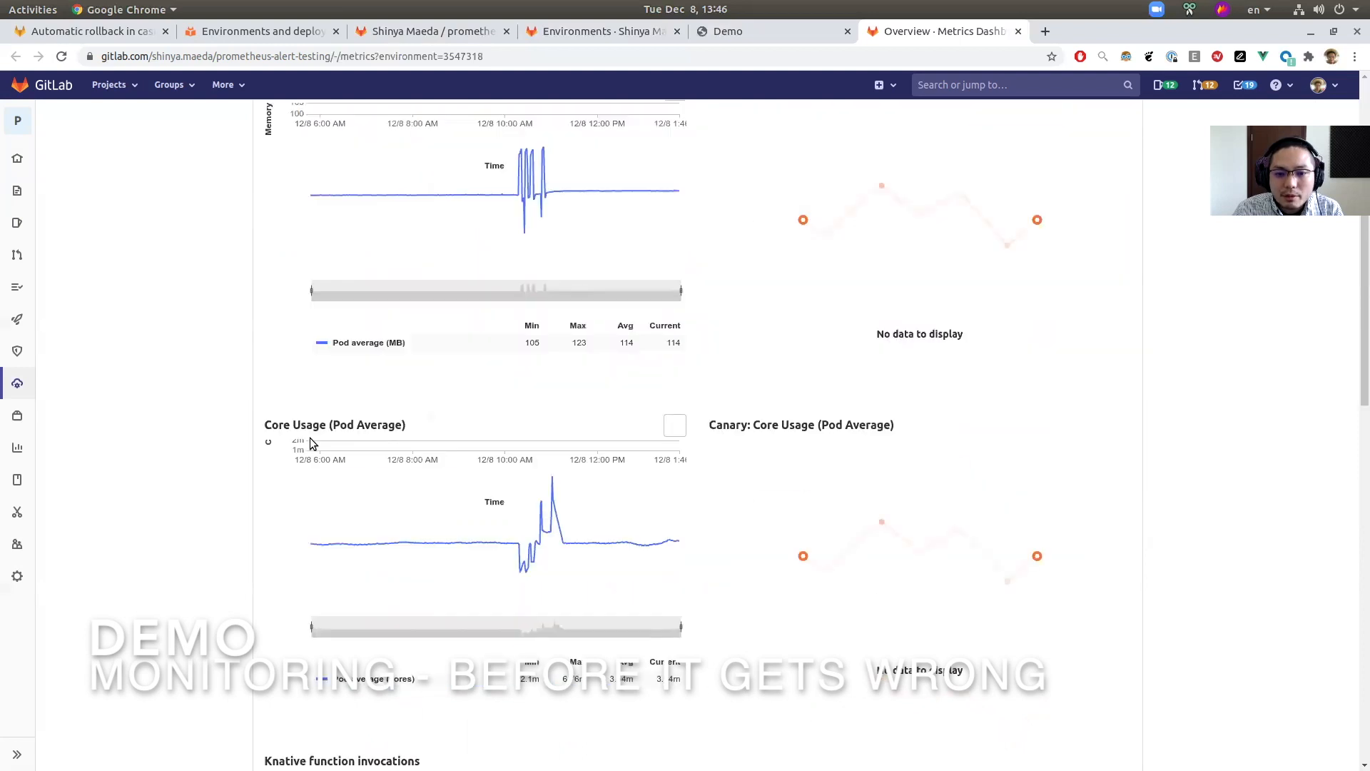
pyautogui.scroll(-3)
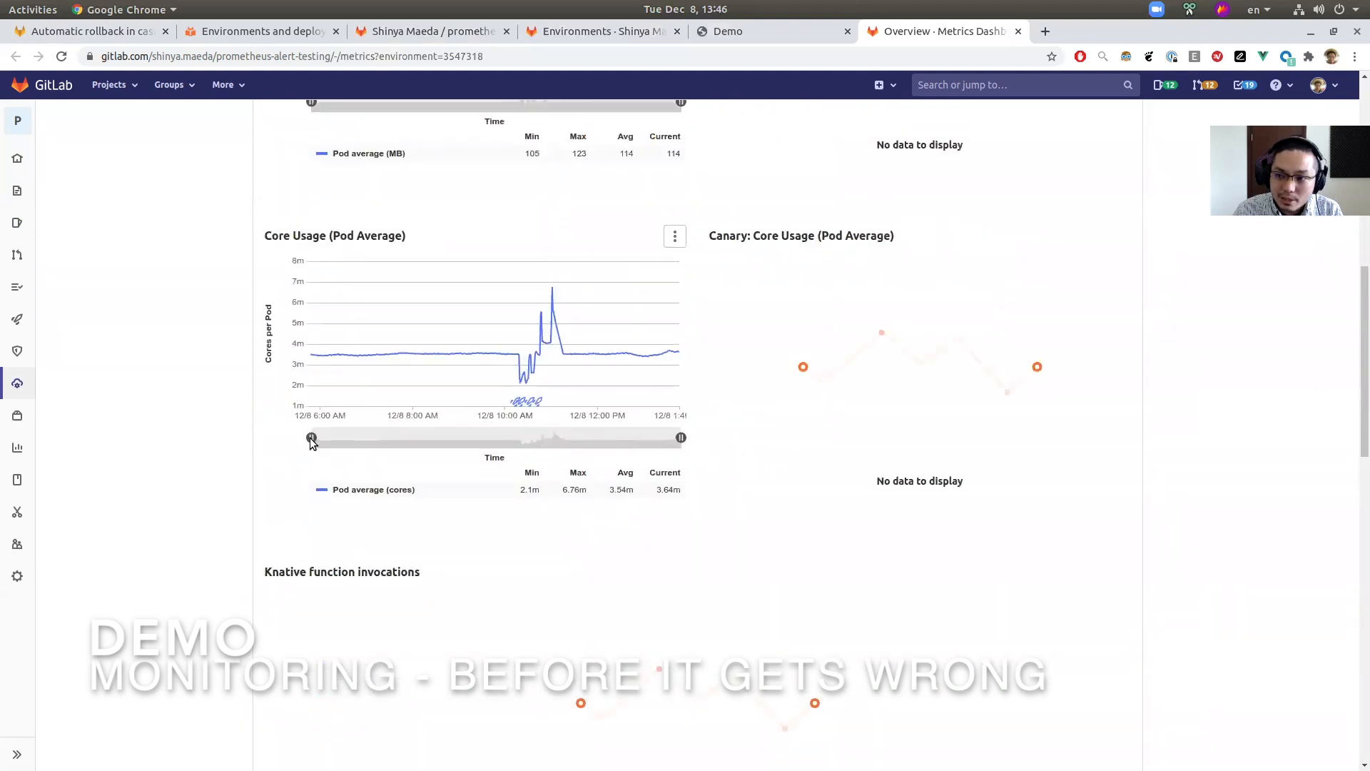
pyautogui.scroll(3)
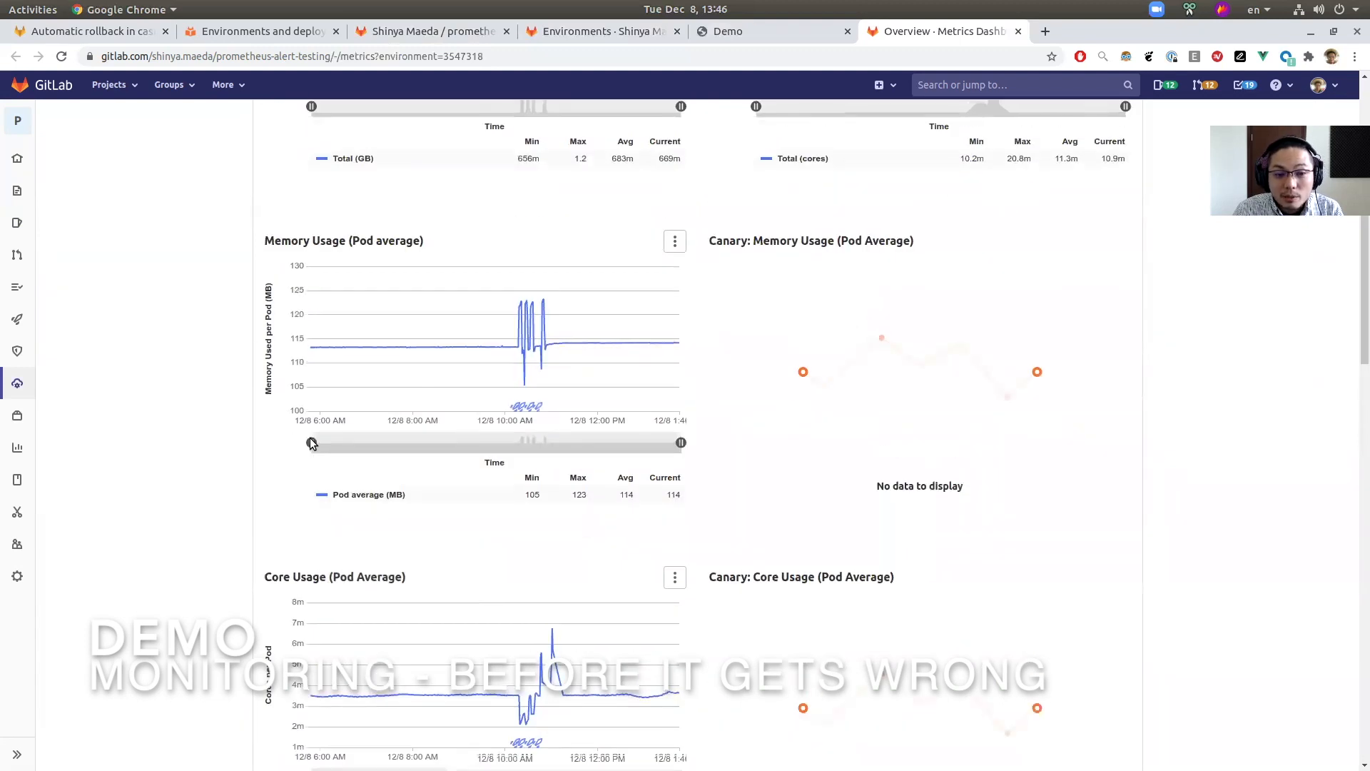
pyautogui.scroll(3)
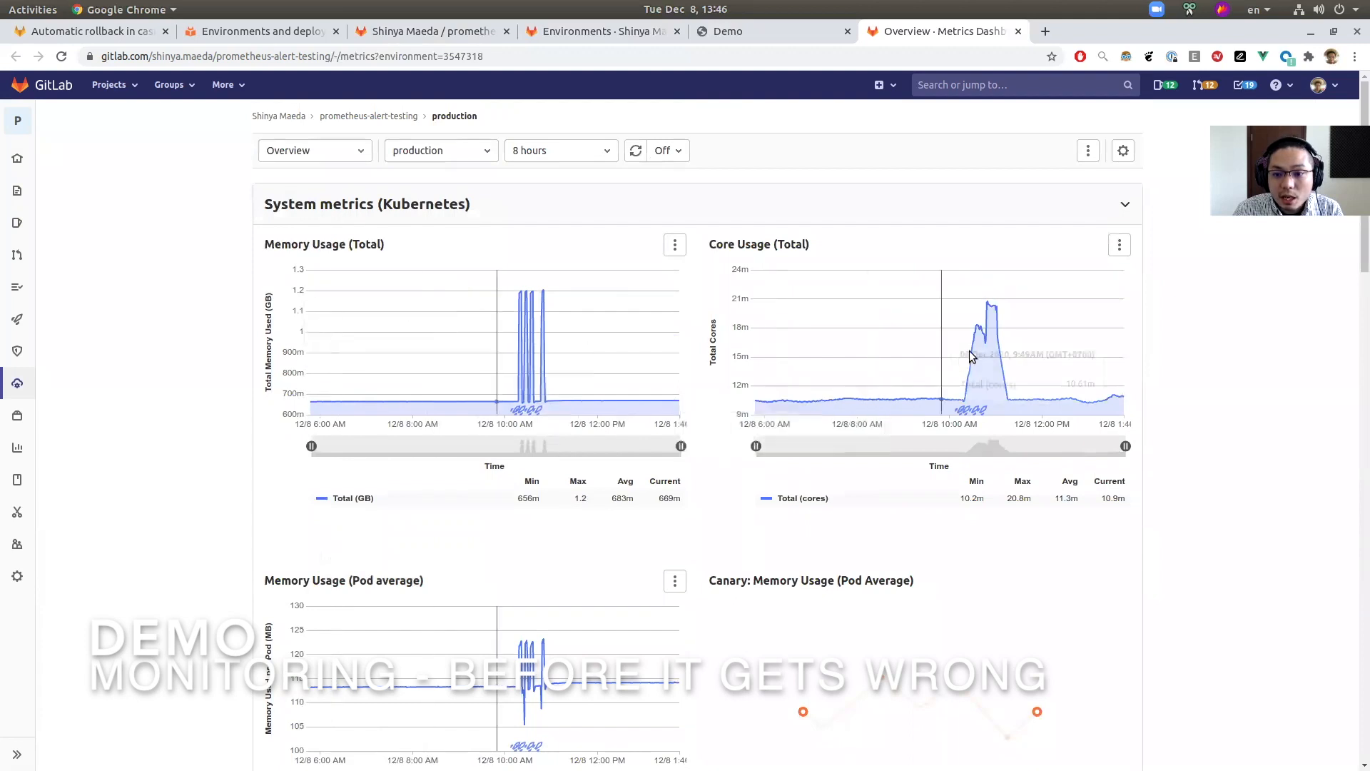
pyautogui.scroll(-3)
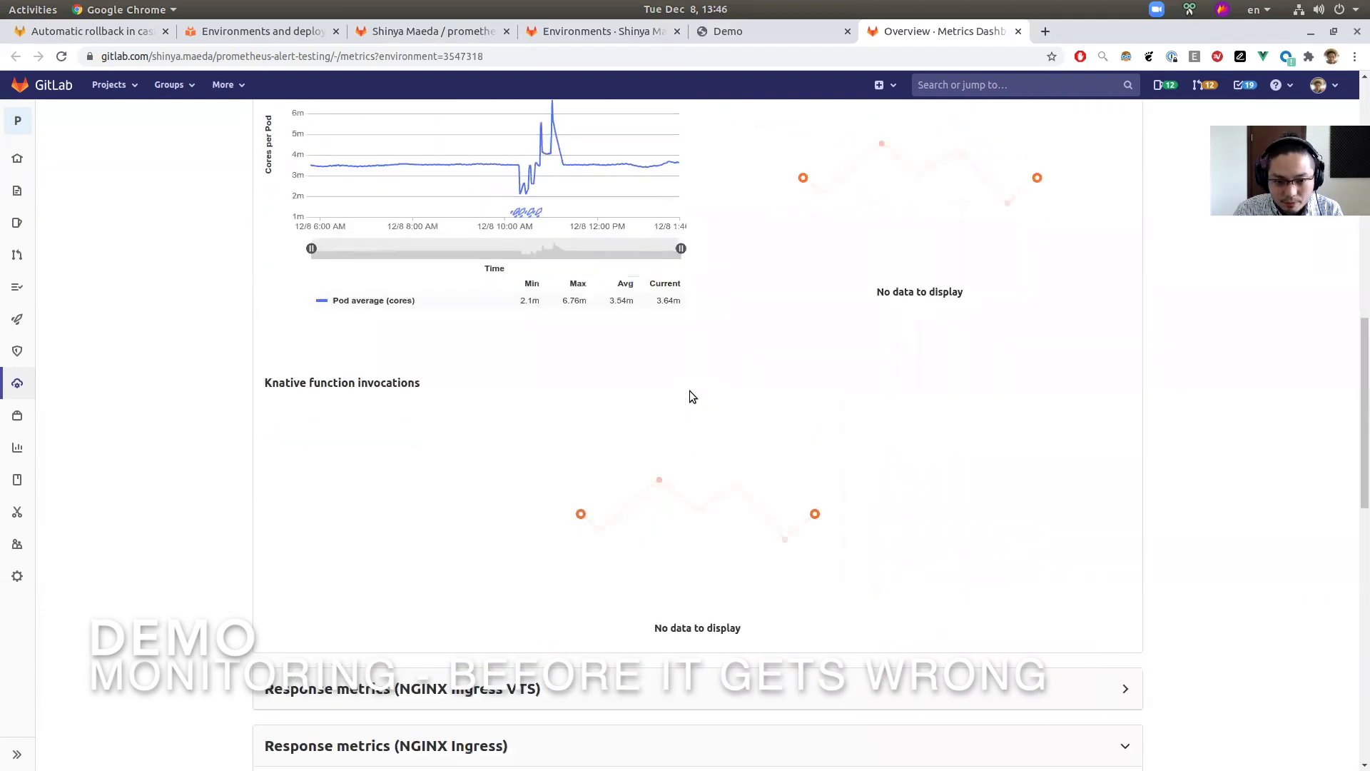
pyautogui.scroll(-3)
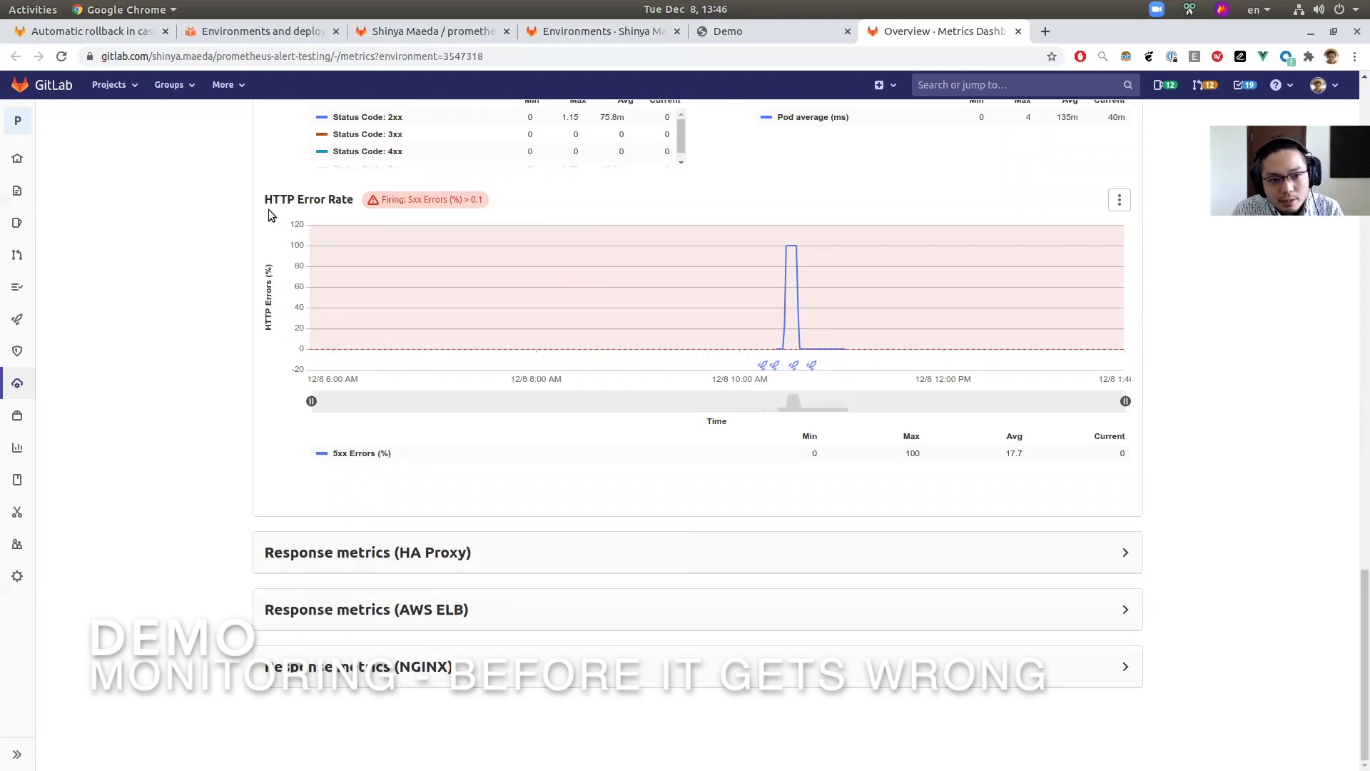
pyautogui.scroll(3)
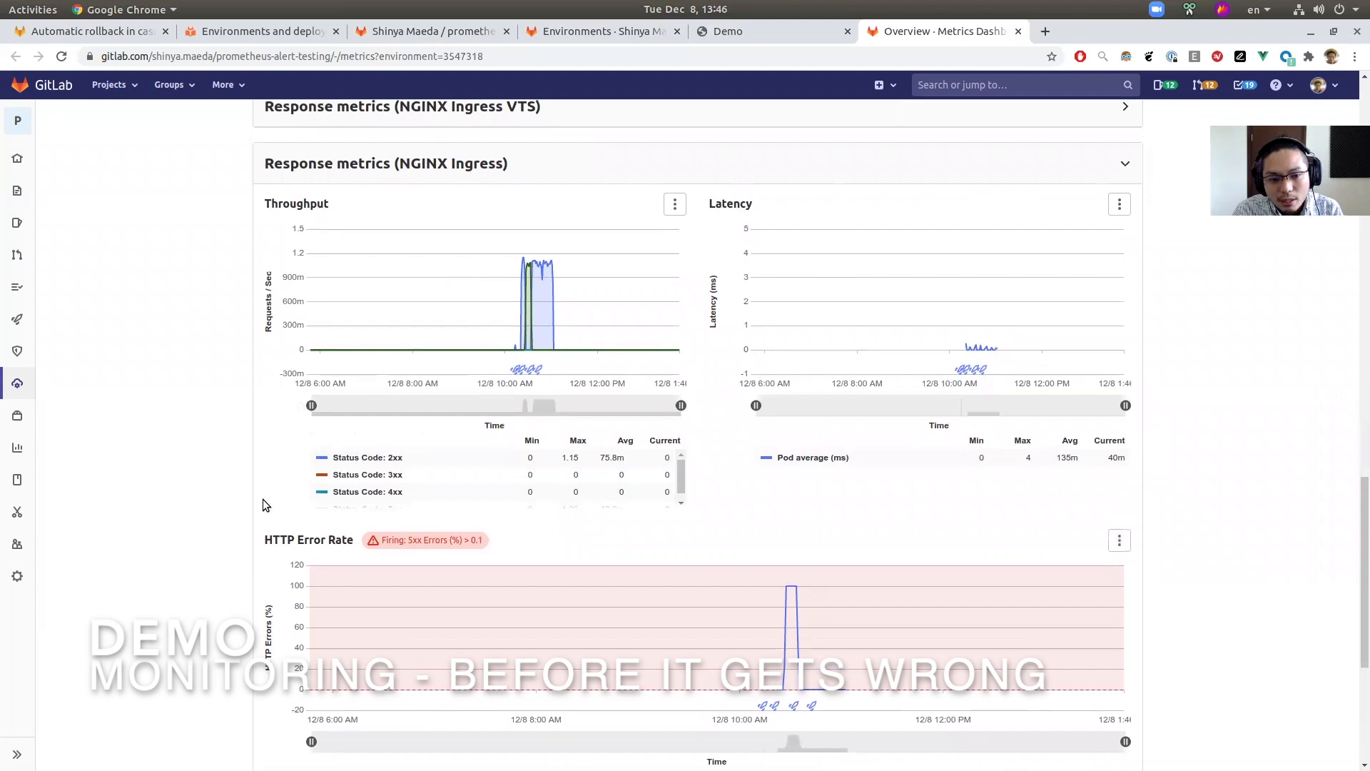
pyautogui.scroll(-3)
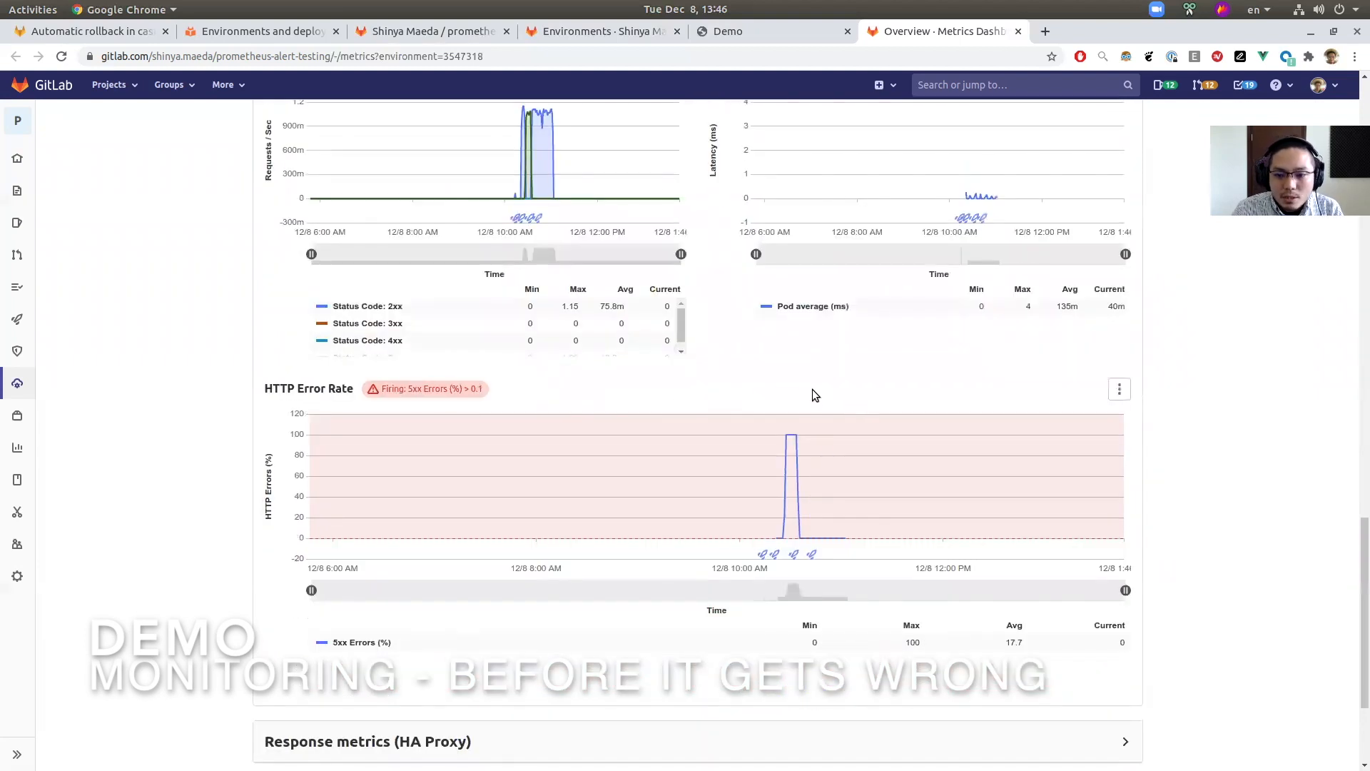
pyautogui.moveTo(855, 472)
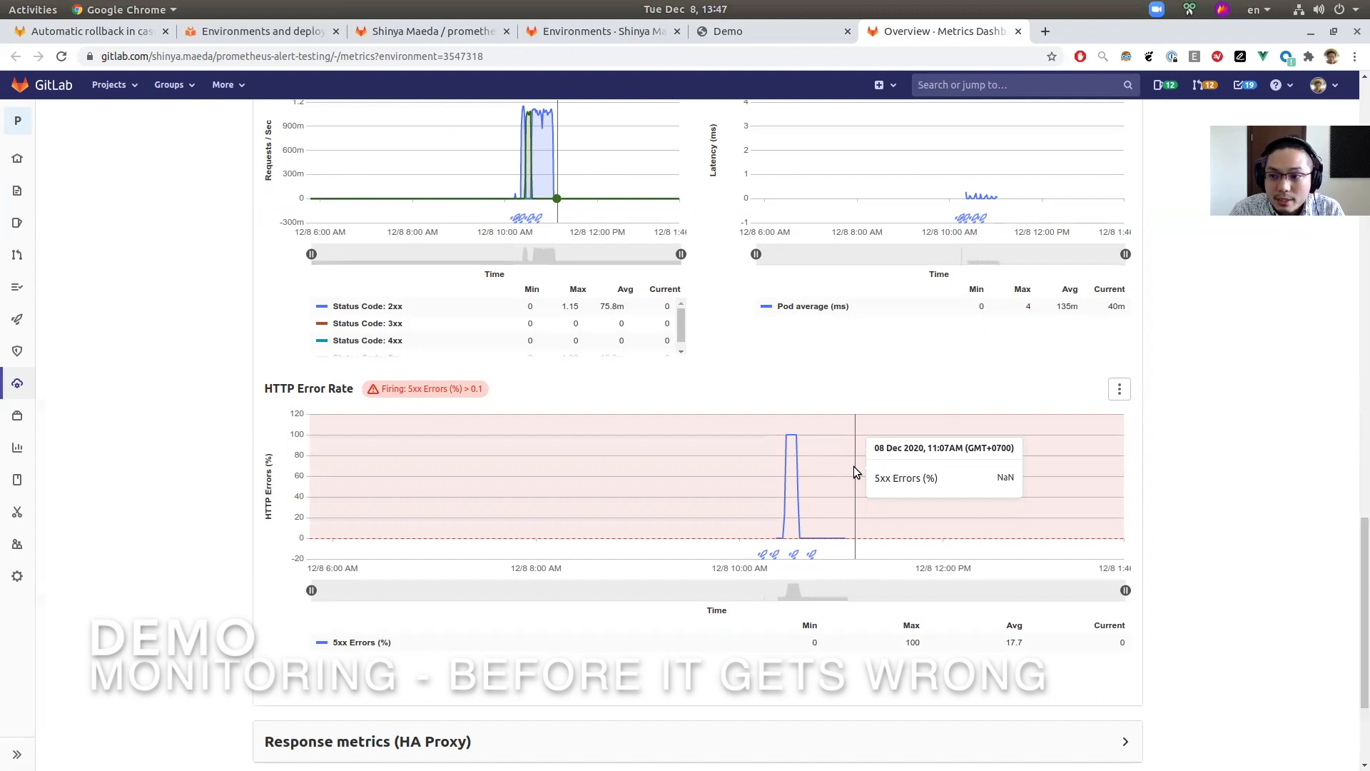
pyautogui.moveTo(940, 355)
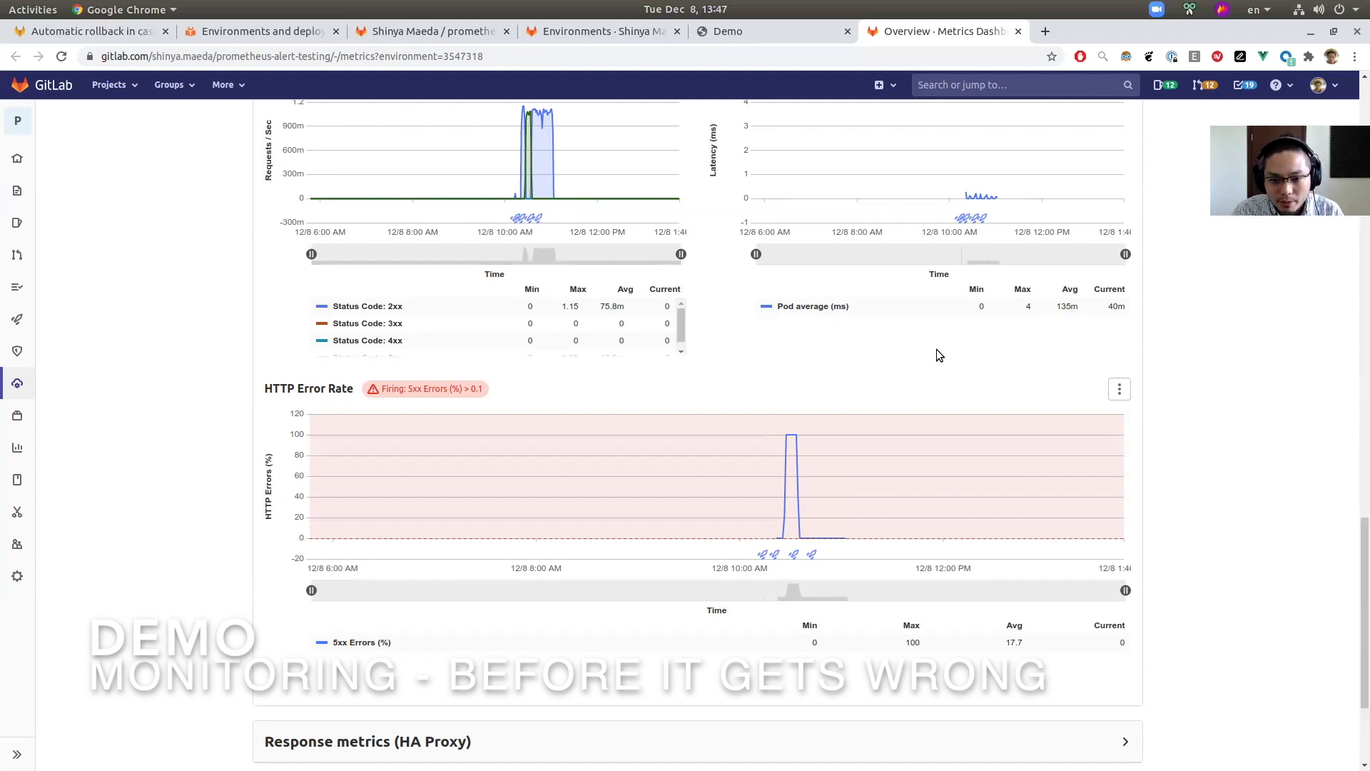
pyautogui.click(601, 31)
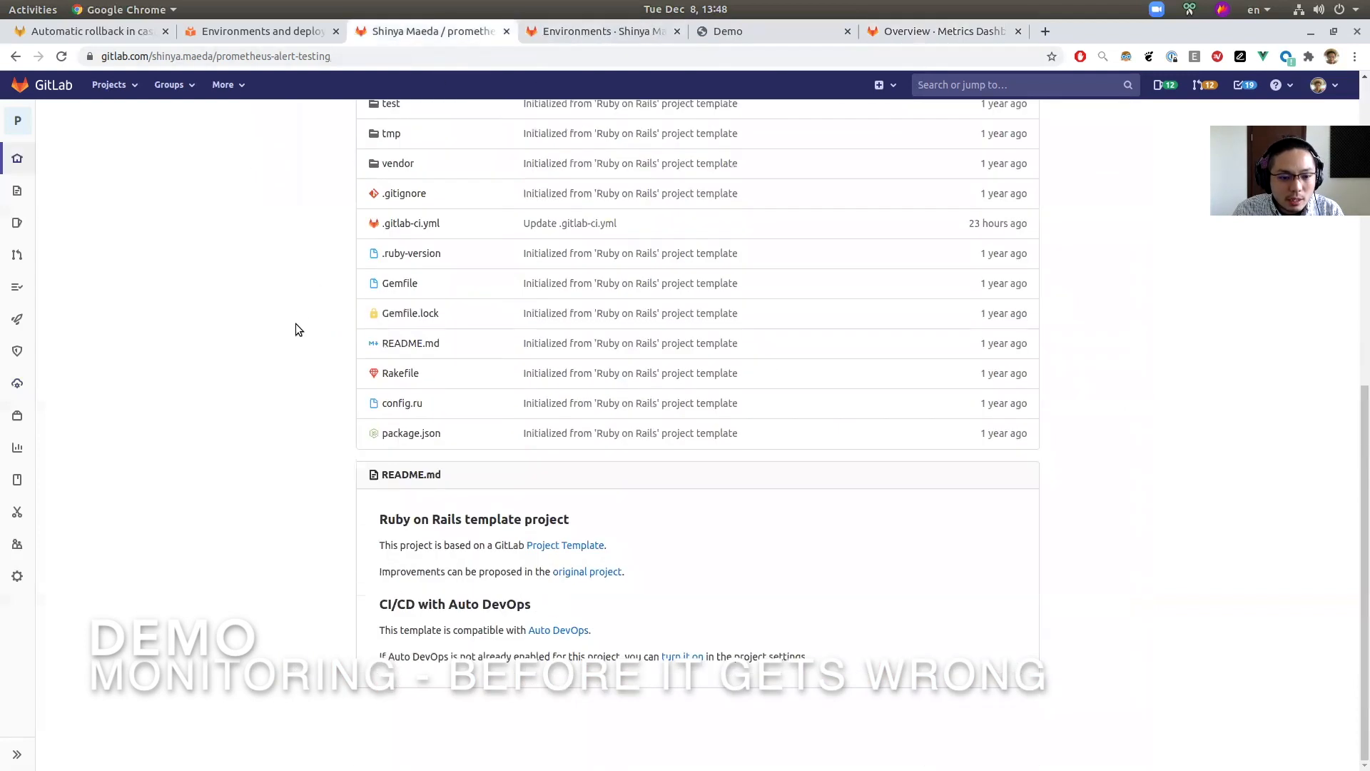
# - Add raise 'an error' to generate_error in welcome_controller.rb and commit to master
pyautogui.scroll(3)
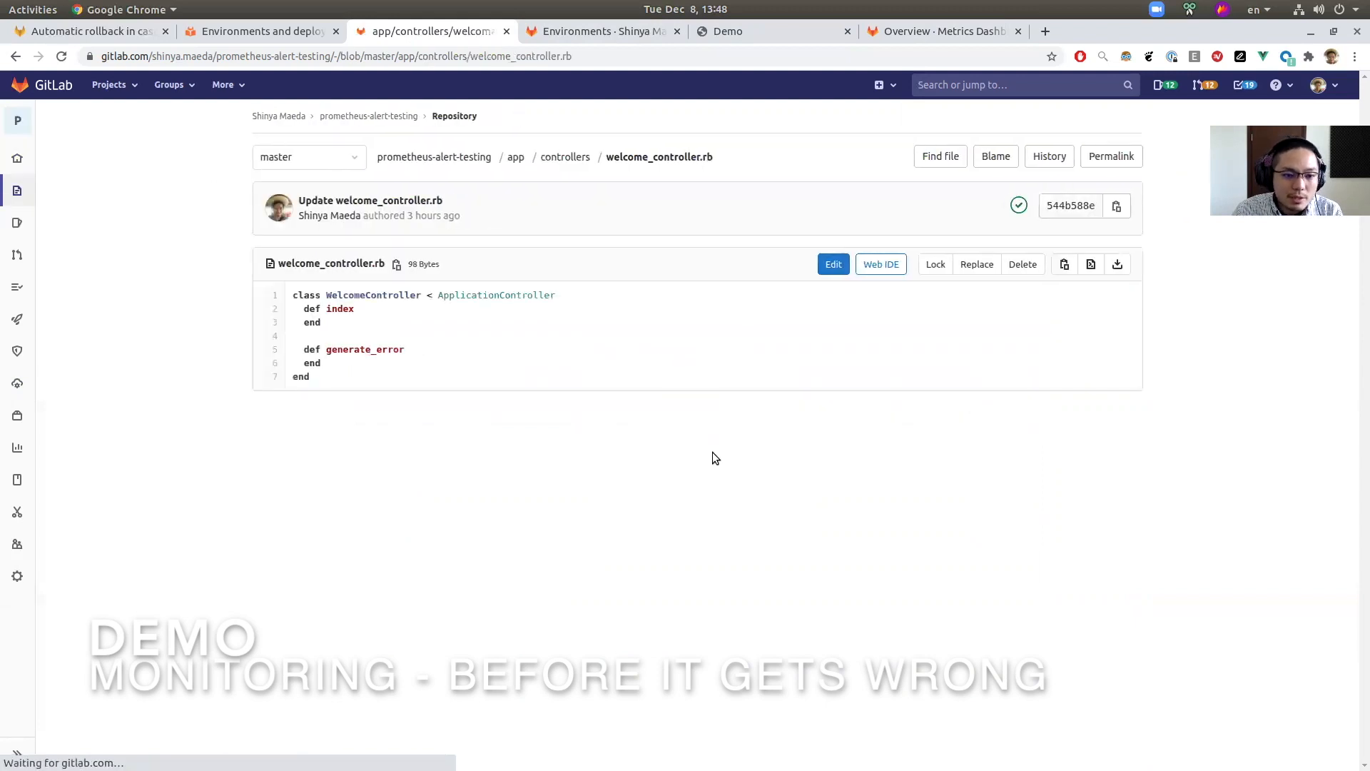
pyautogui.click(832, 264)
pyautogui.write('rai')
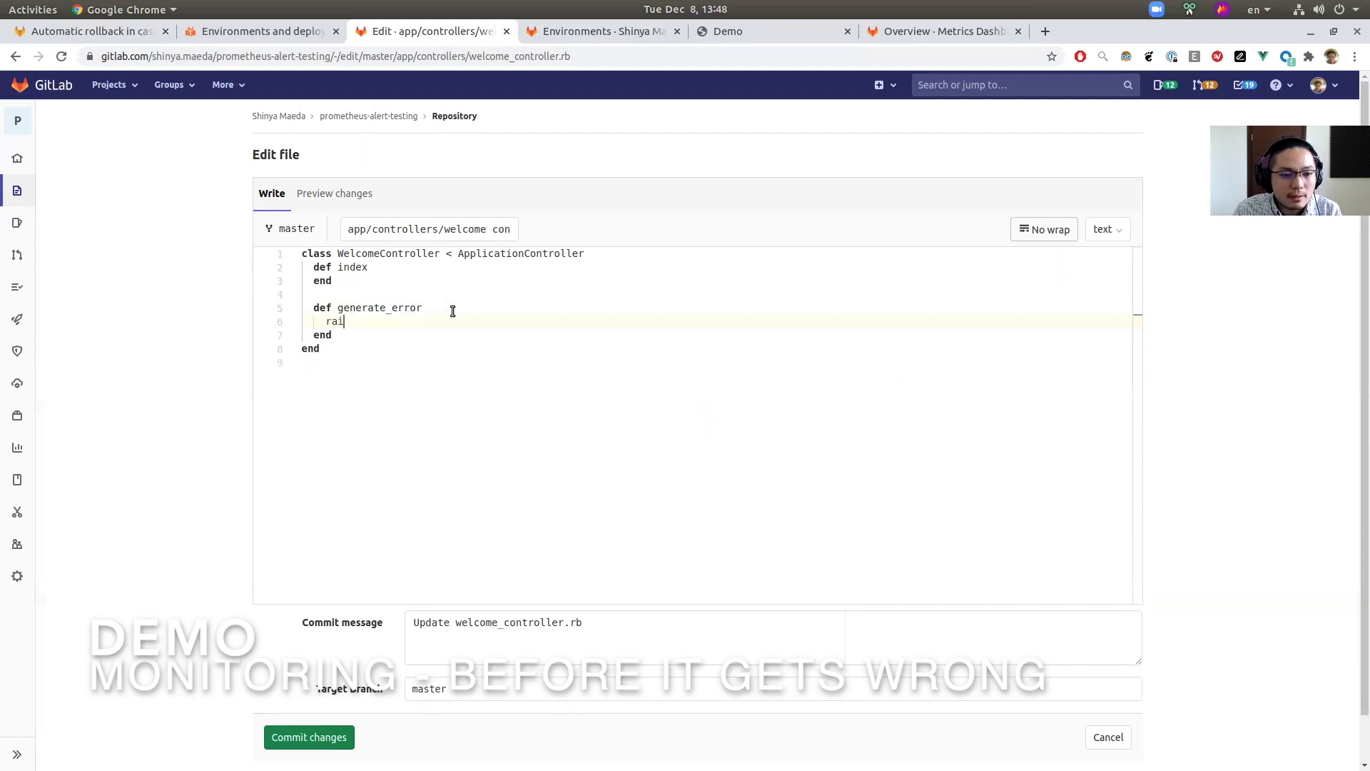
pyautogui.write("se 'an error")
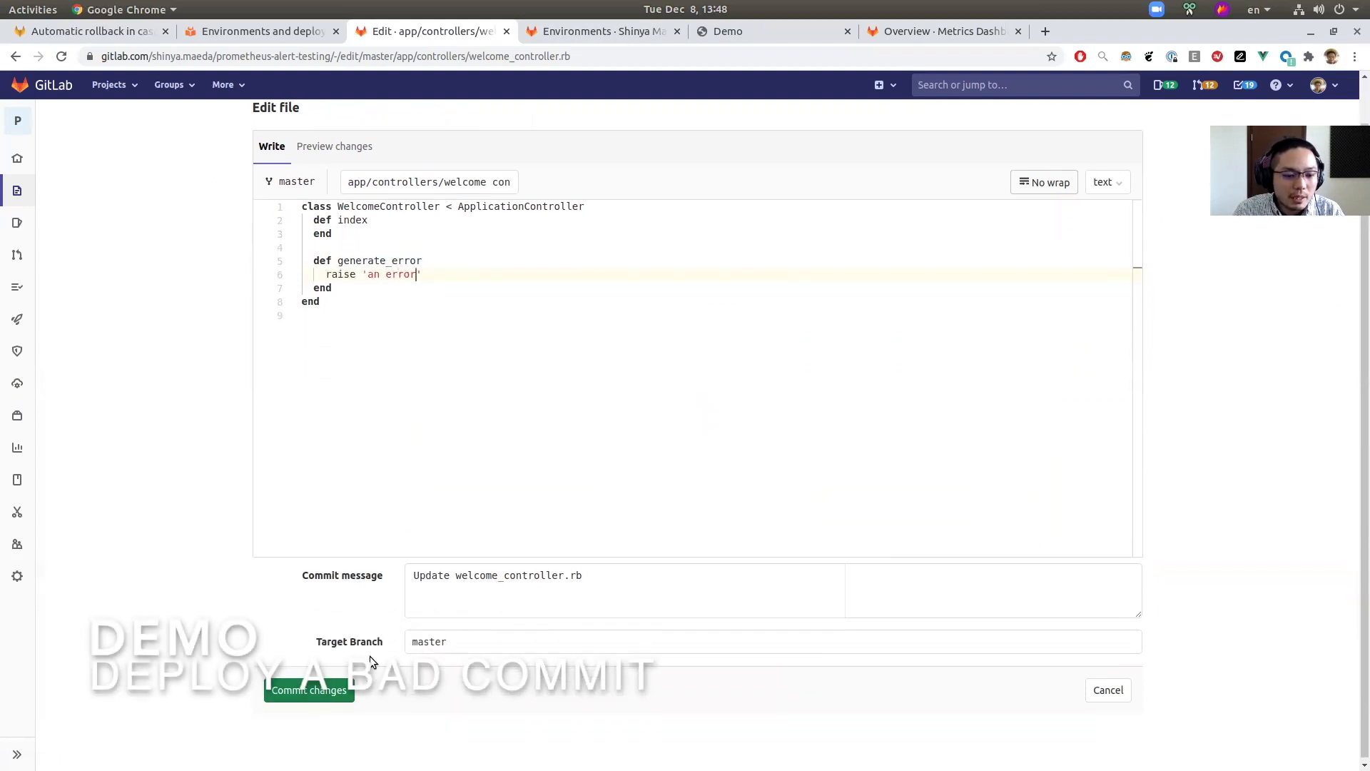
pyautogui.click(309, 690)
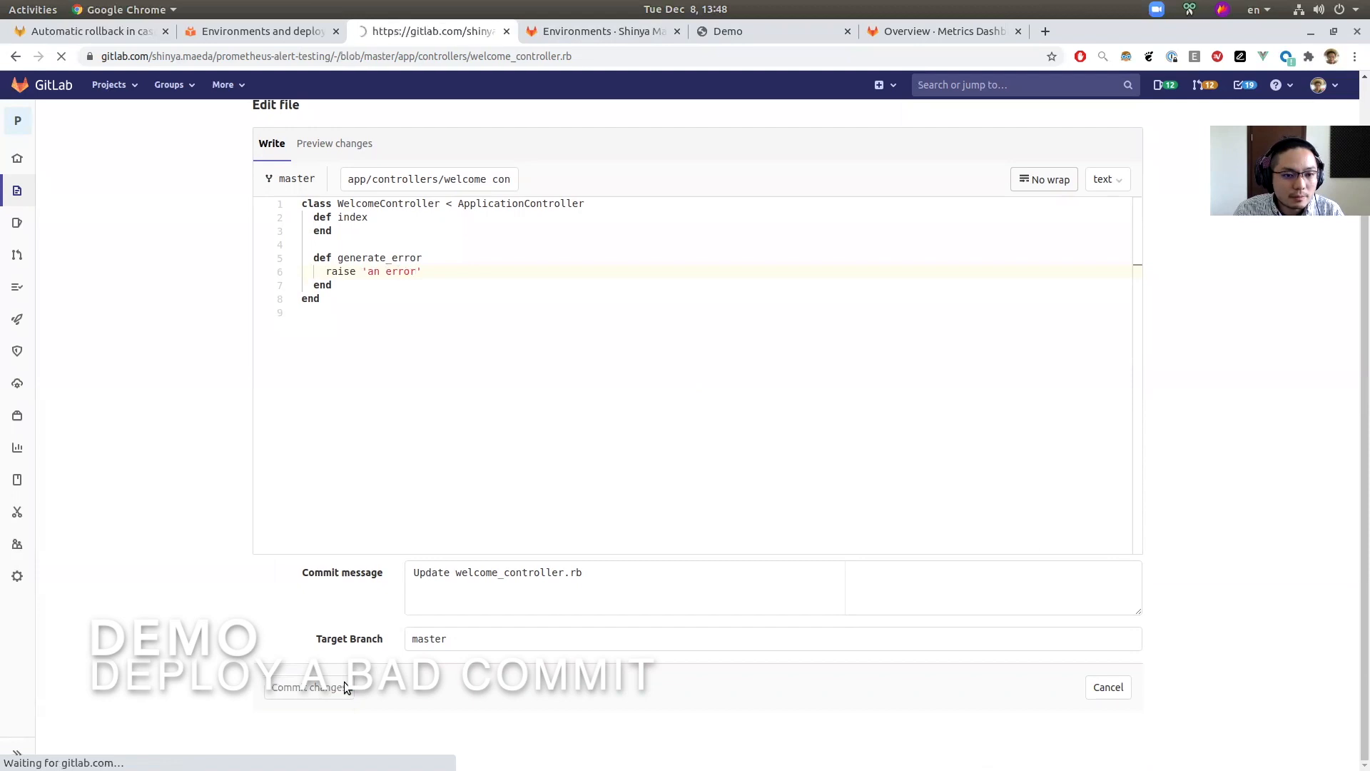
pyautogui.click(309, 687)
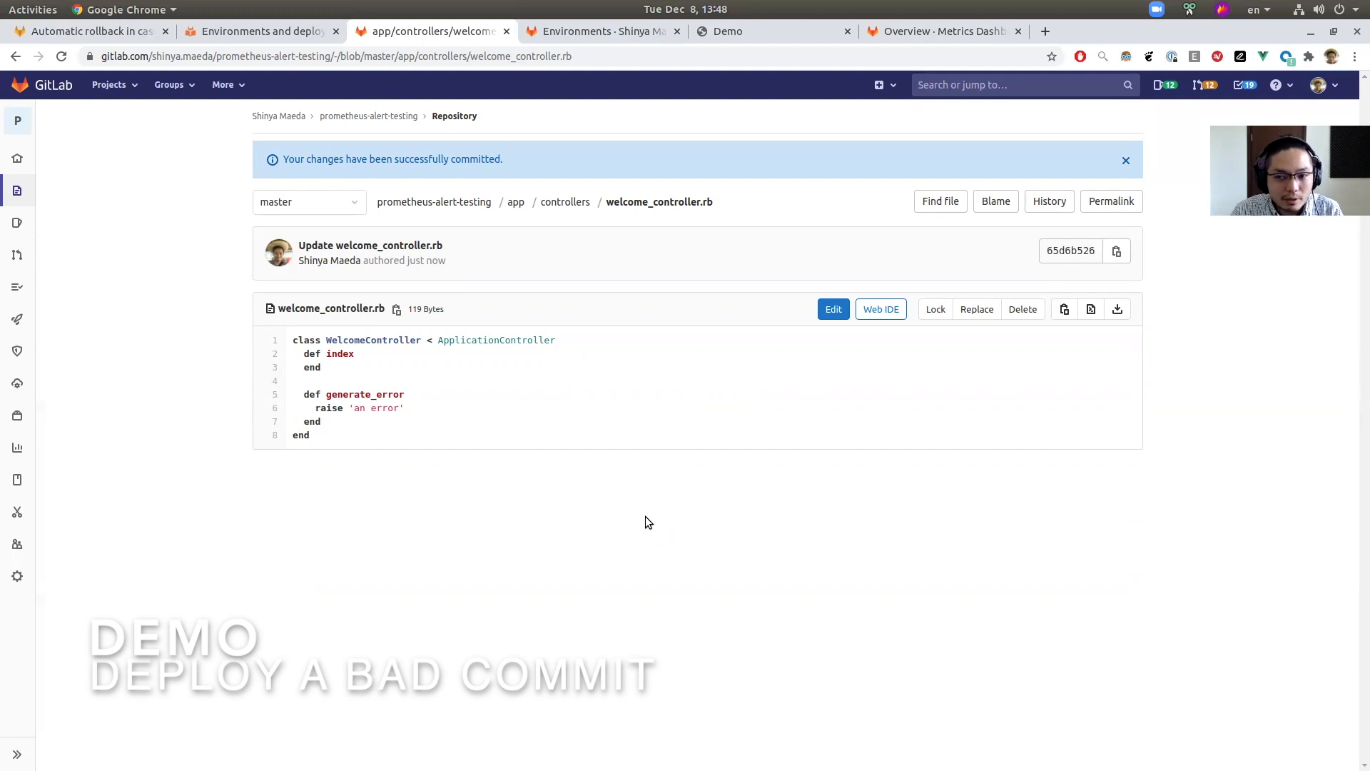
pyautogui.click(1126, 160)
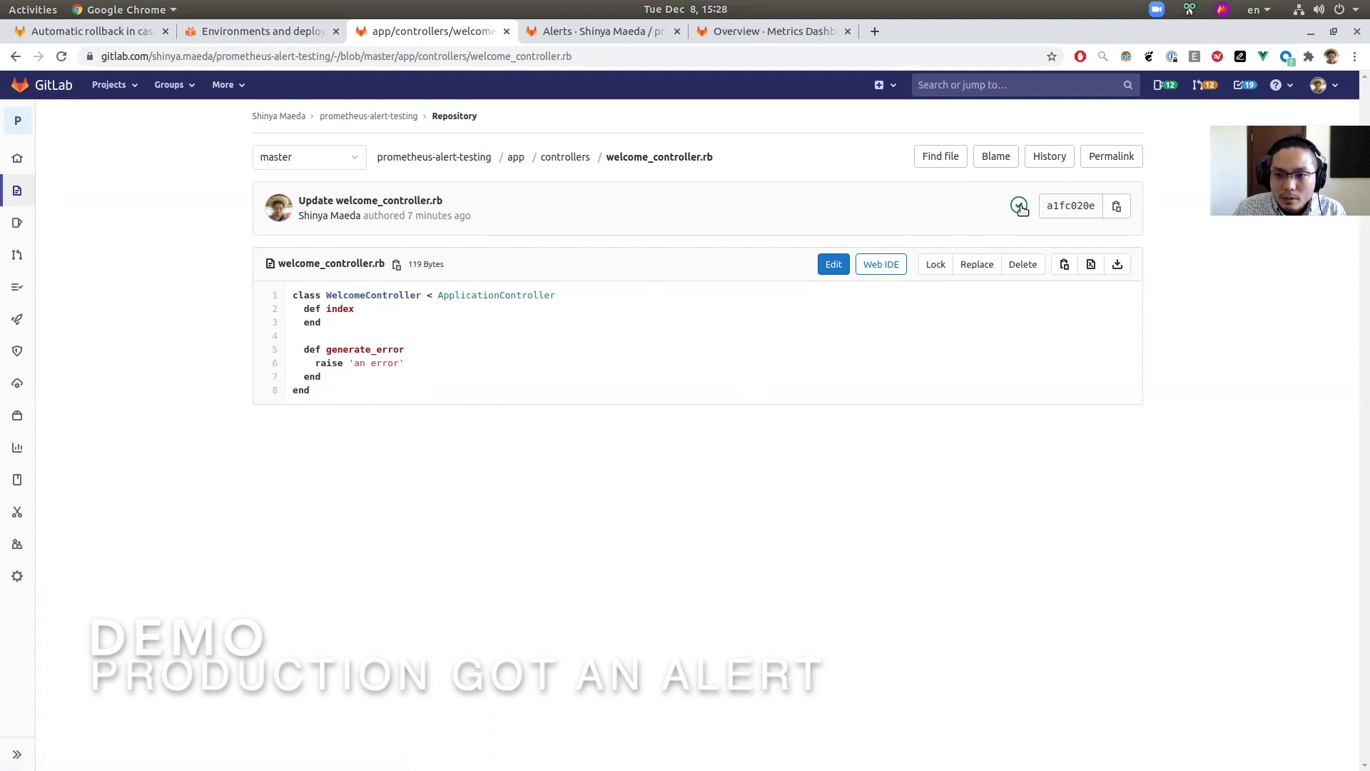
pyautogui.moveTo(1019, 206)
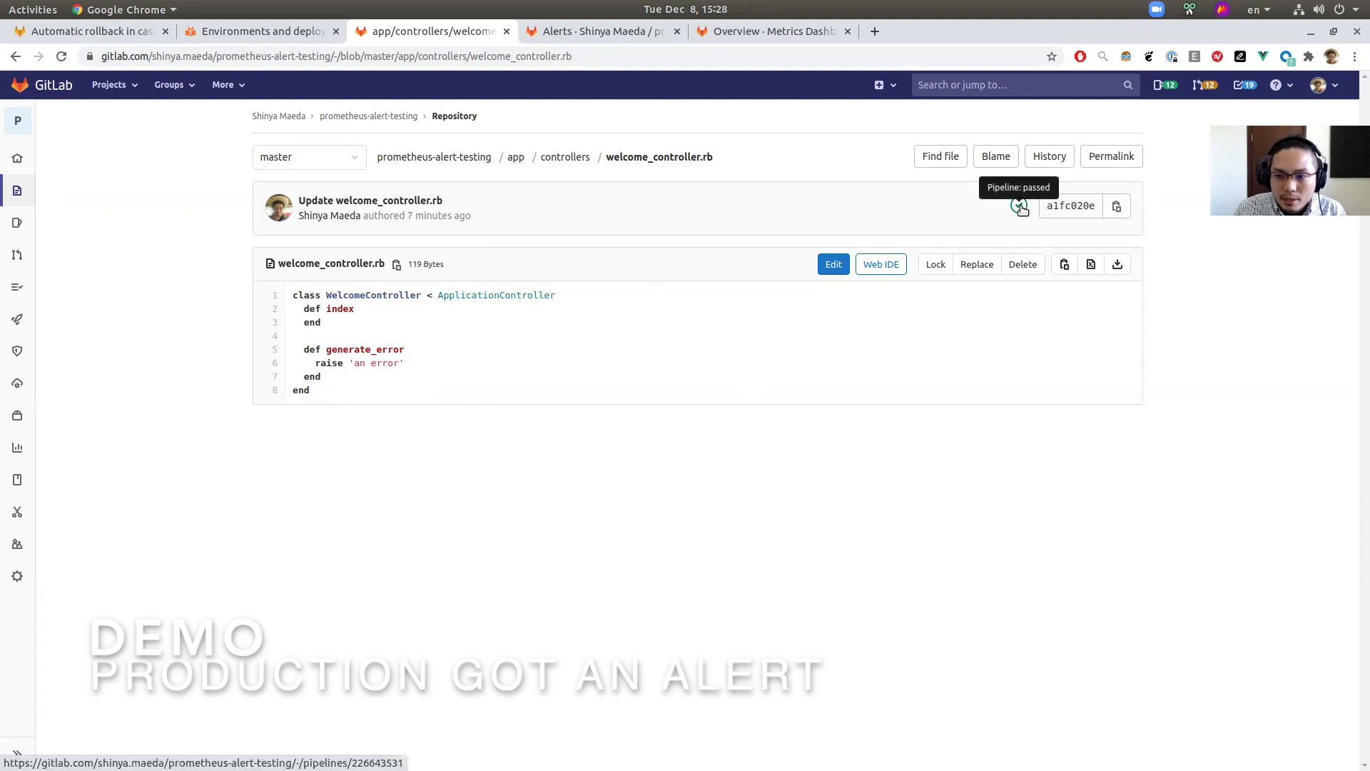
pyautogui.moveTo(343, 355)
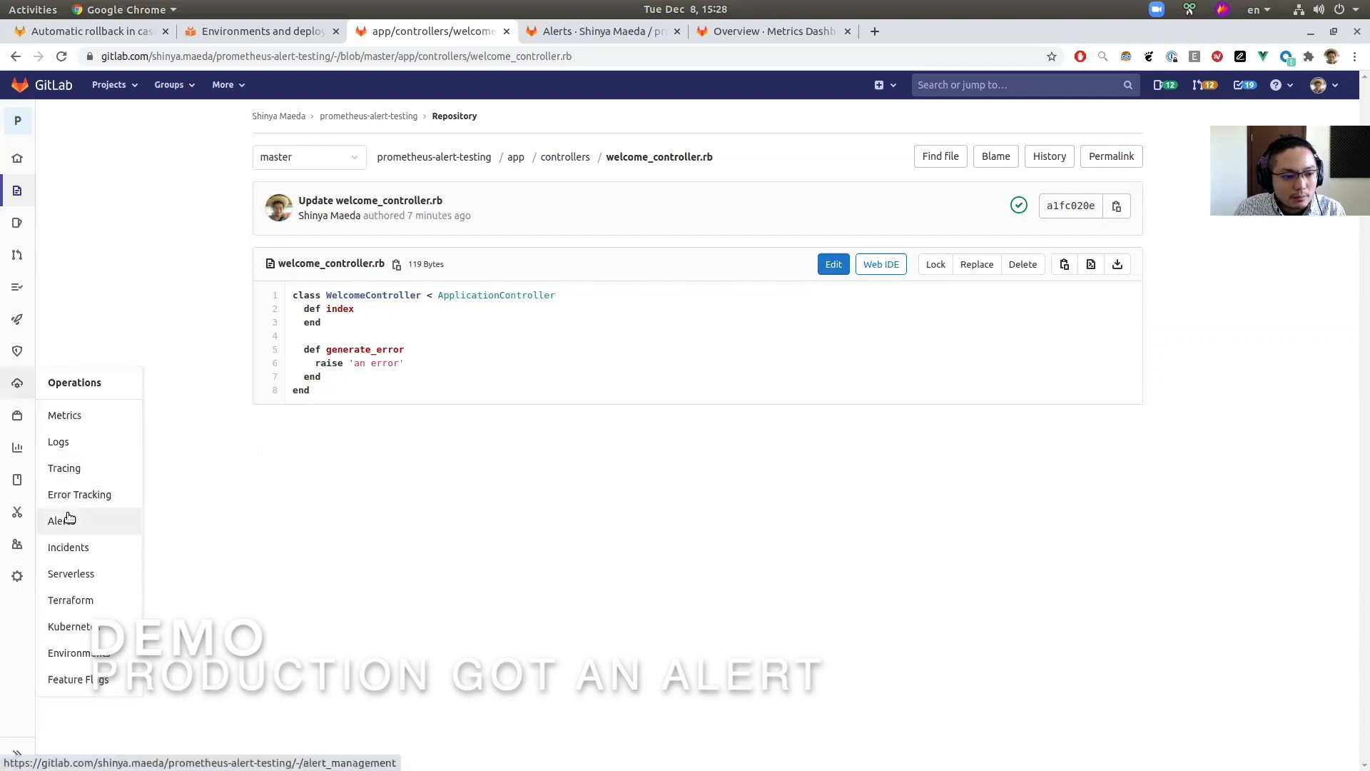
# - Open the #6 critical HTTP Error Rate alert for the production environment from Alerts
pyautogui.click(60, 520)
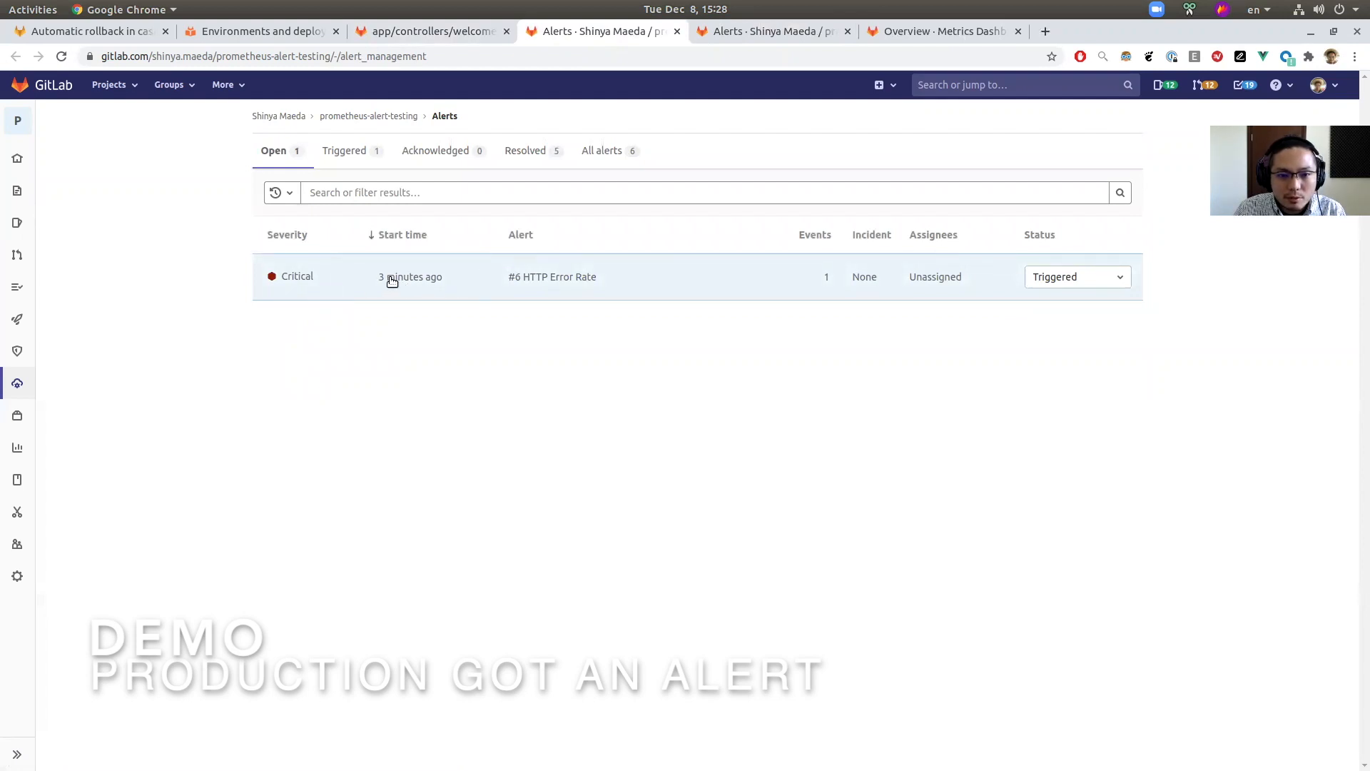
pyautogui.moveTo(552, 276)
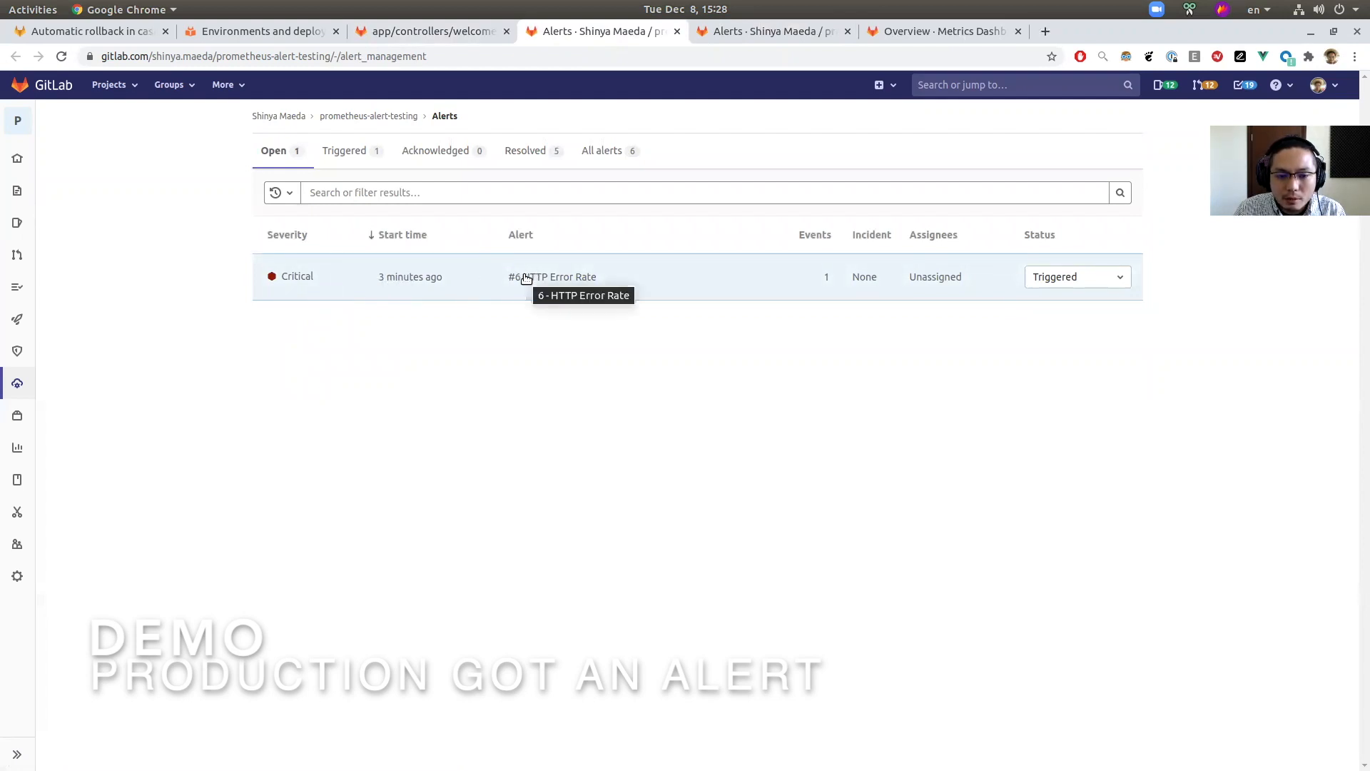
pyautogui.moveTo(581, 278)
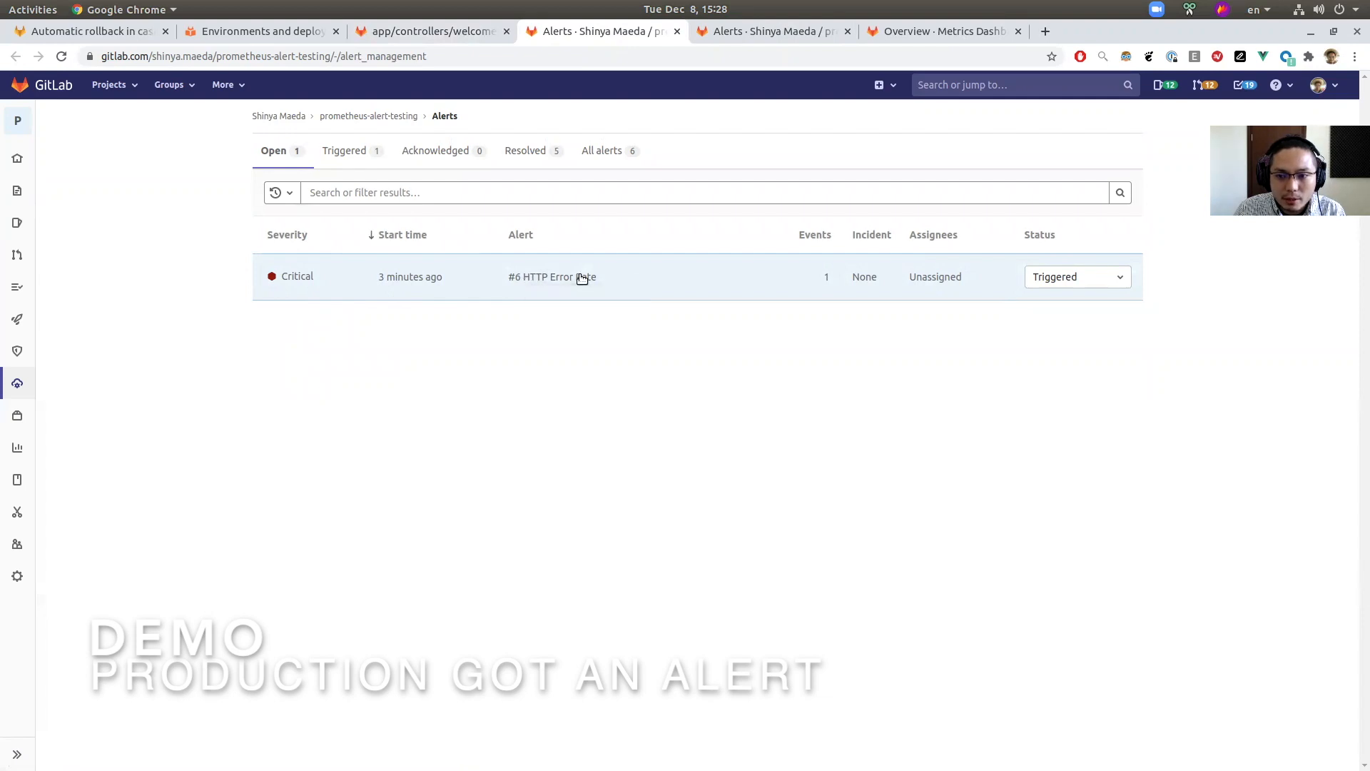
pyautogui.click(545, 277)
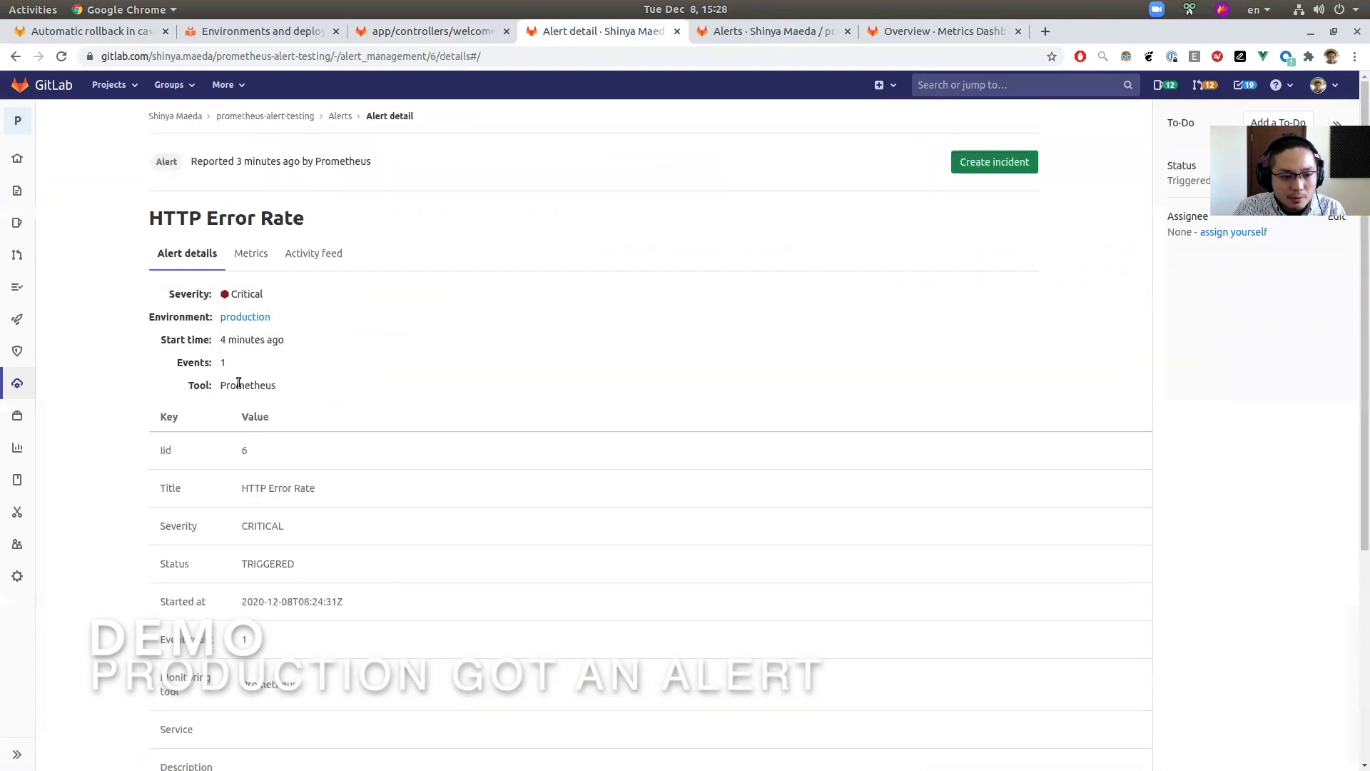
pyautogui.doubleClick(181, 316)
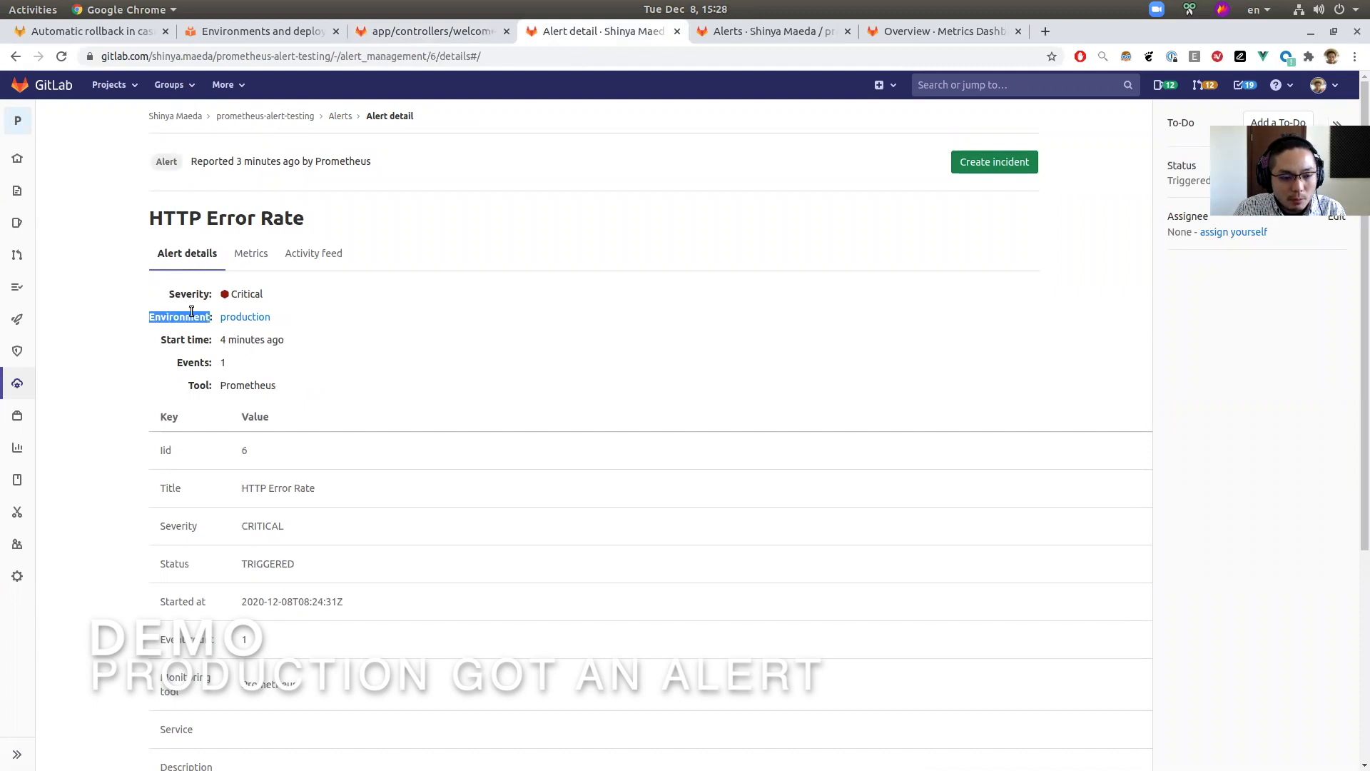
pyautogui.moveTo(246, 316)
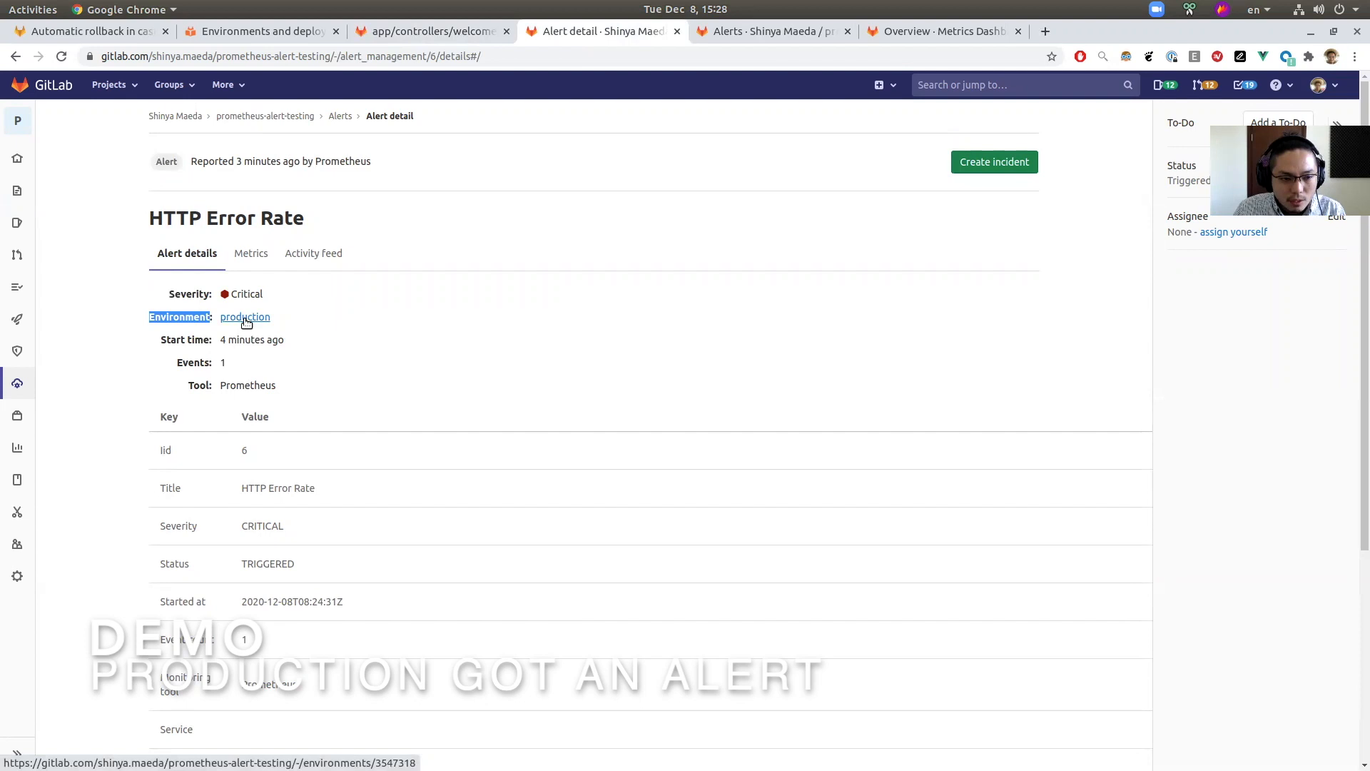
pyautogui.moveTo(59, 393)
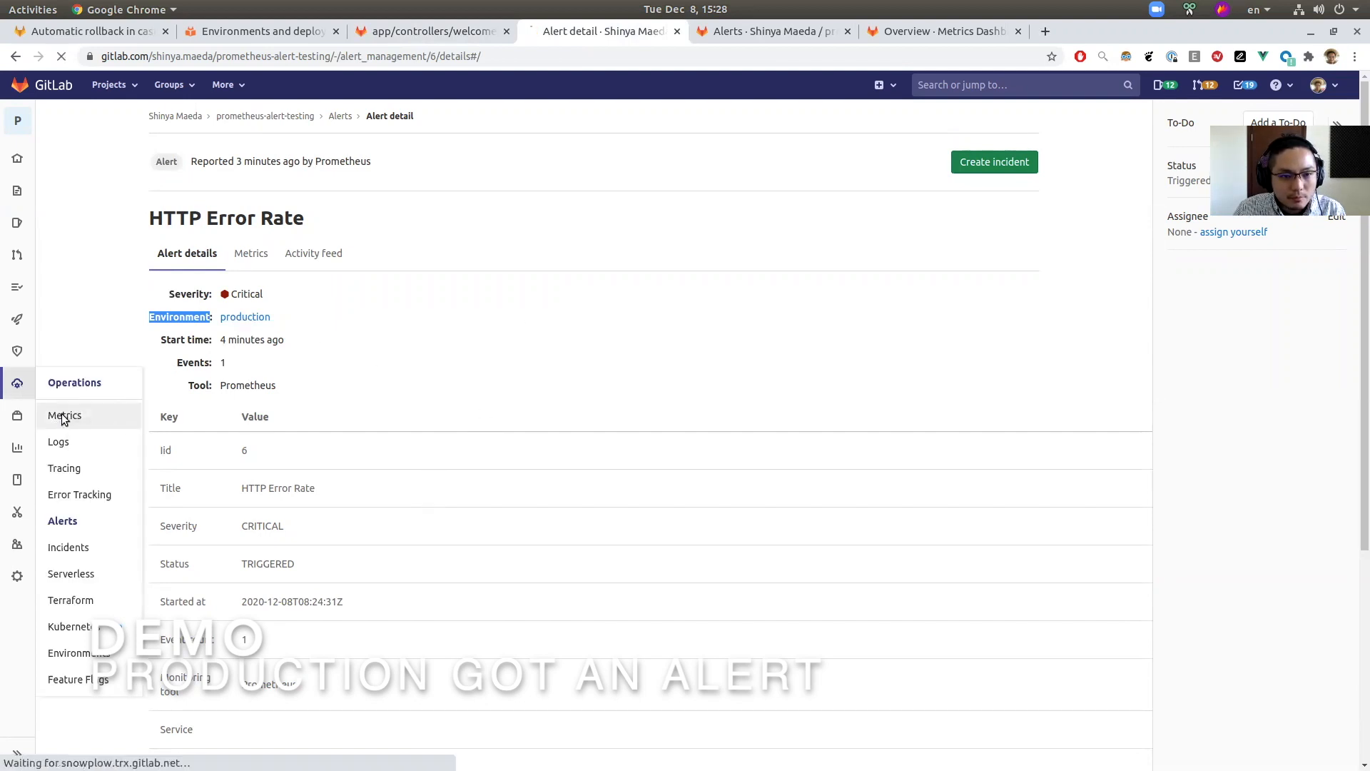
pyautogui.click(64, 415)
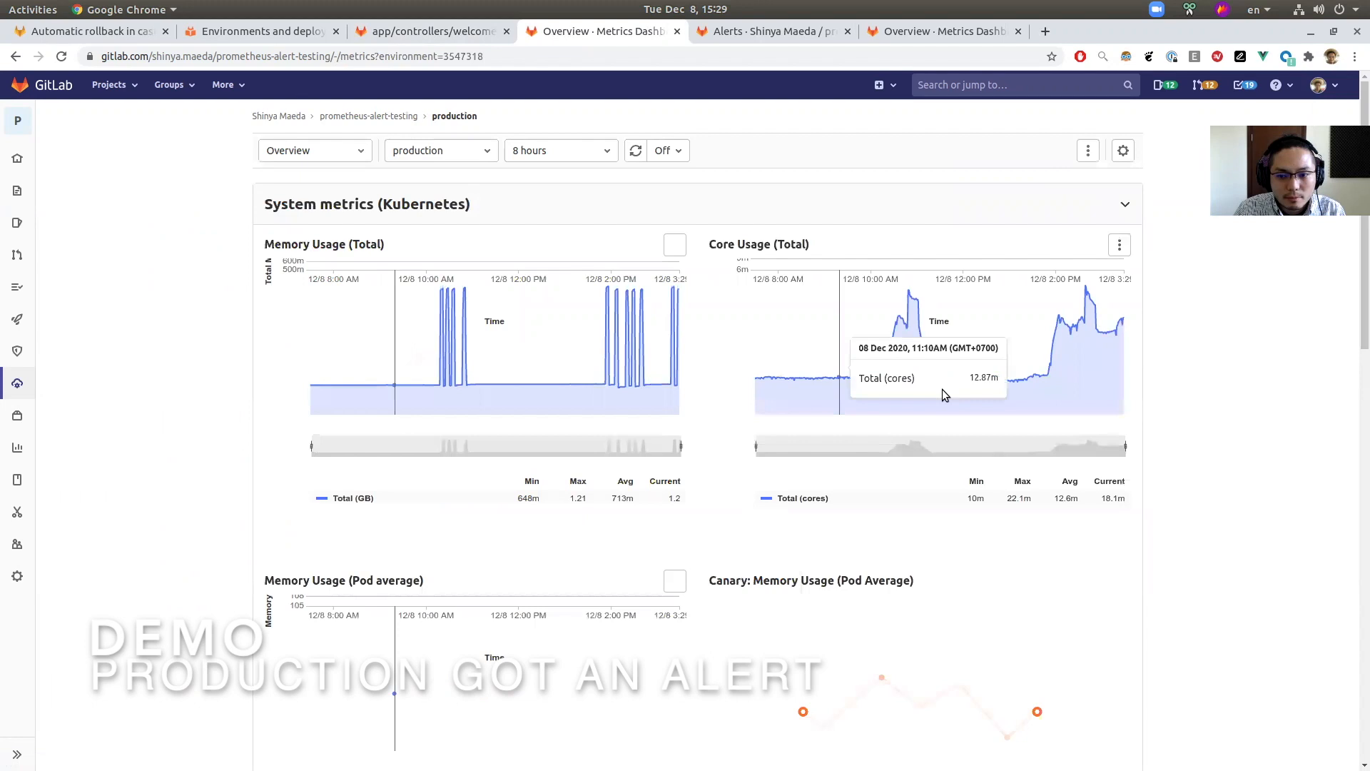
pyautogui.scroll(-3)
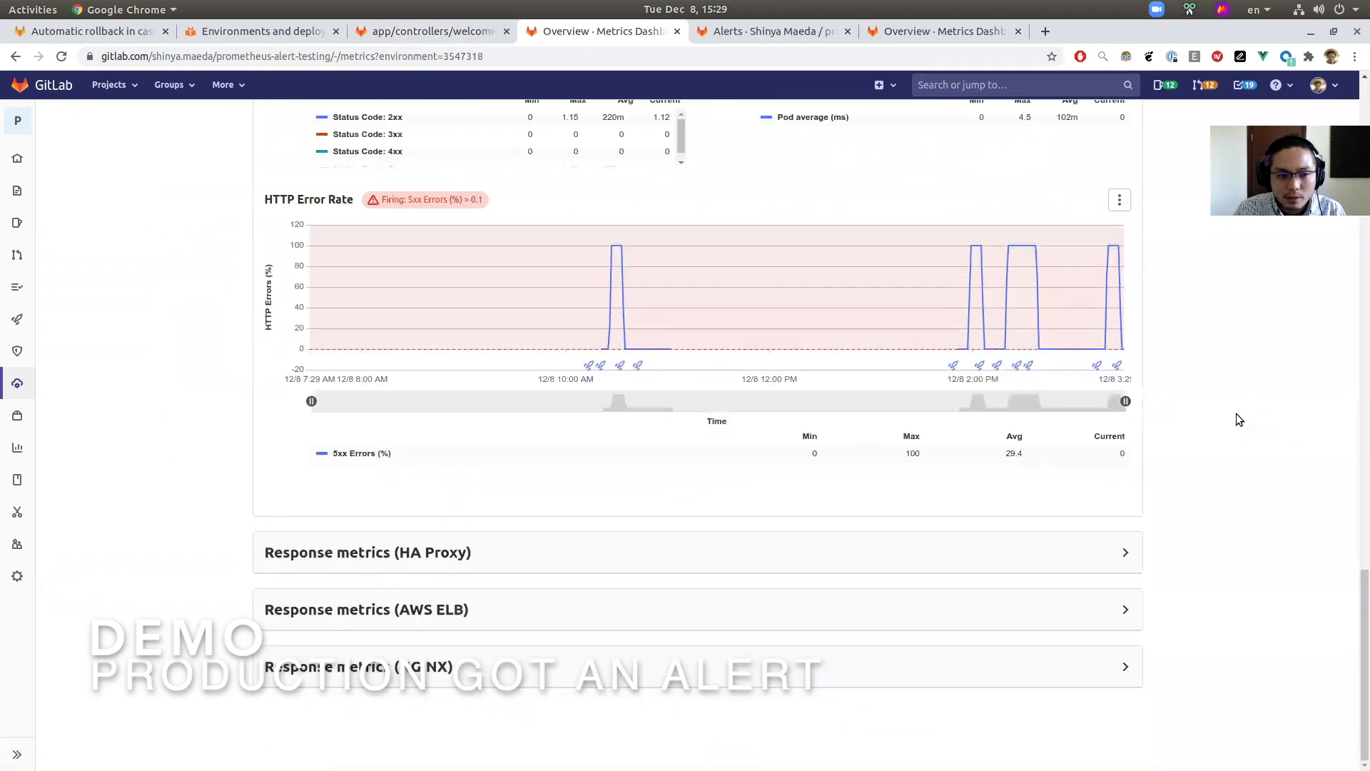
pyautogui.scroll(3)
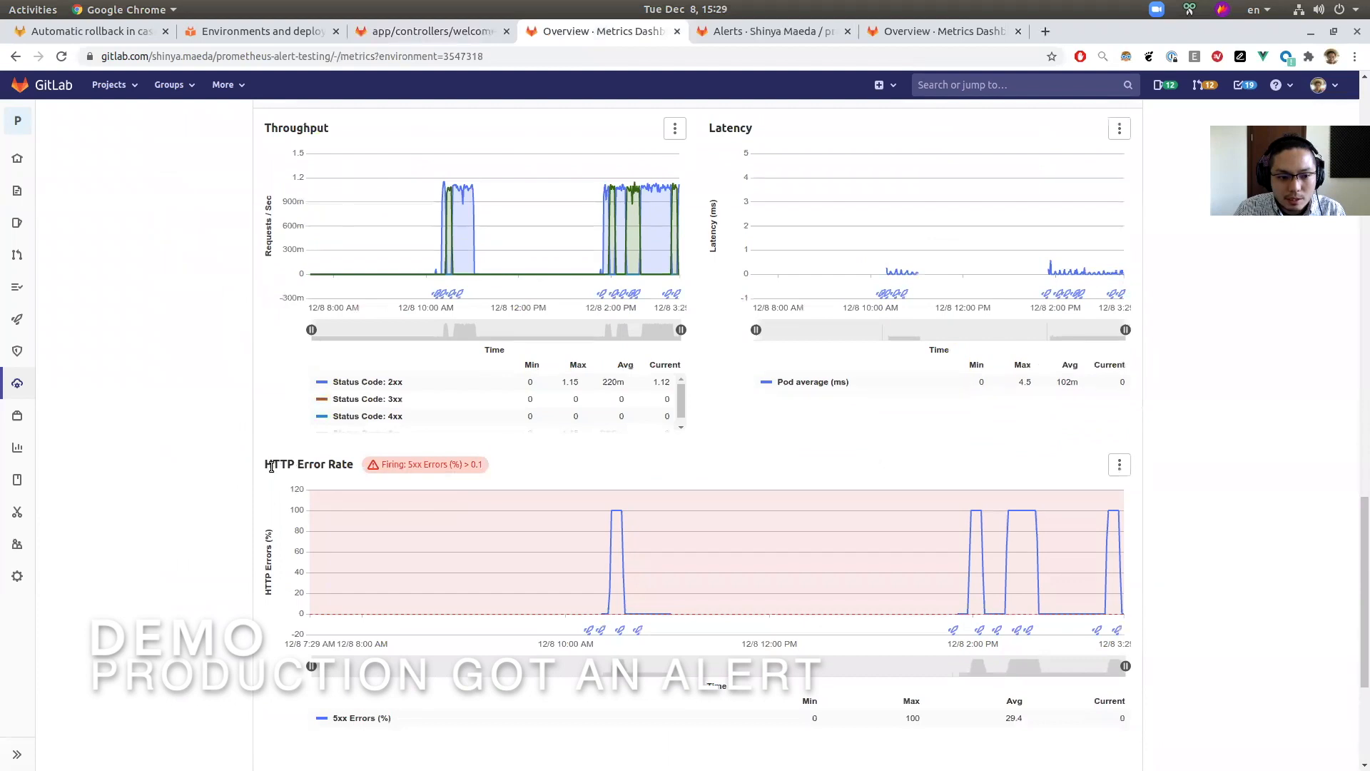
pyautogui.moveTo(1105, 625)
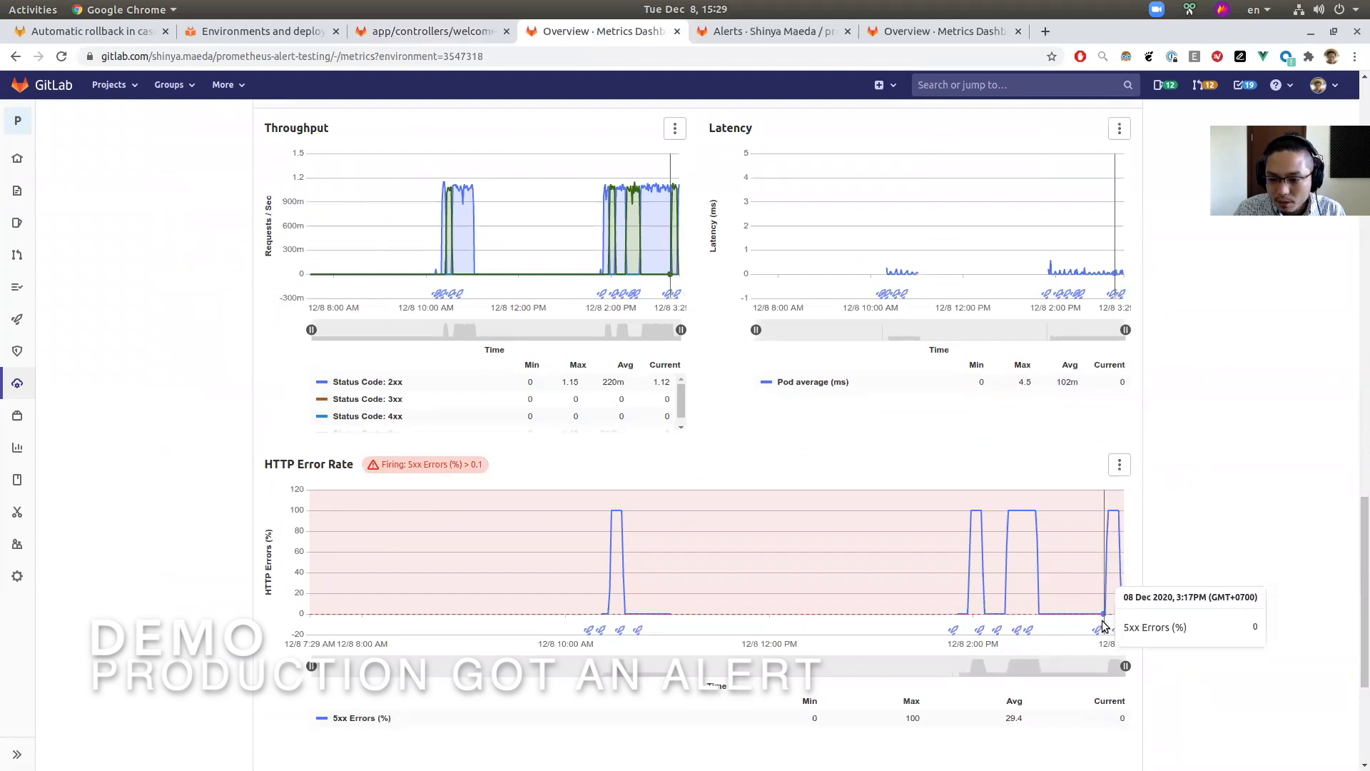
pyautogui.moveTo(1100, 633)
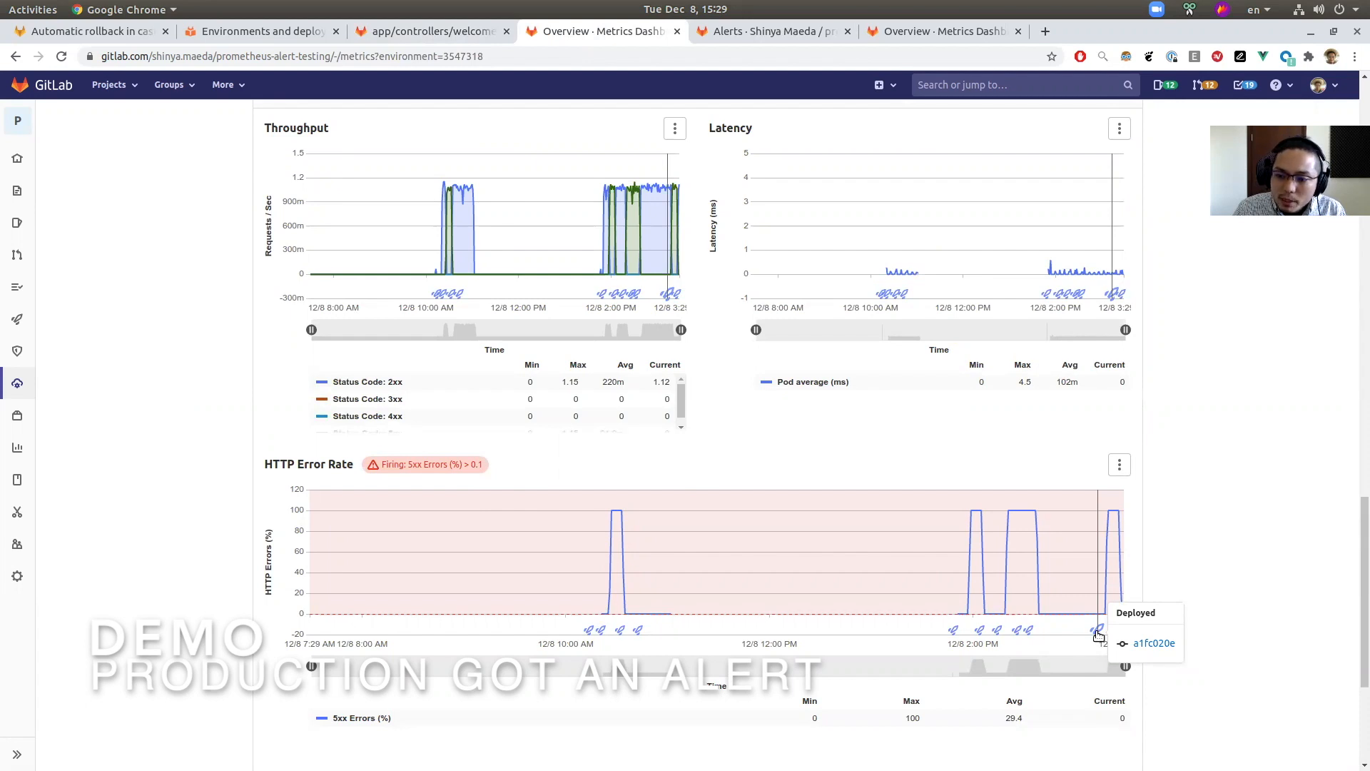
pyautogui.moveTo(1104, 615)
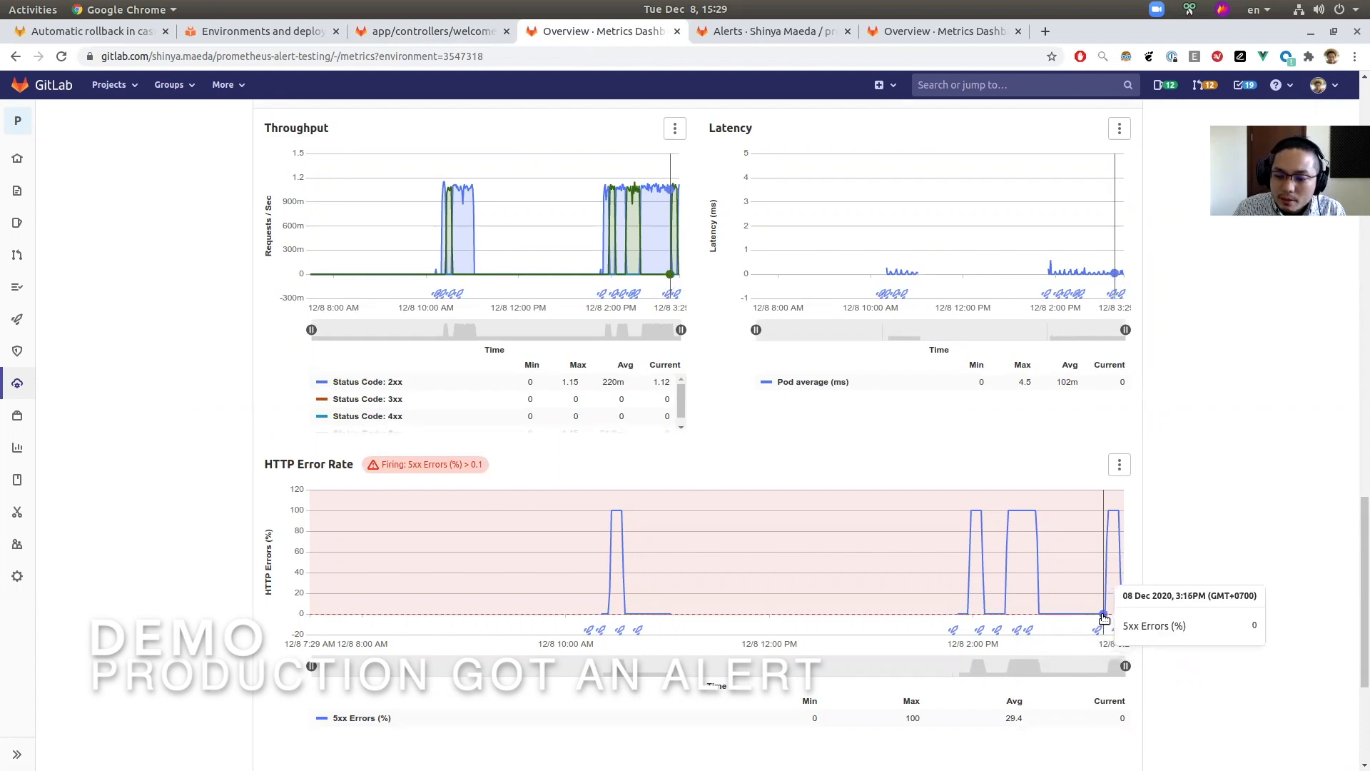
pyautogui.moveTo(1104, 614)
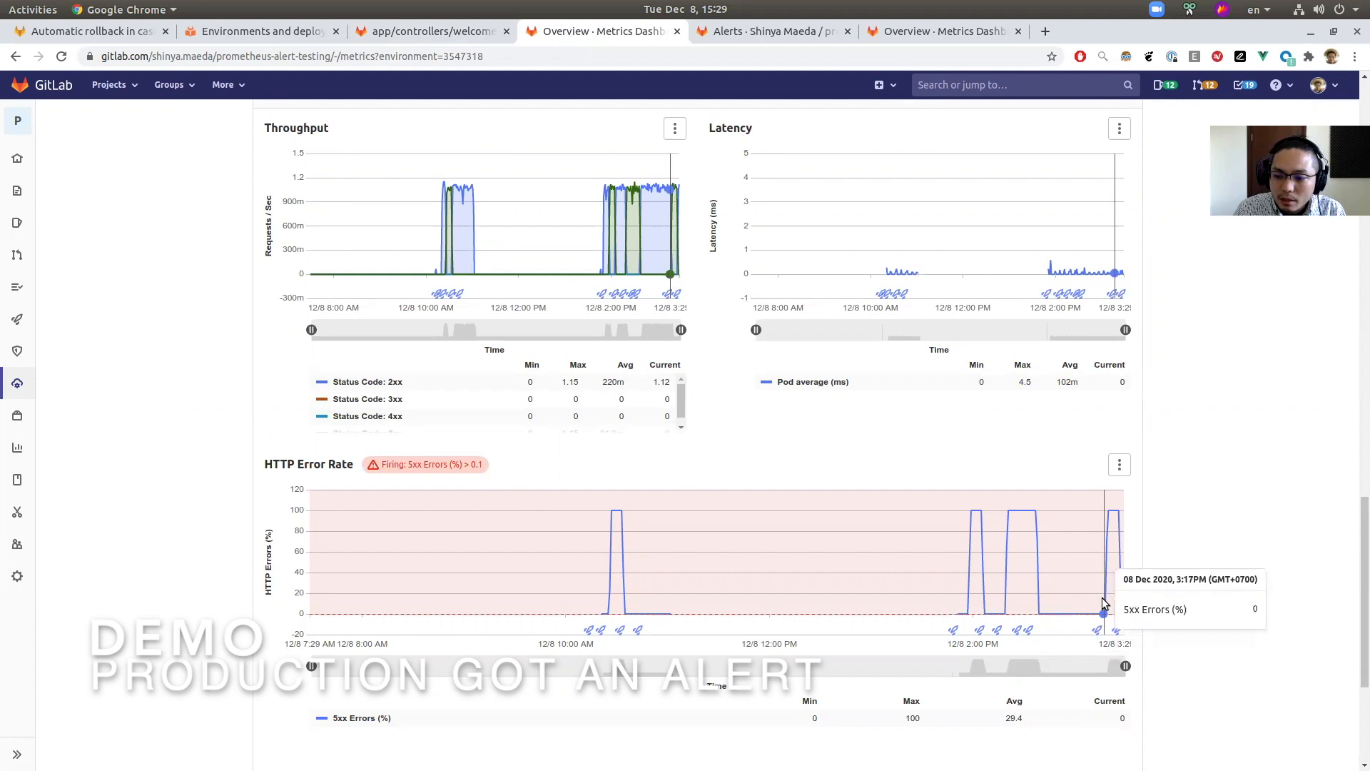
pyautogui.moveTo(1101, 611)
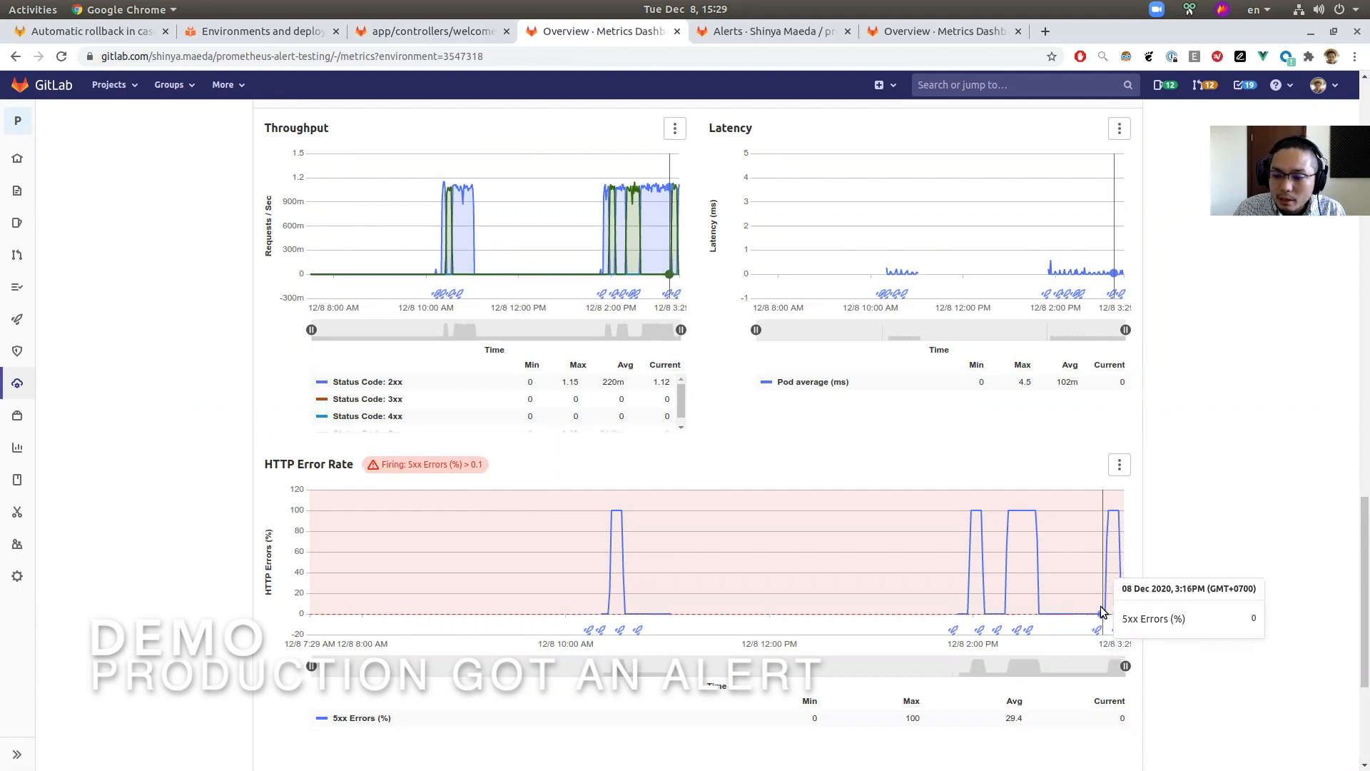
pyautogui.moveTo(1115, 515)
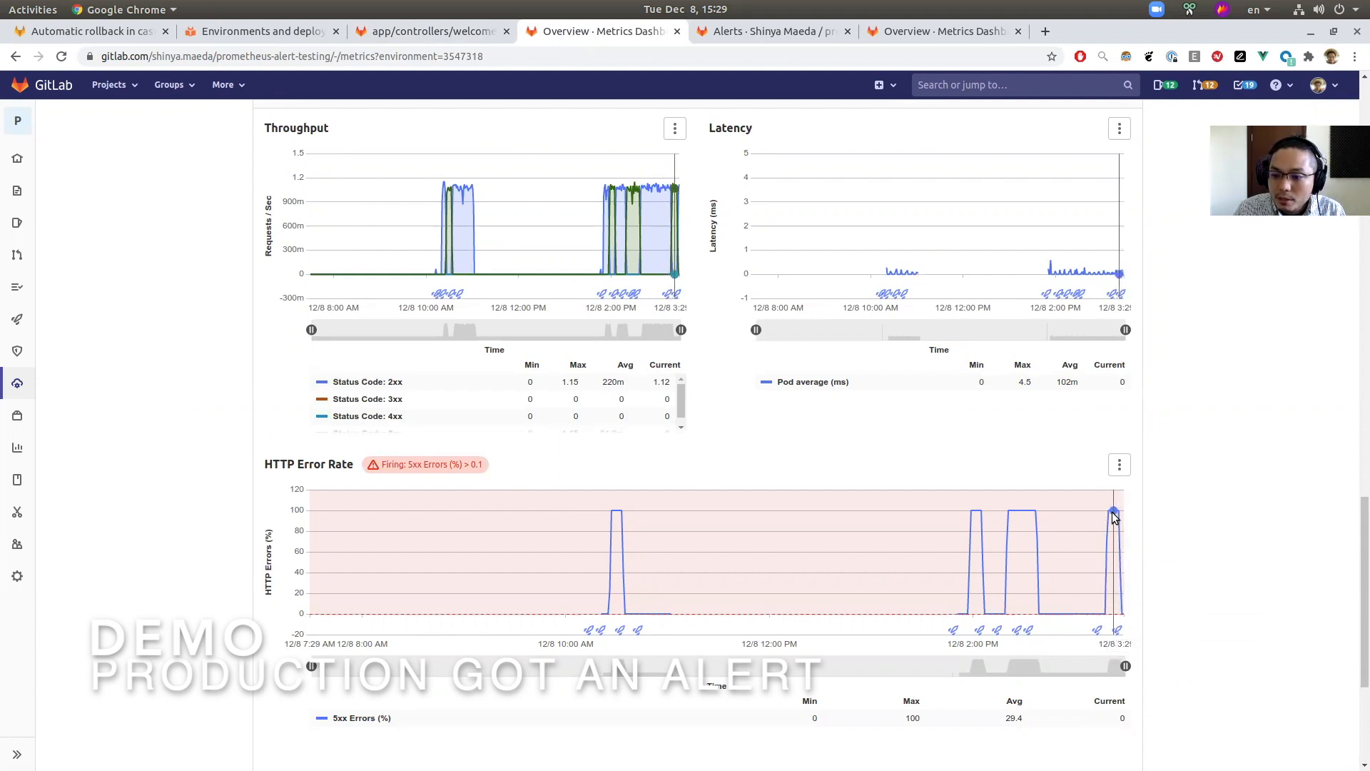
pyautogui.moveTo(1099, 635)
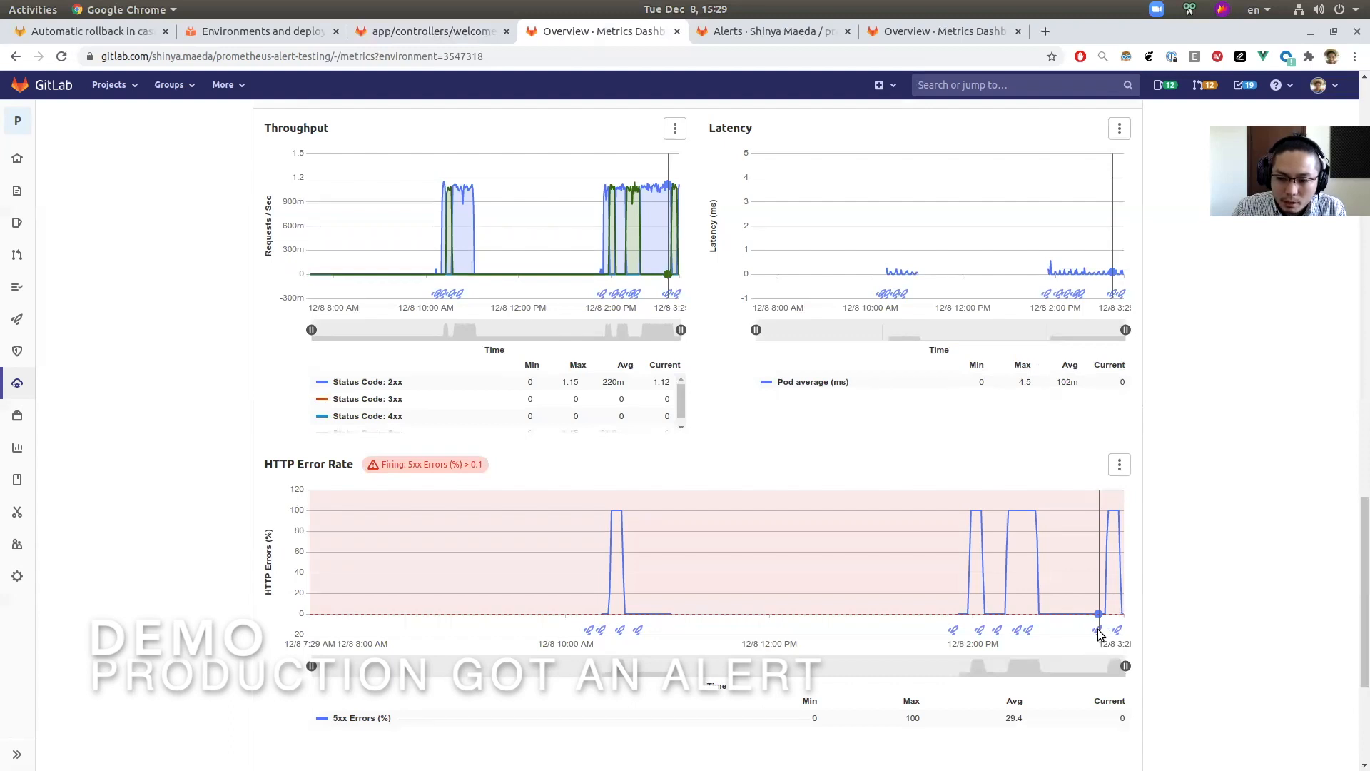
pyautogui.moveTo(1113, 511)
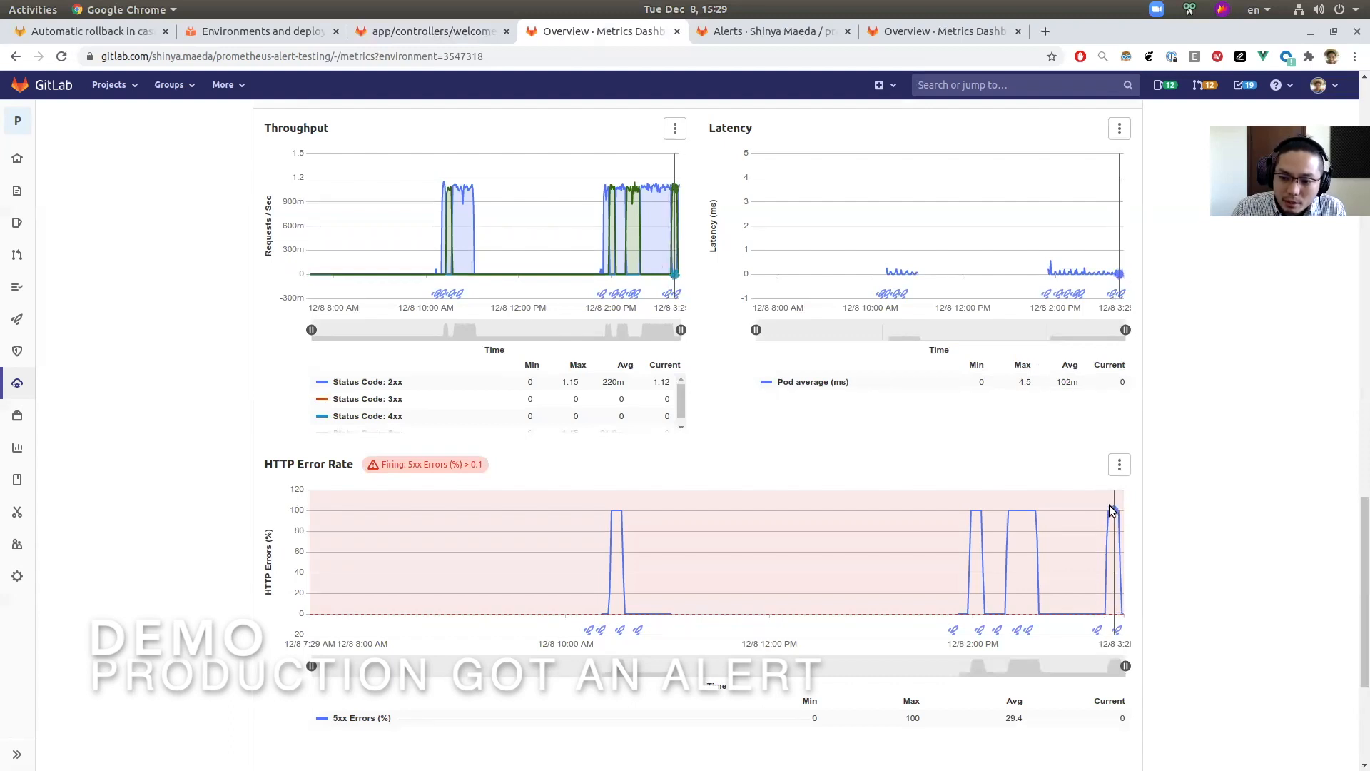
pyautogui.moveTo(1112, 513)
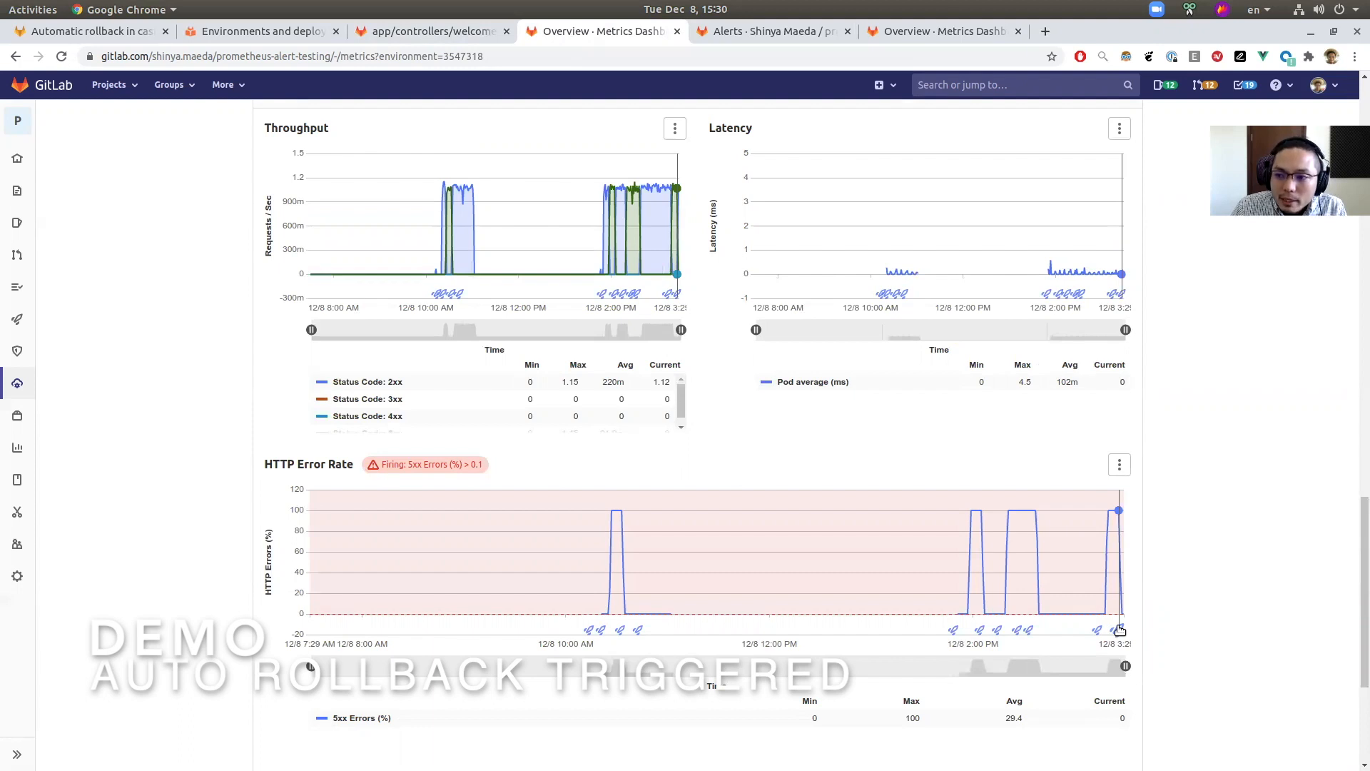
pyautogui.moveTo(1049, 429)
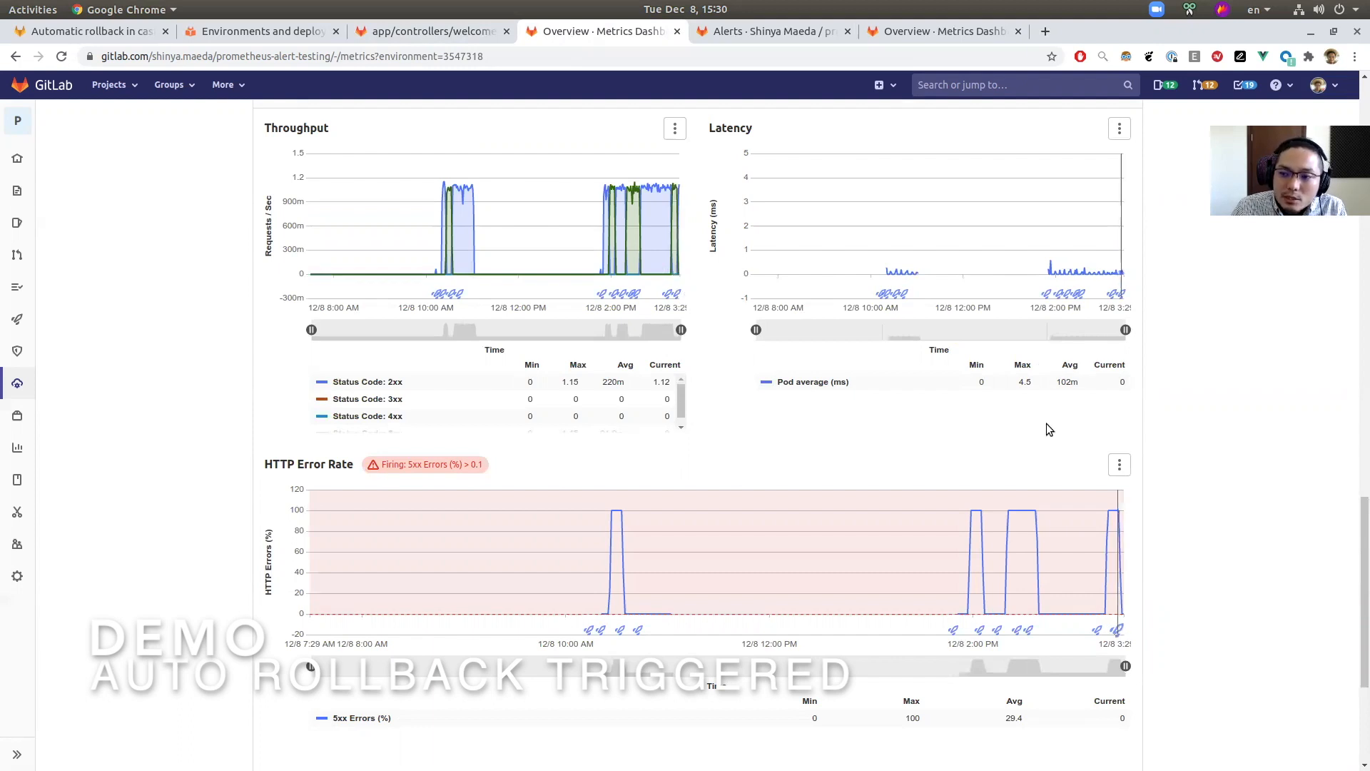
# - Confirm Alerts shows 0 open and 6 resolved, then review the dashboard's dropping 5xx errors
pyautogui.click(771, 30)
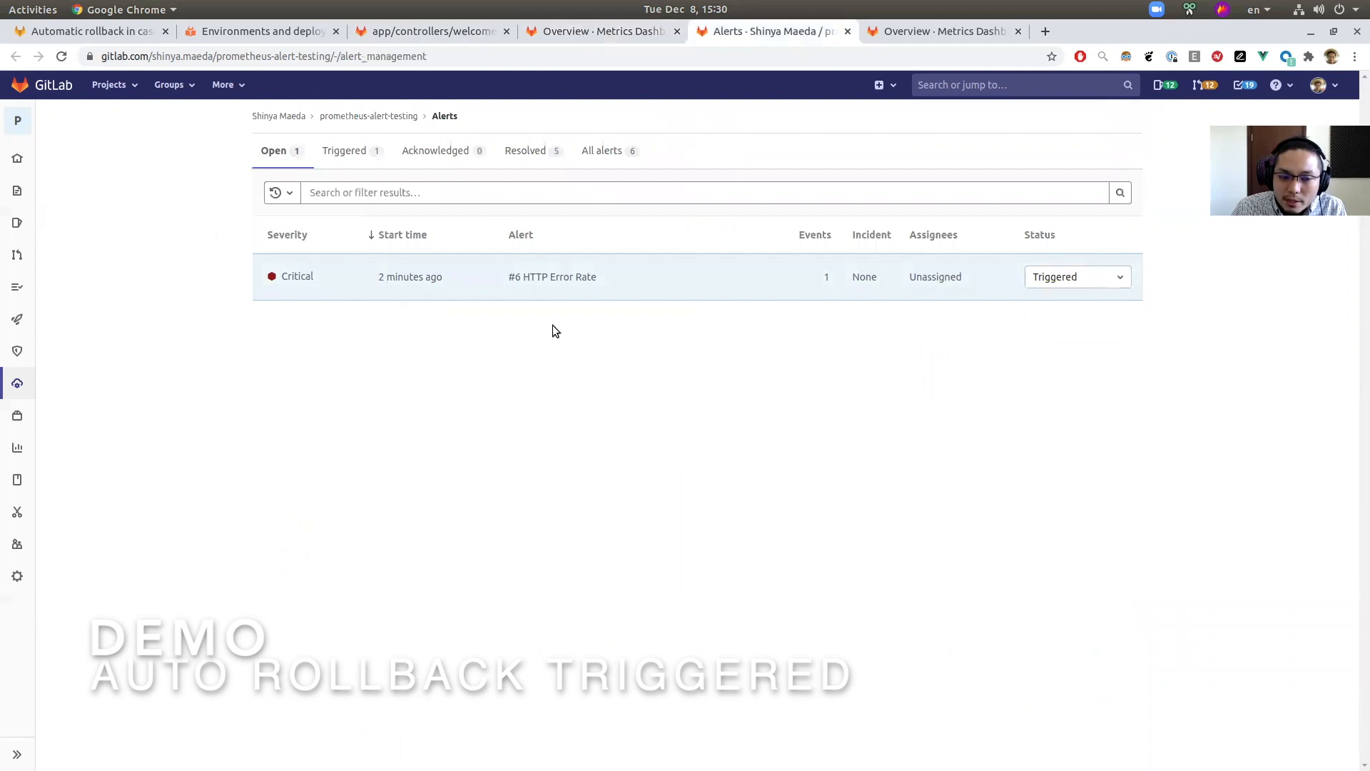
pyautogui.moveTo(525, 350)
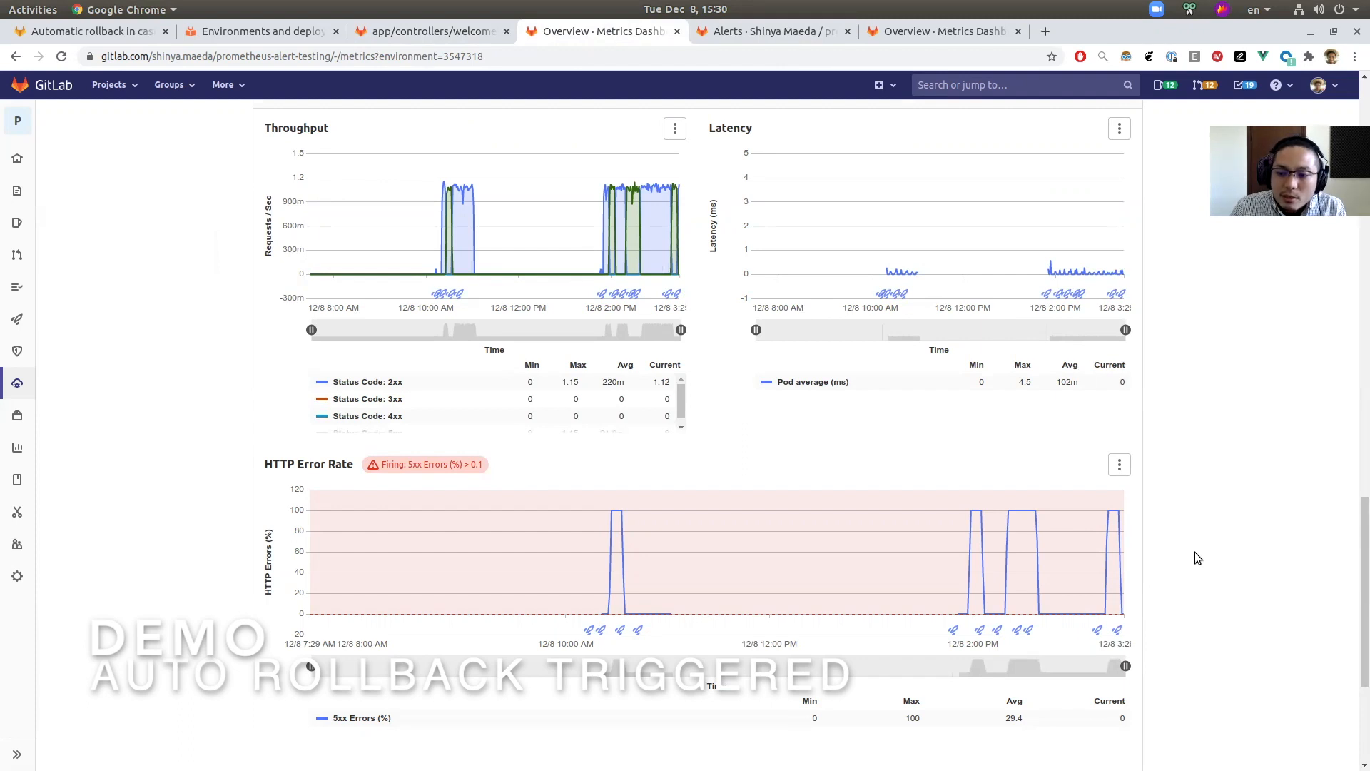
pyautogui.moveTo(1116, 514)
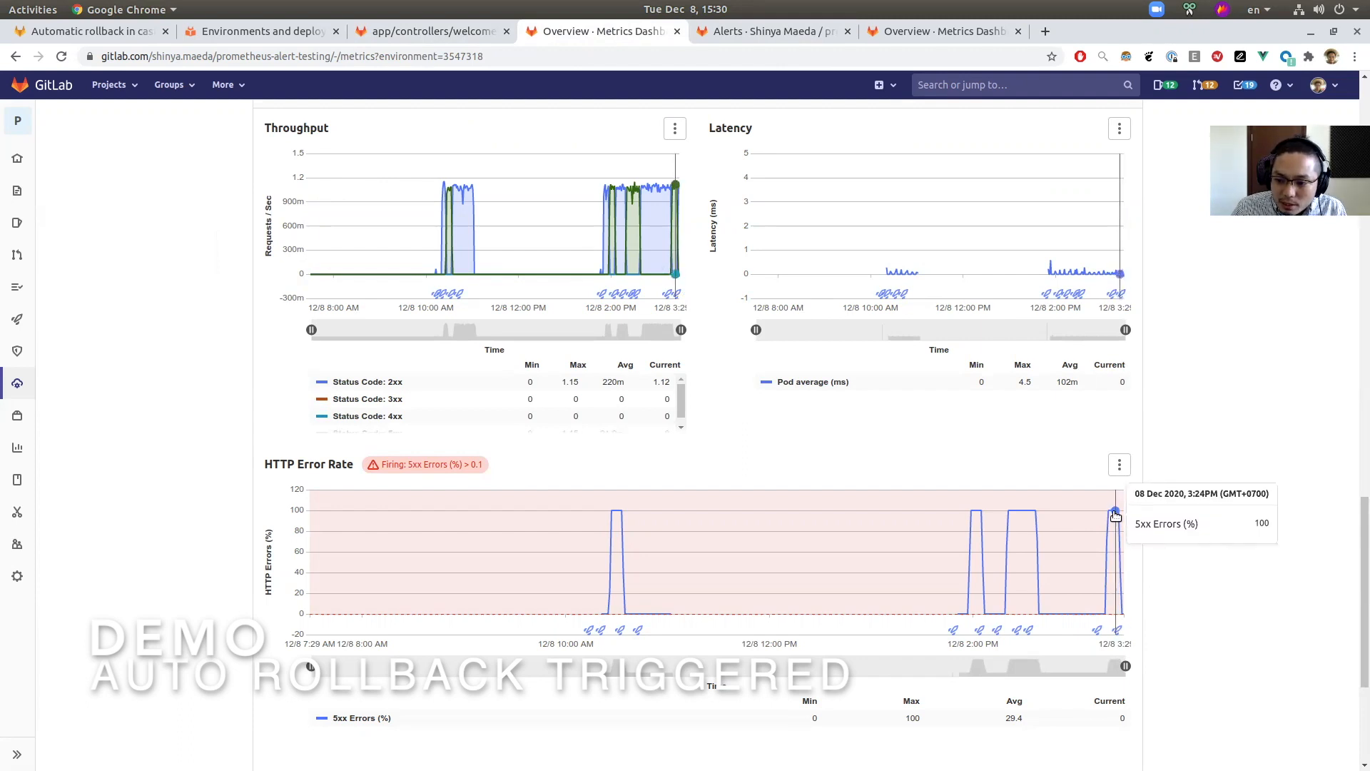
pyautogui.moveTo(1121, 513)
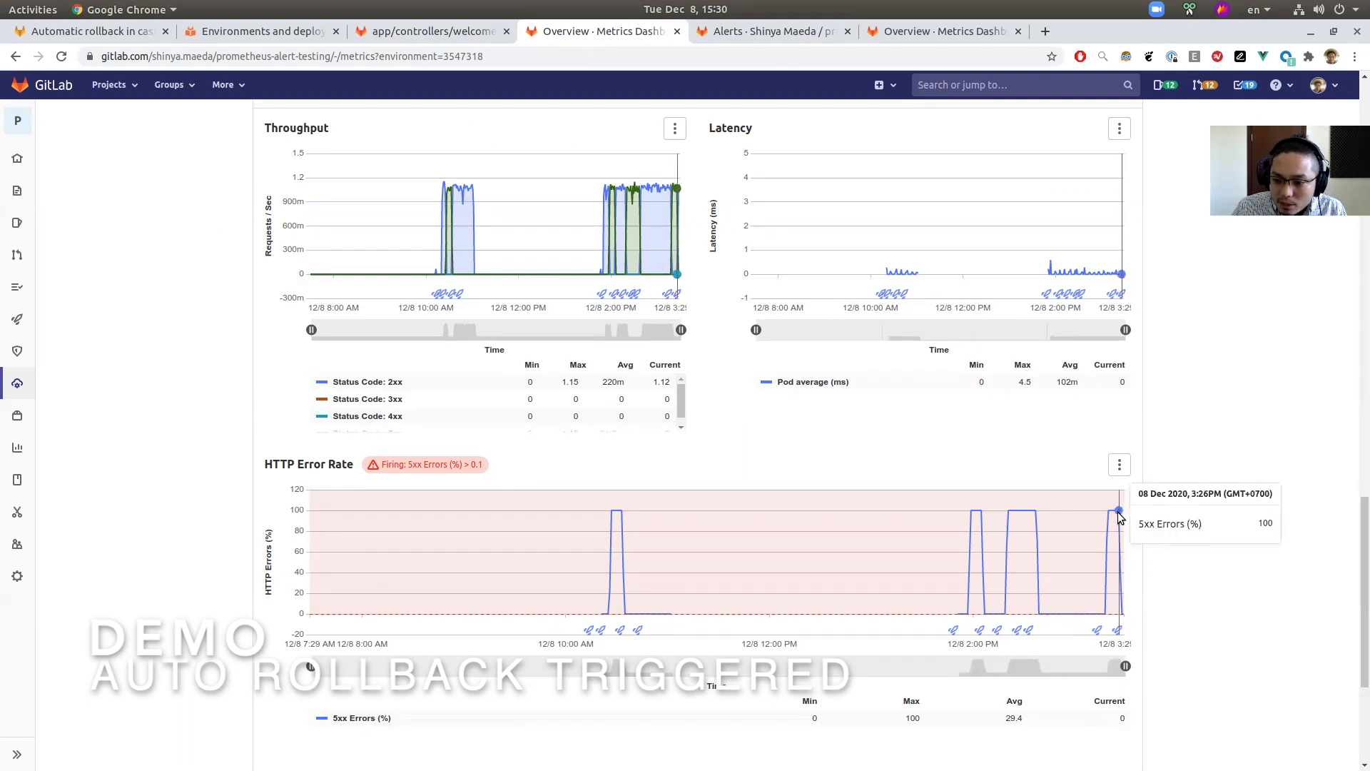
pyautogui.moveTo(1119, 514)
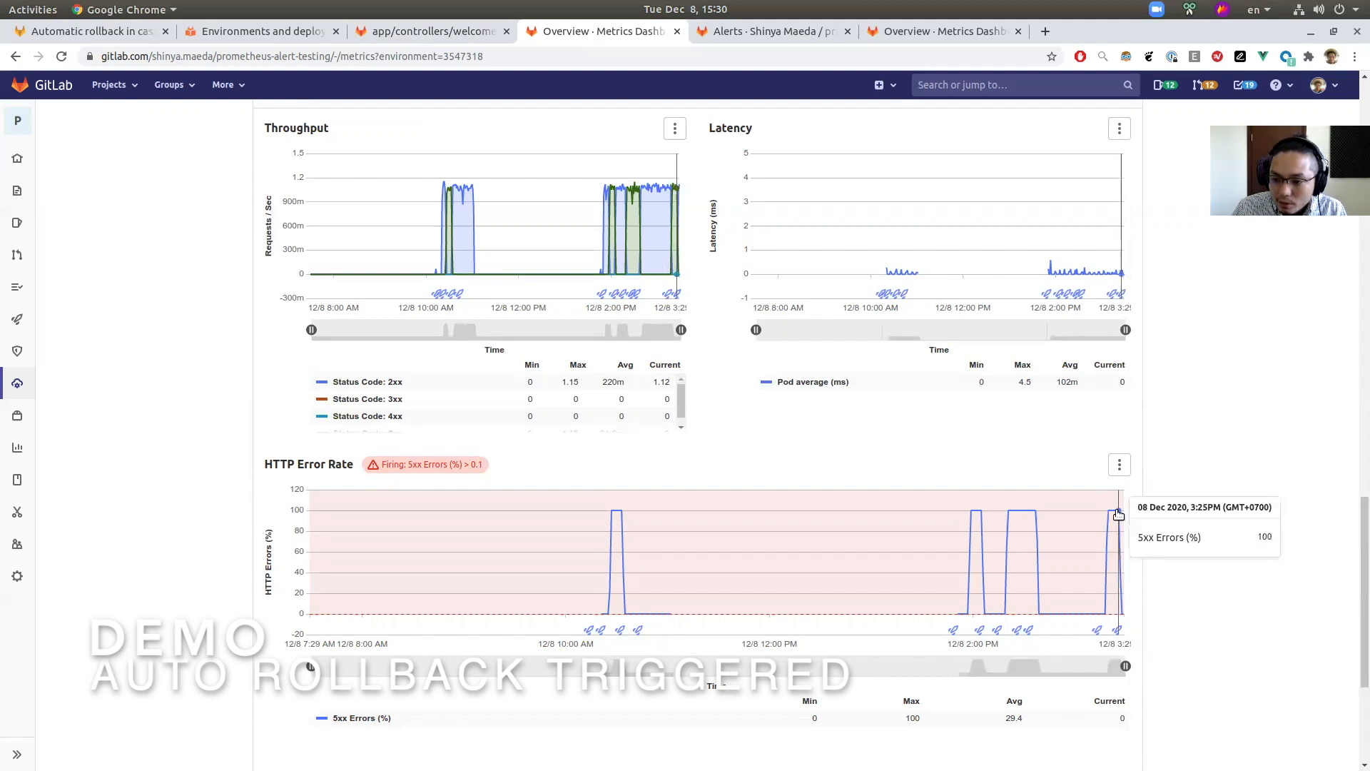
pyautogui.moveTo(1122, 616)
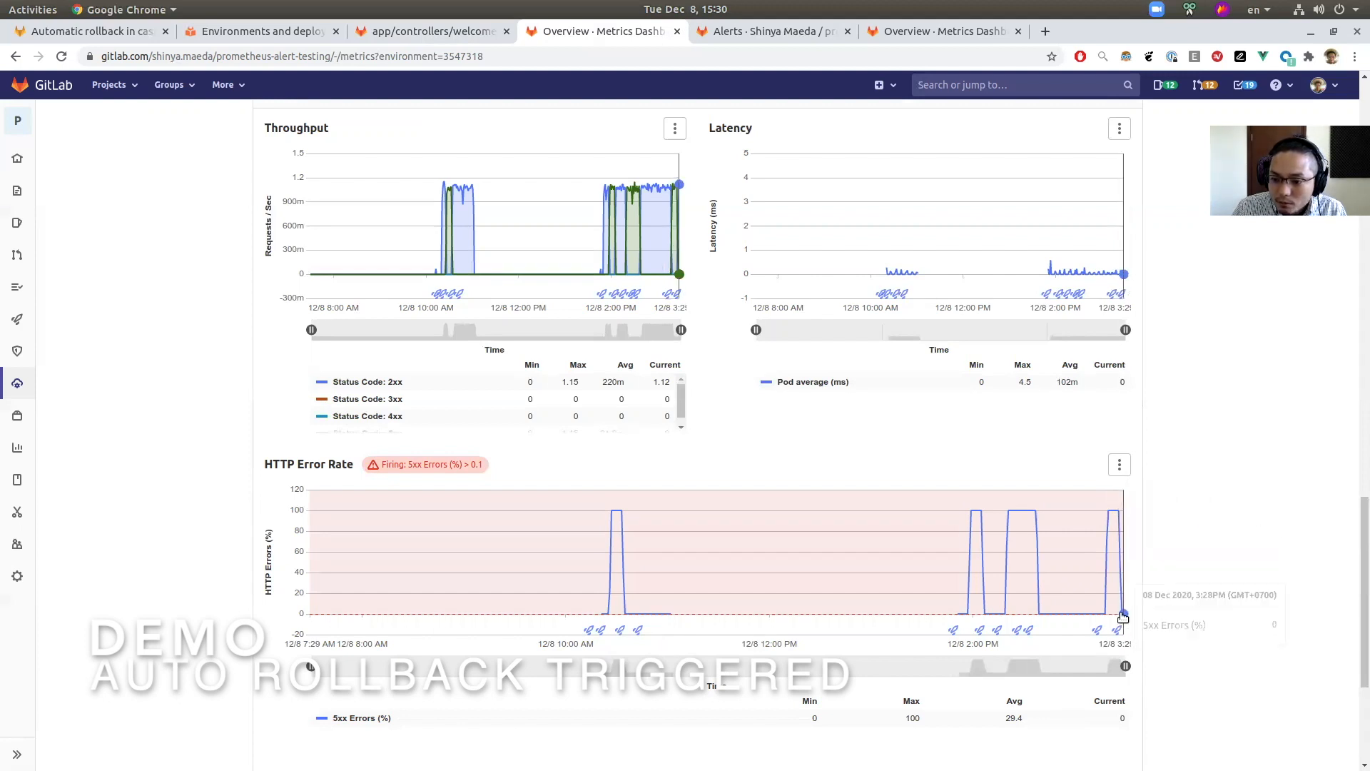
pyautogui.moveTo(1118, 631)
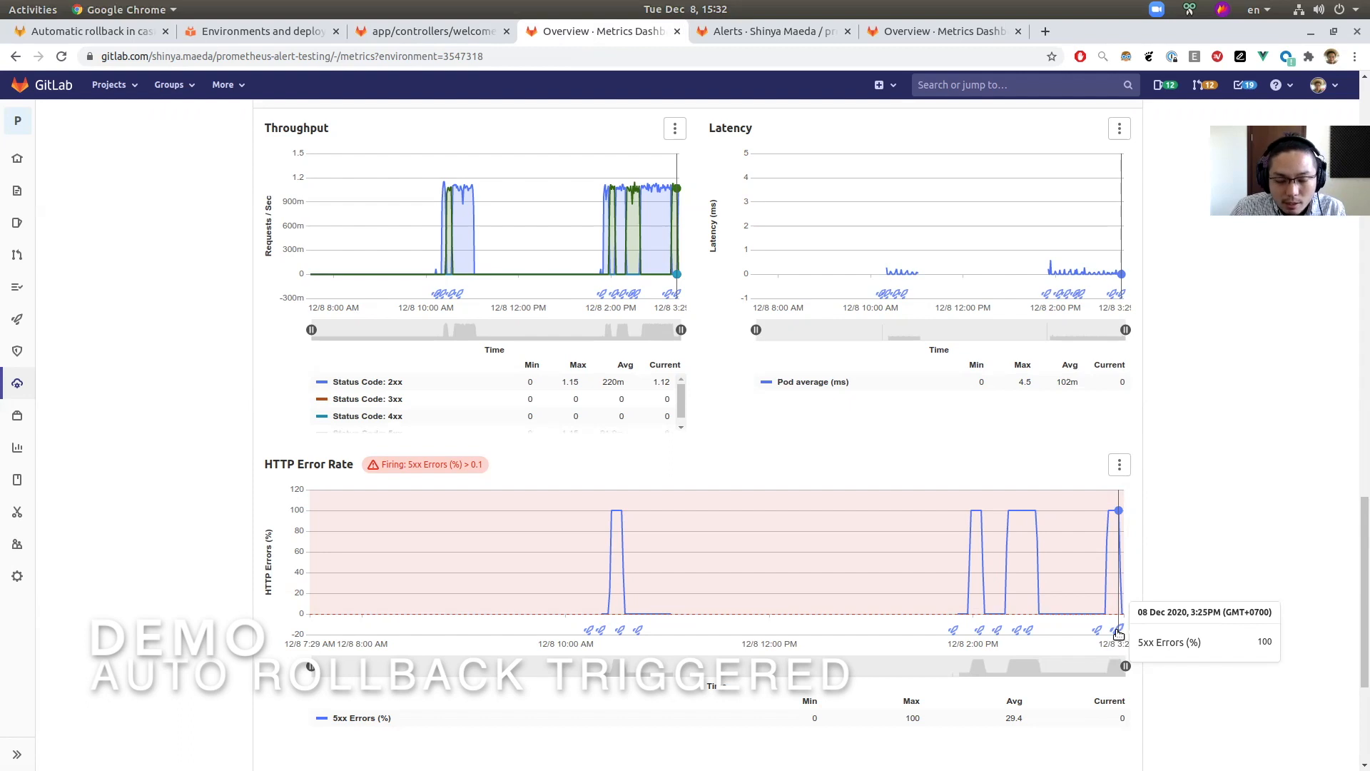
pyautogui.click(772, 31)
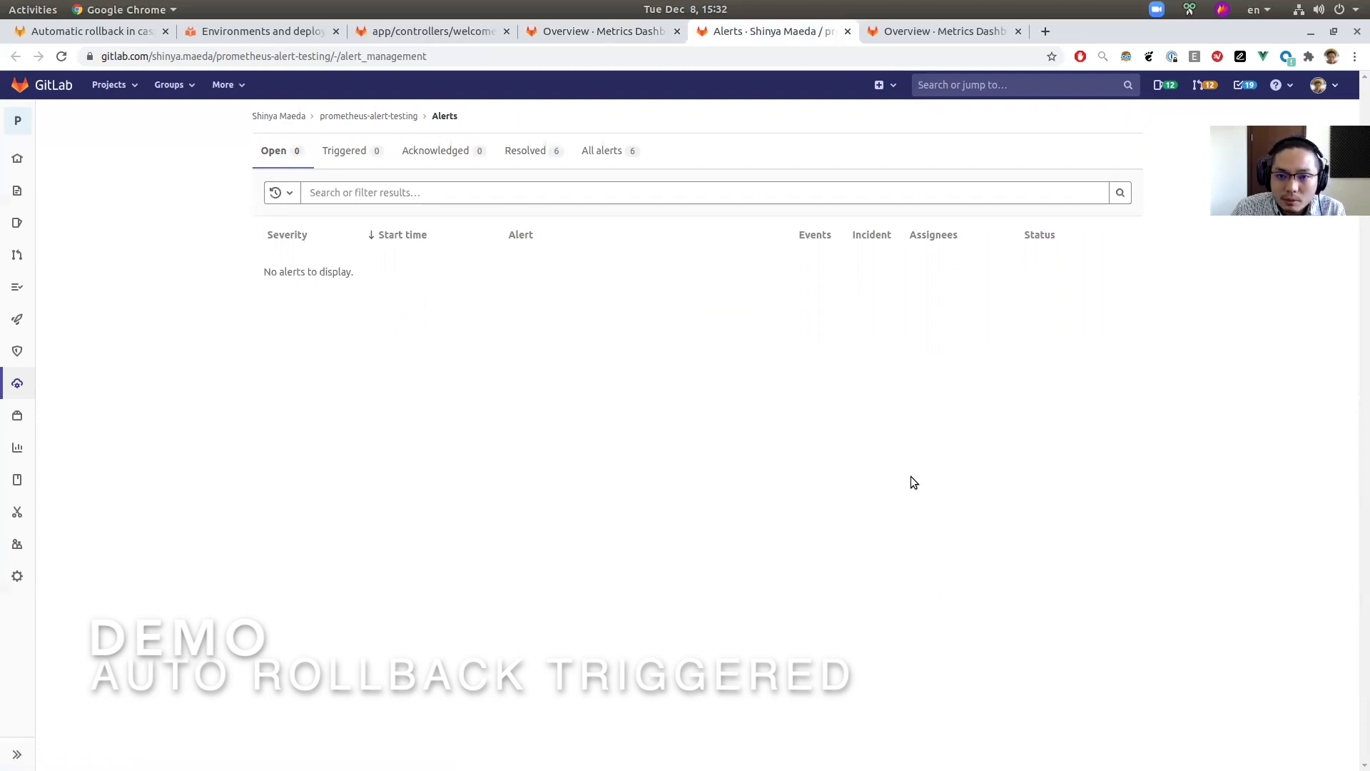
pyautogui.click(601, 30)
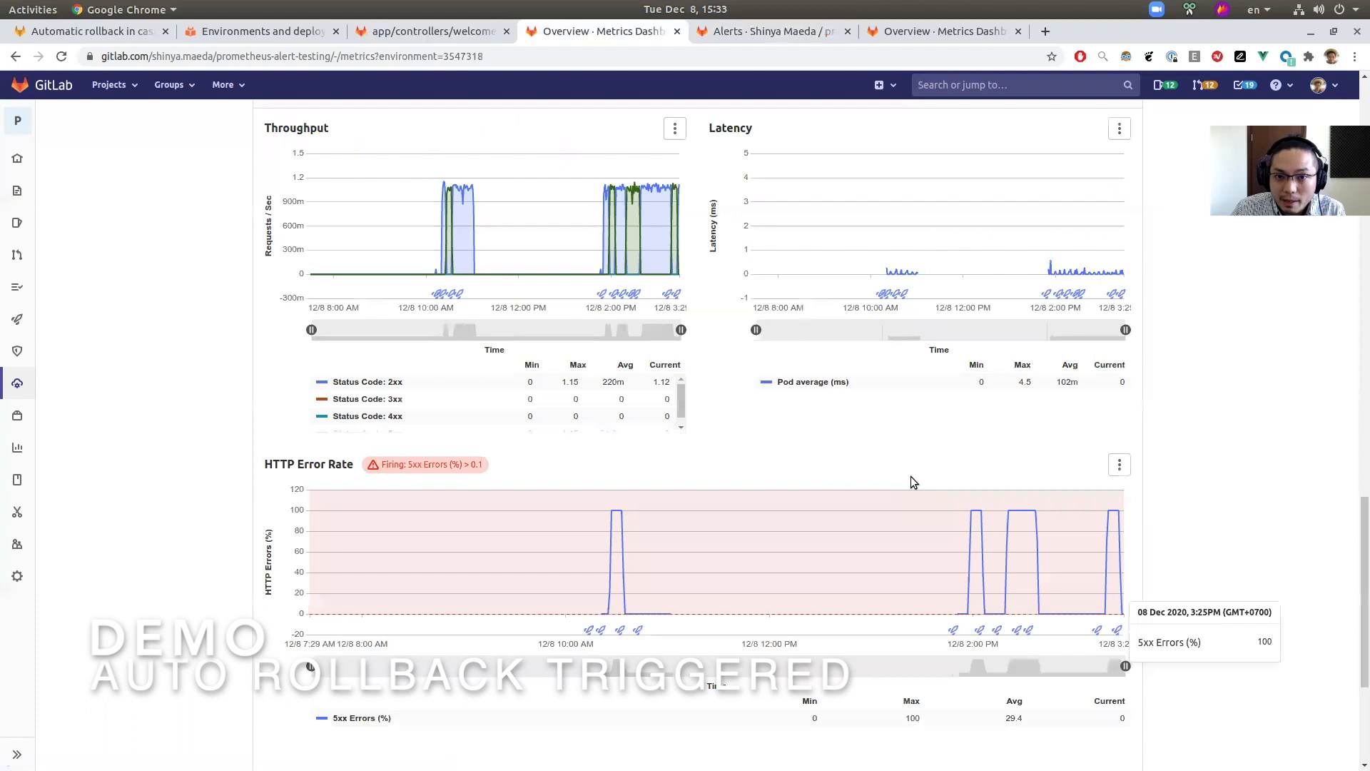
pyautogui.scroll(-3)
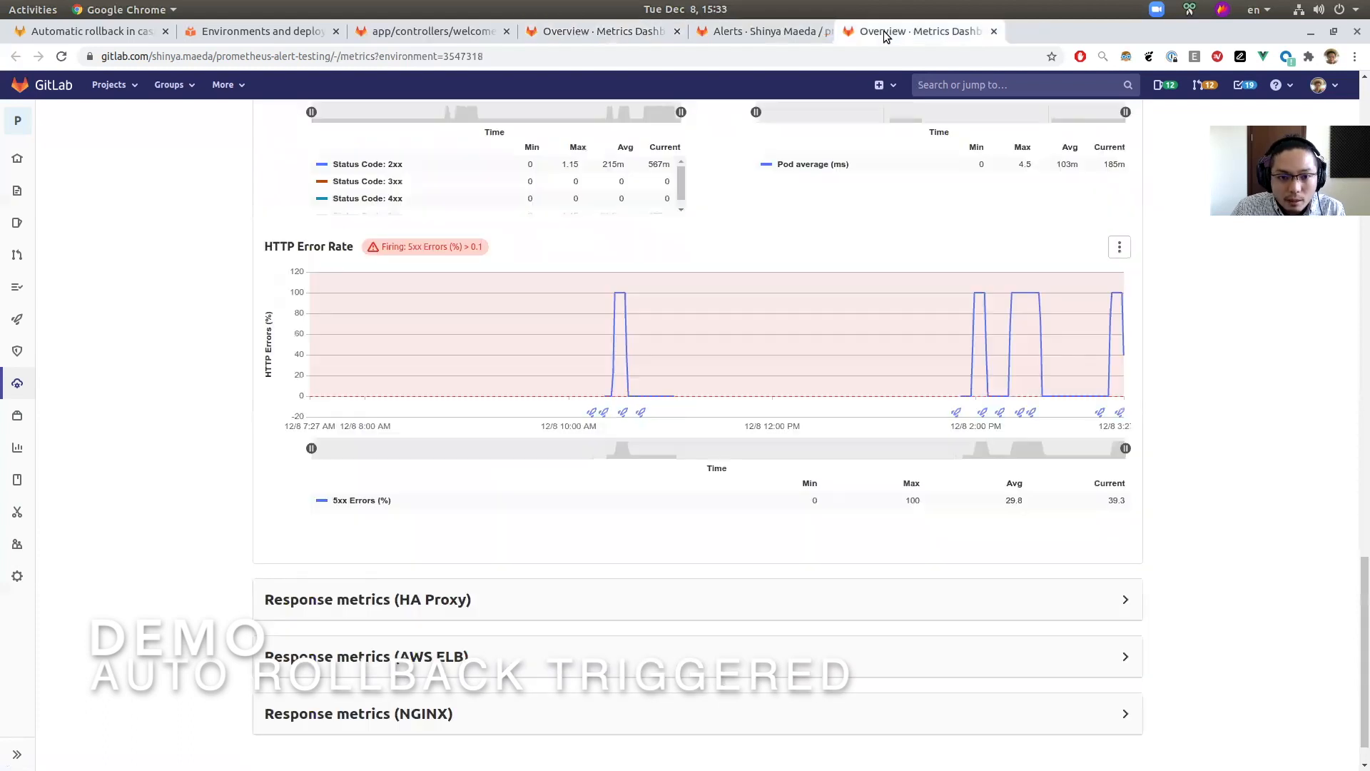
# - Open production's deployment history showing #20 redeploying commit 4c38d860
pyautogui.click(17, 383)
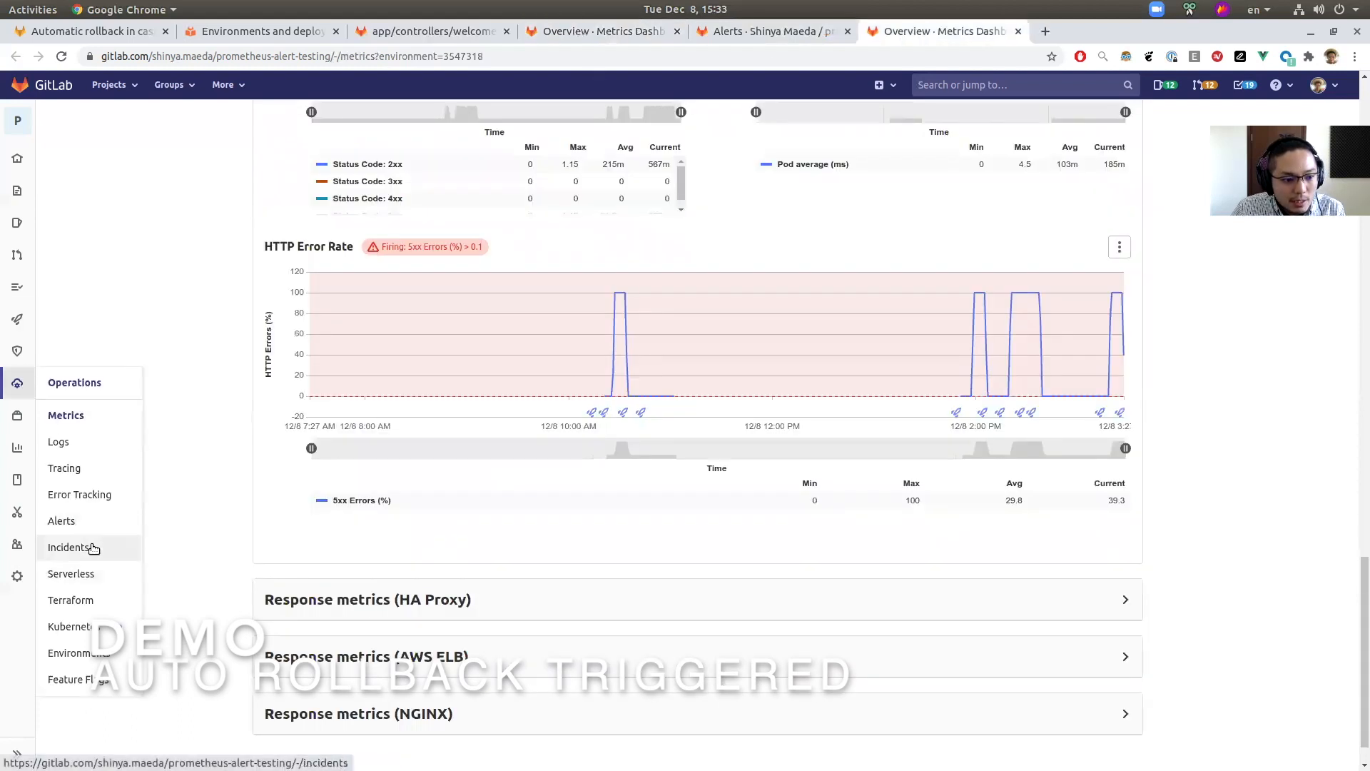
pyautogui.click(78, 652)
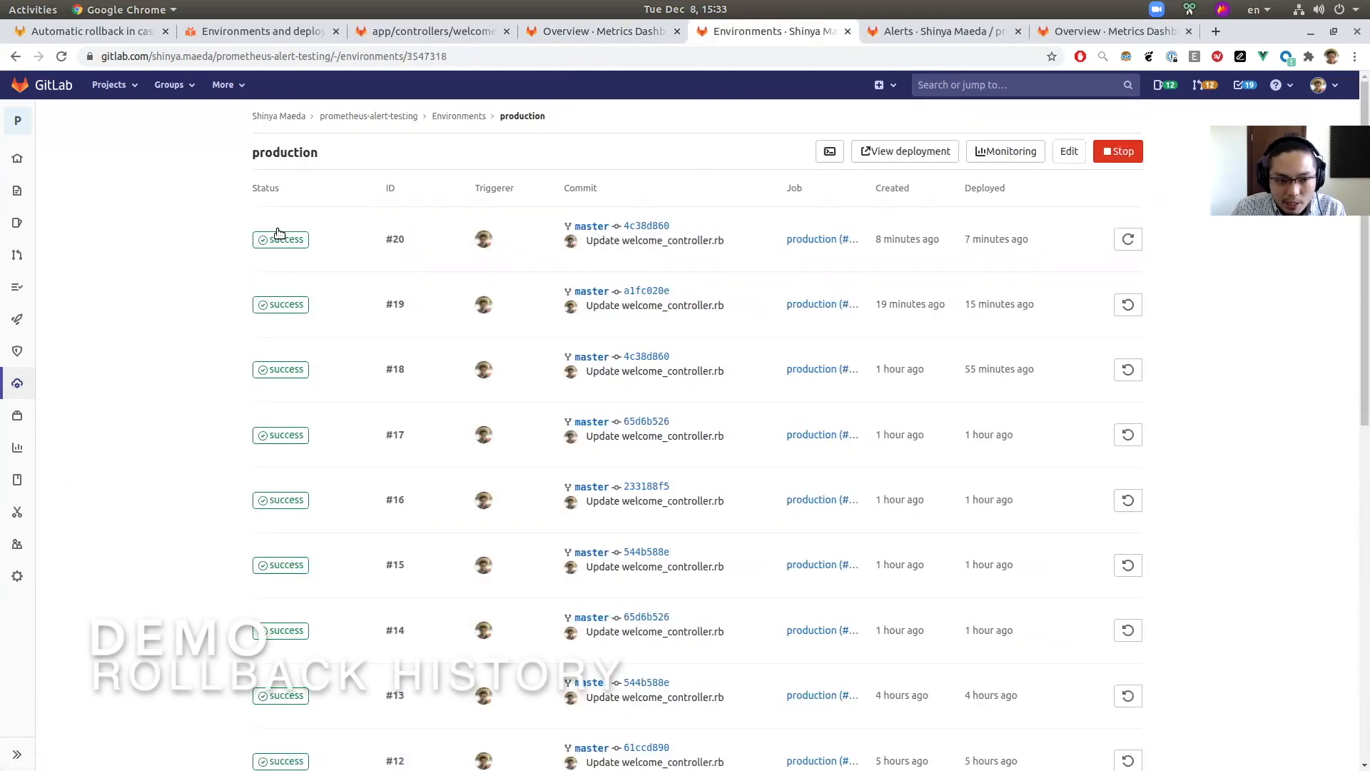
pyautogui.moveTo(528, 230)
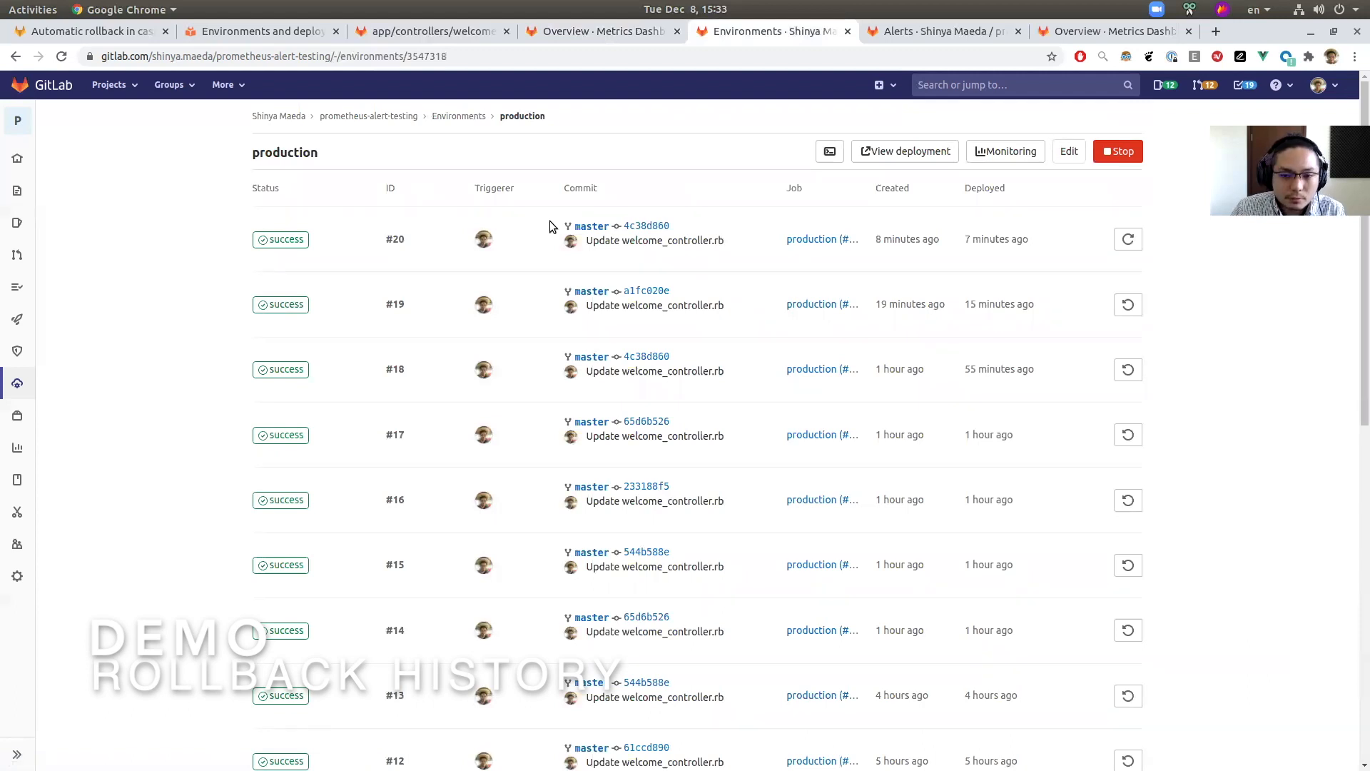
pyautogui.moveTo(589, 213)
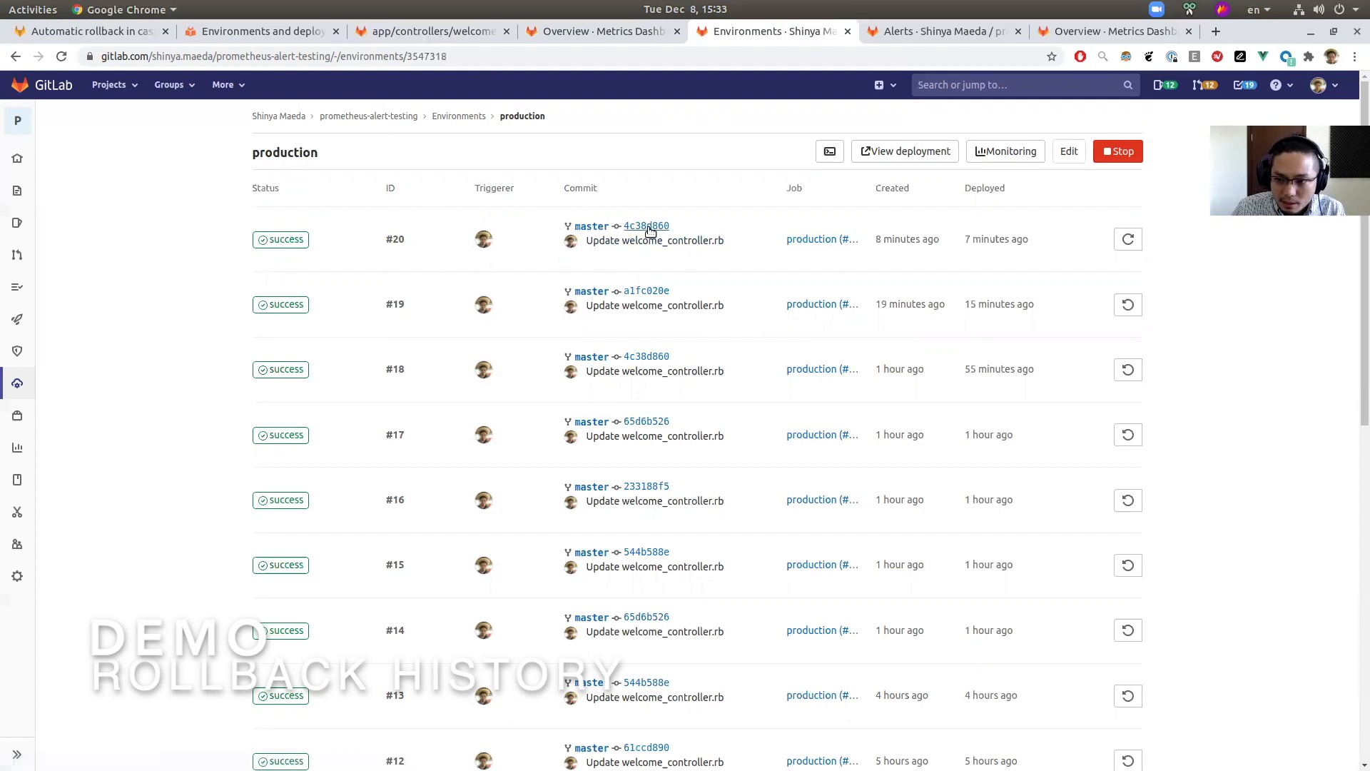
pyautogui.moveTo(646, 291)
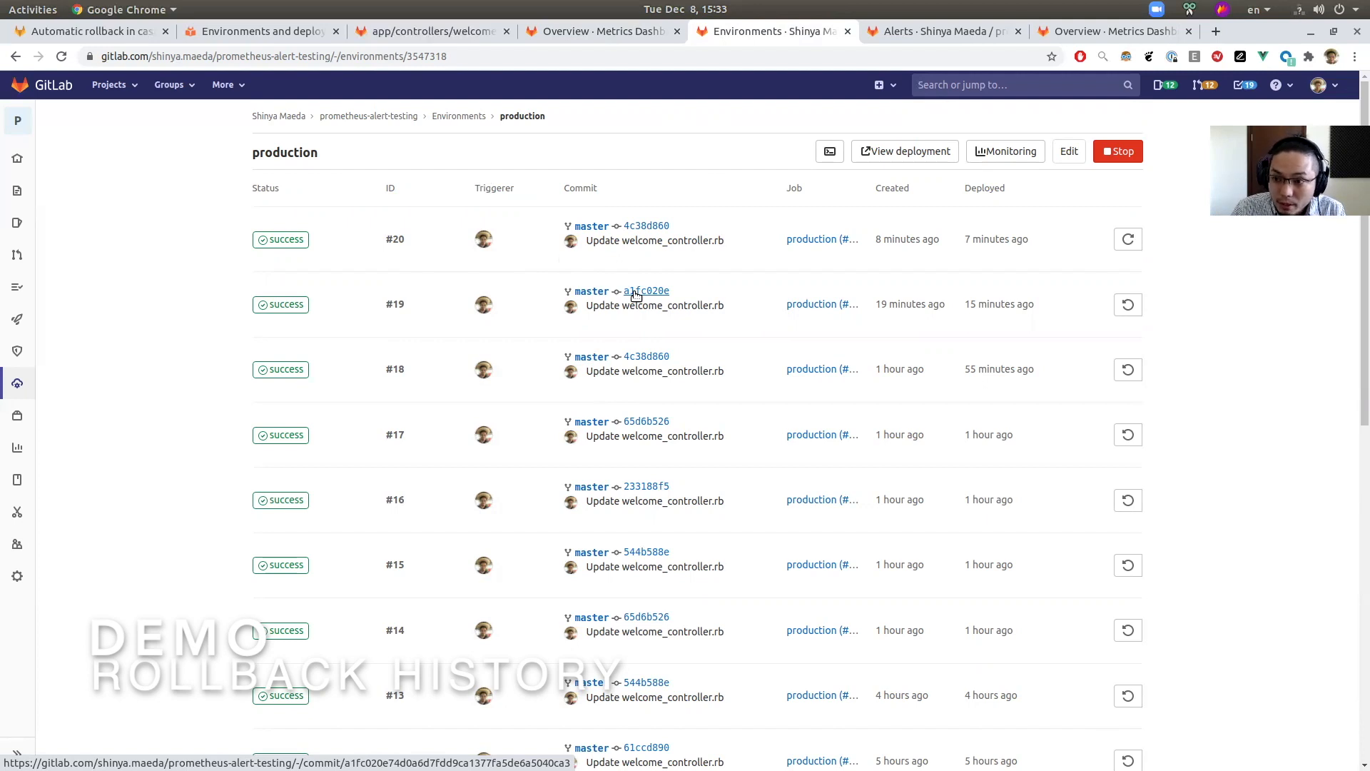
pyautogui.moveTo(744, 283)
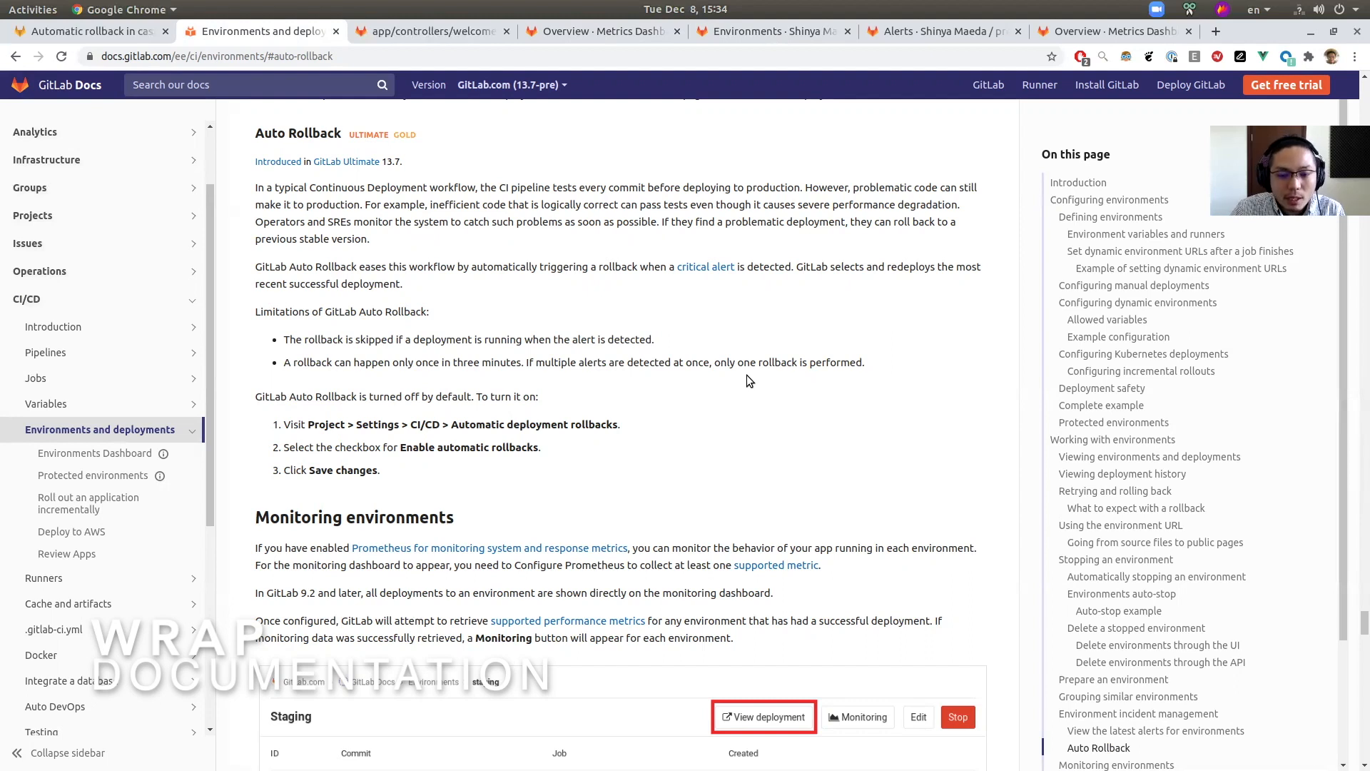
pyautogui.moveTo(879, 366)
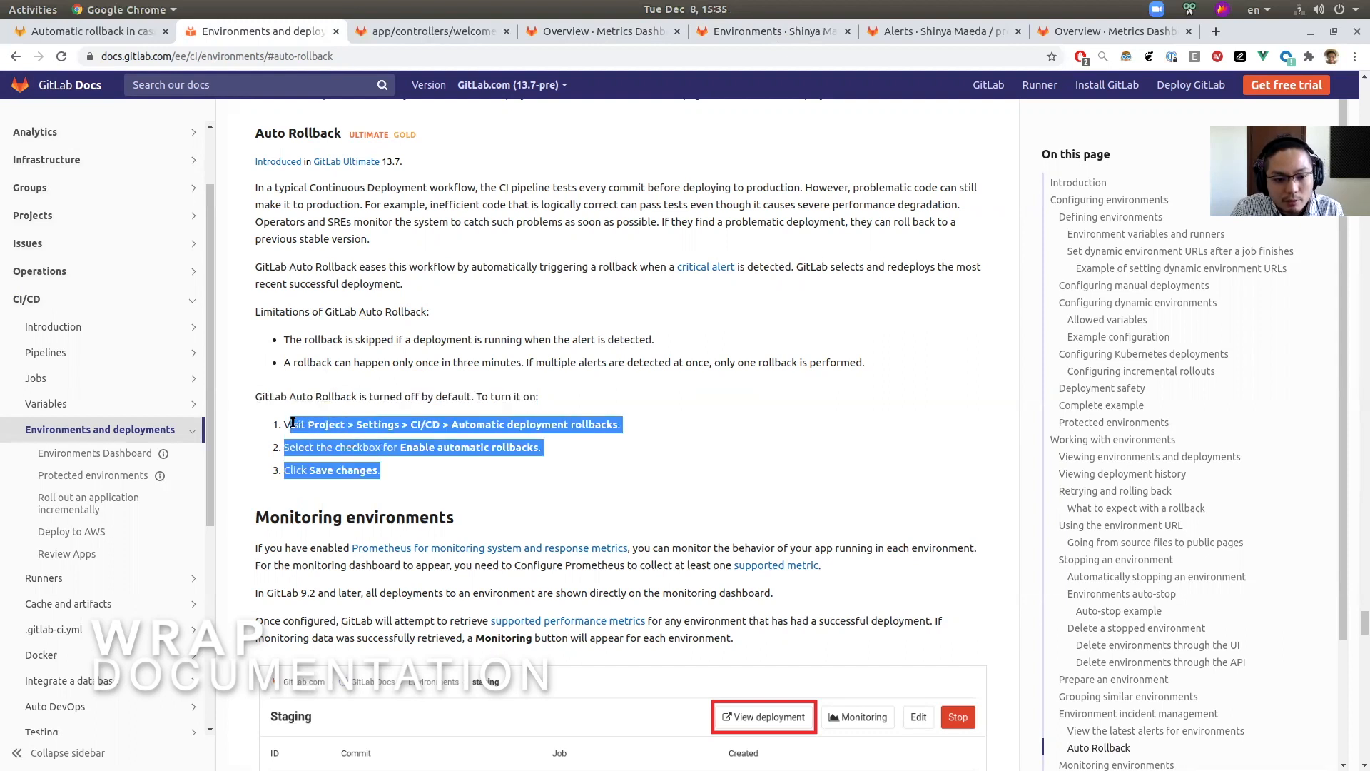
# - Read the GitLab Docs Auto Rollback section on limitations and enabling automatic rollbacks
pyautogui.click(409, 396)
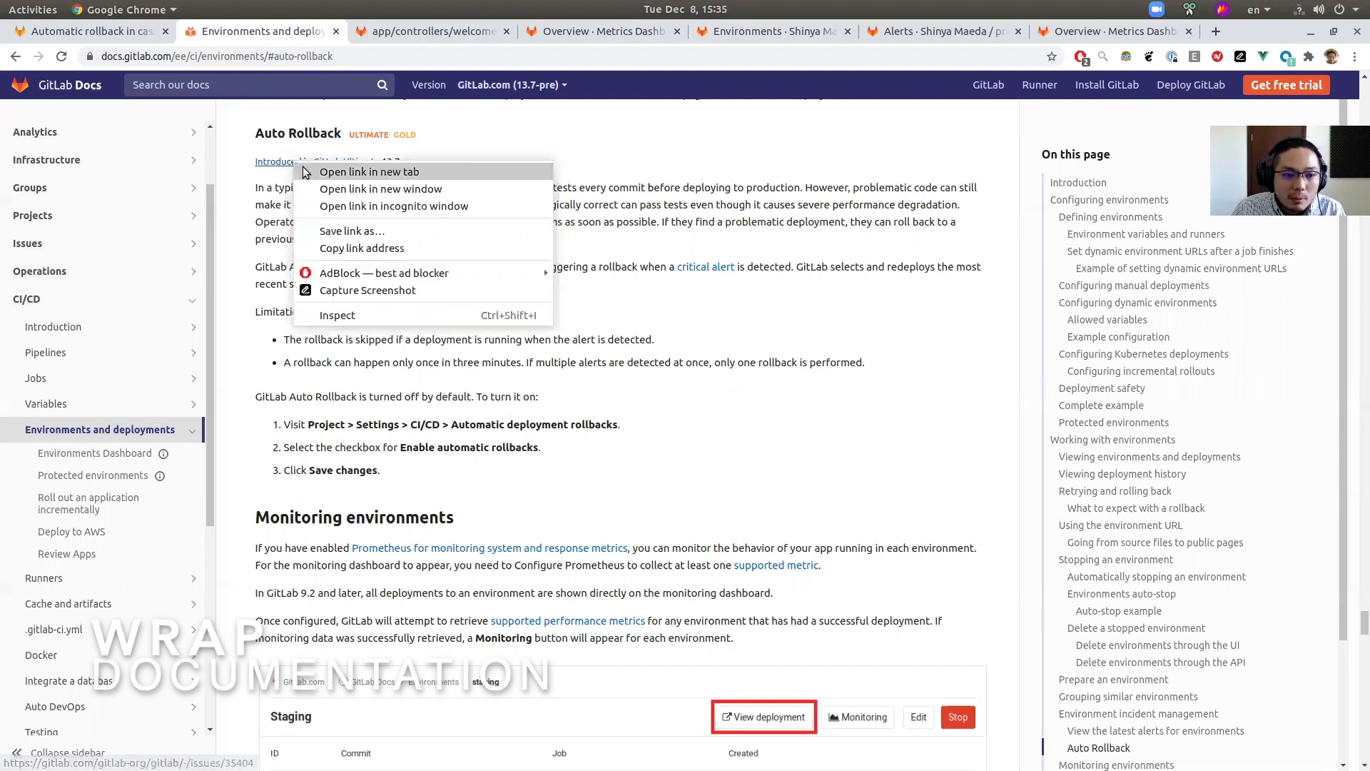
# - Open issue #35404 'Automatic rollback in case of failure' in a new tab
pyautogui.click(368, 171)
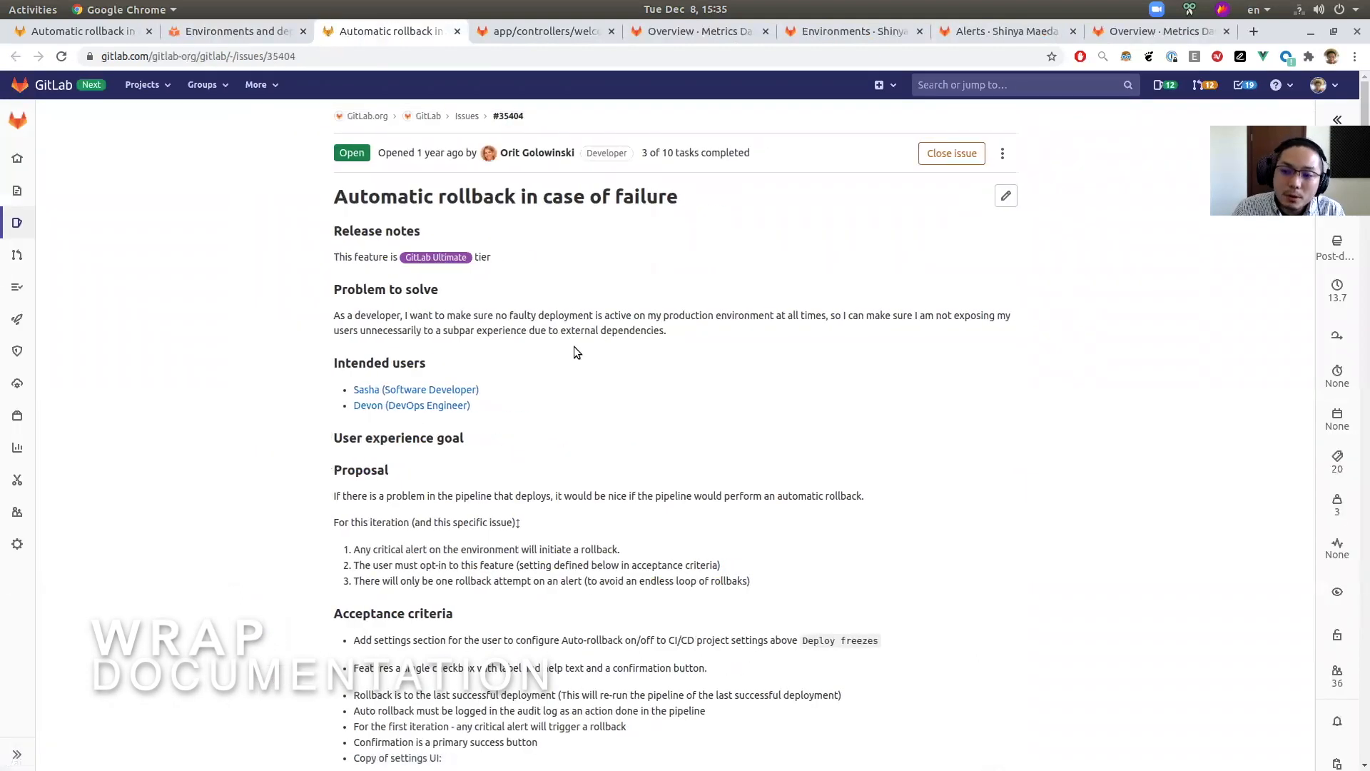
pyautogui.moveTo(879, 85)
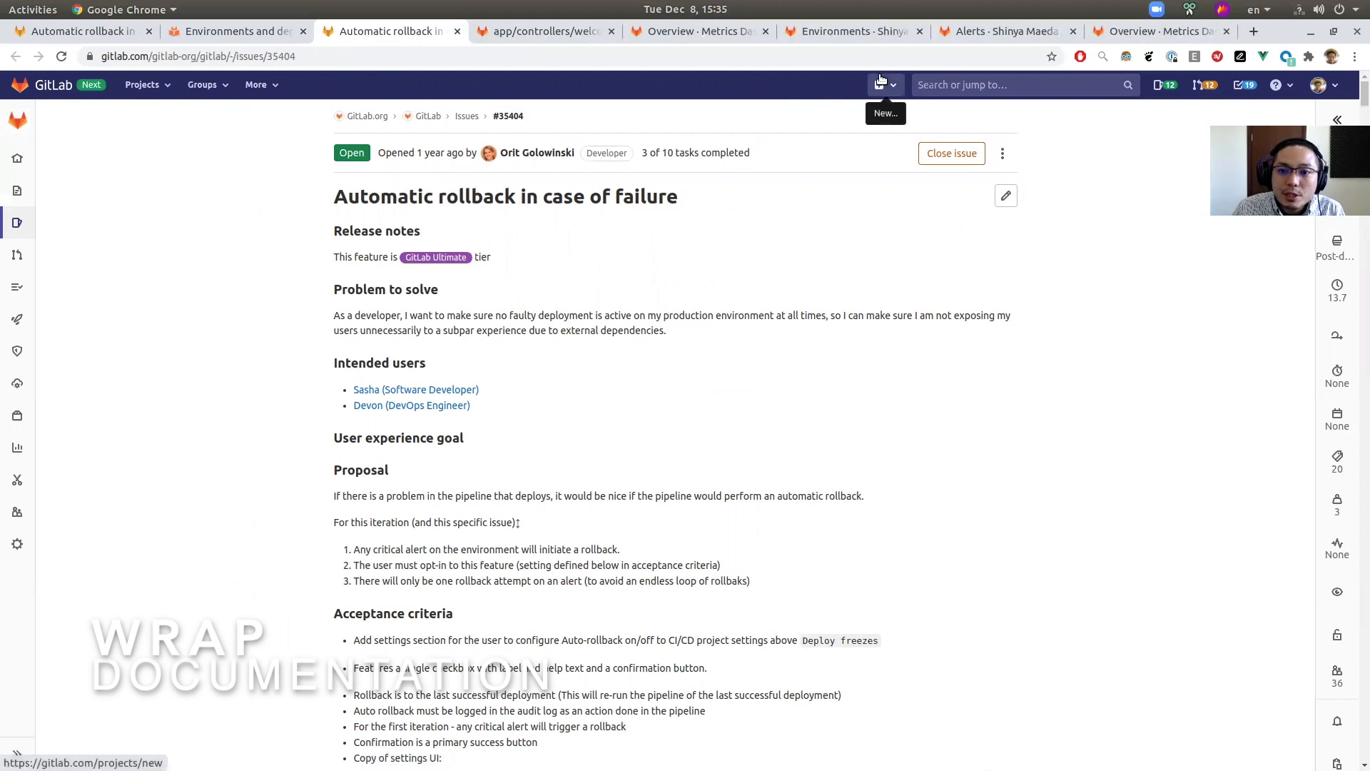
pyautogui.click(880, 84)
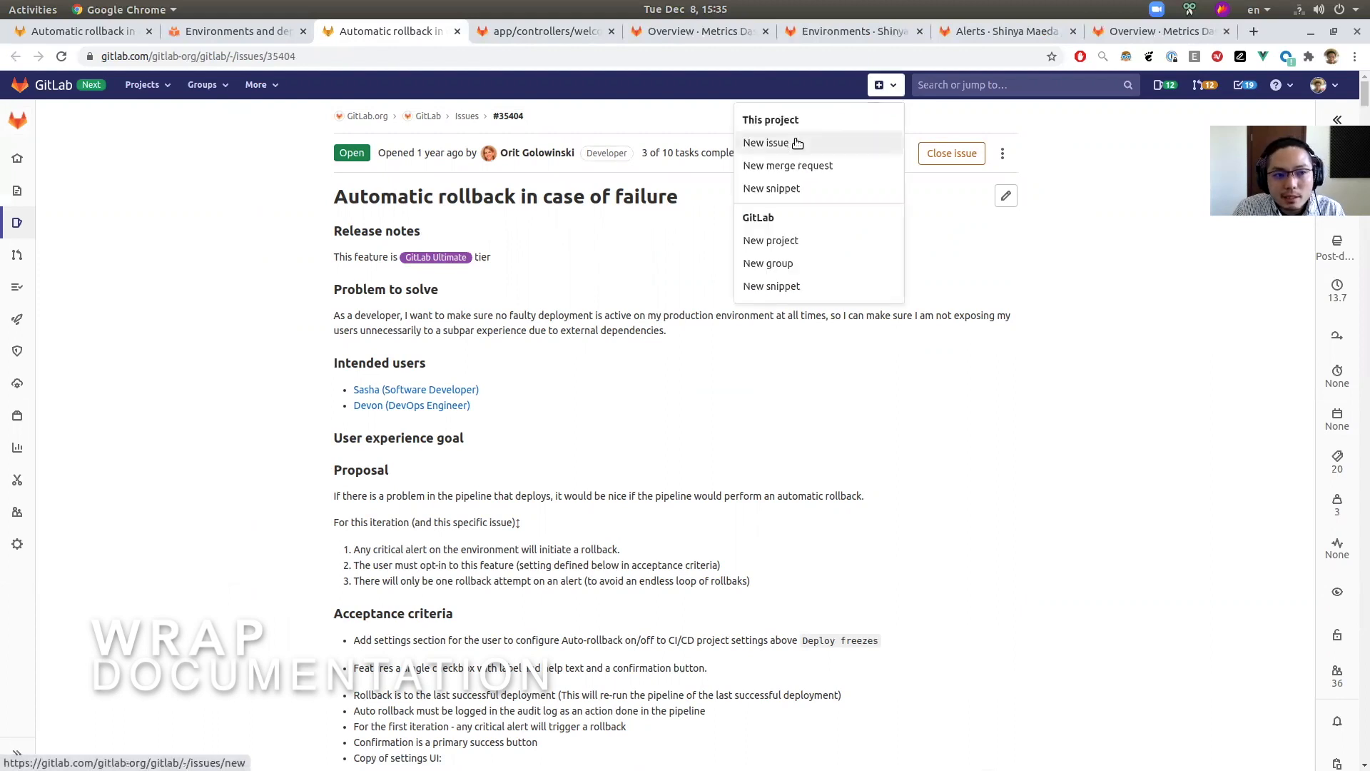